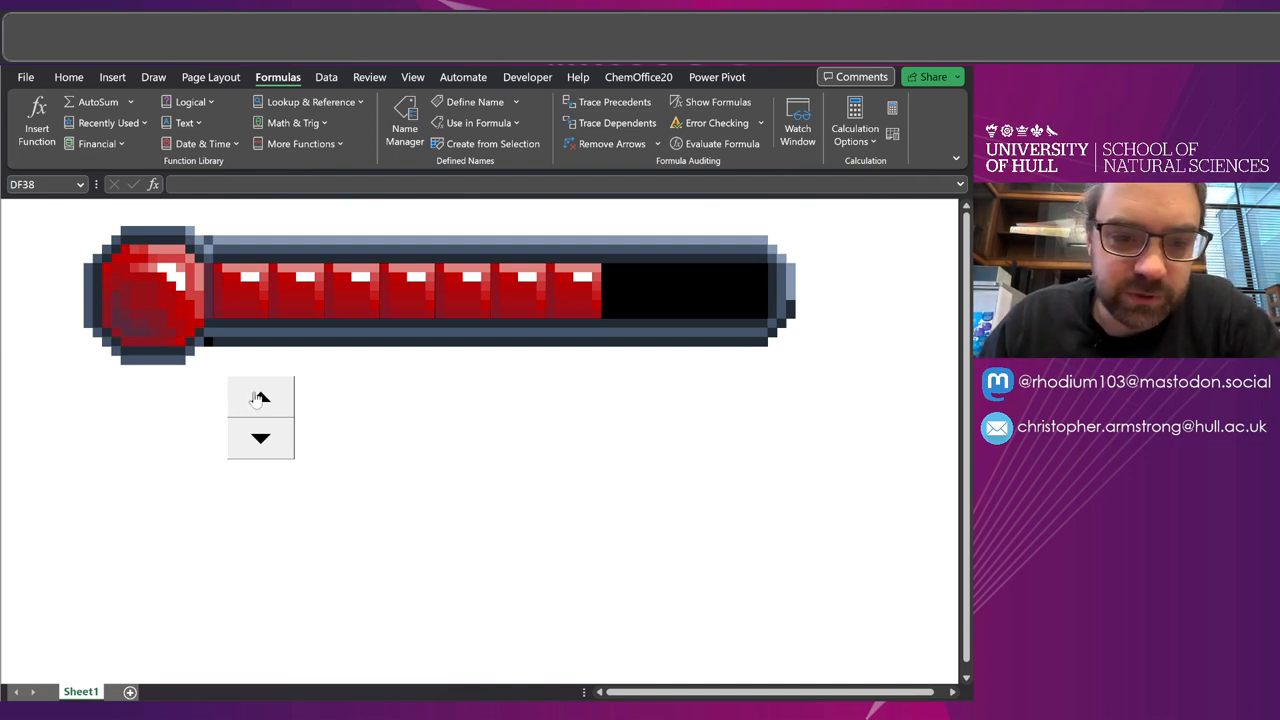
Step: Raise the health value once, then lower it until the bar shows four red blocks
click(260, 398)
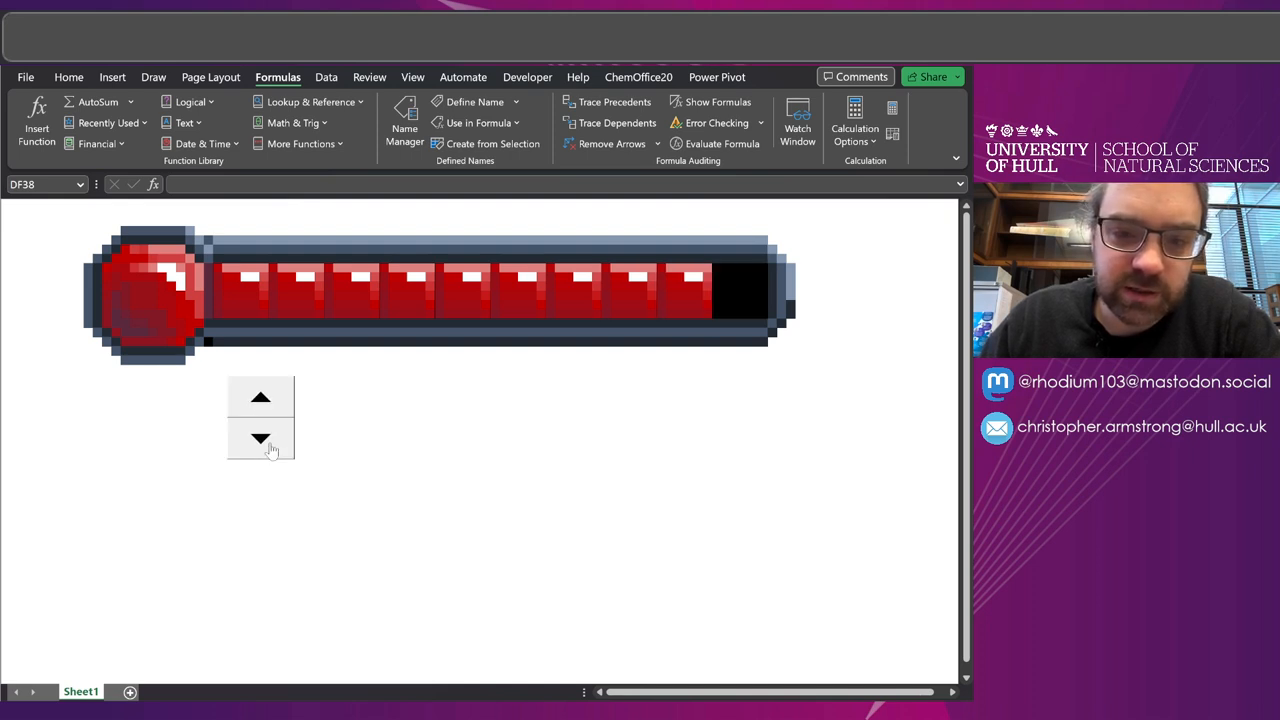
click(260, 440)
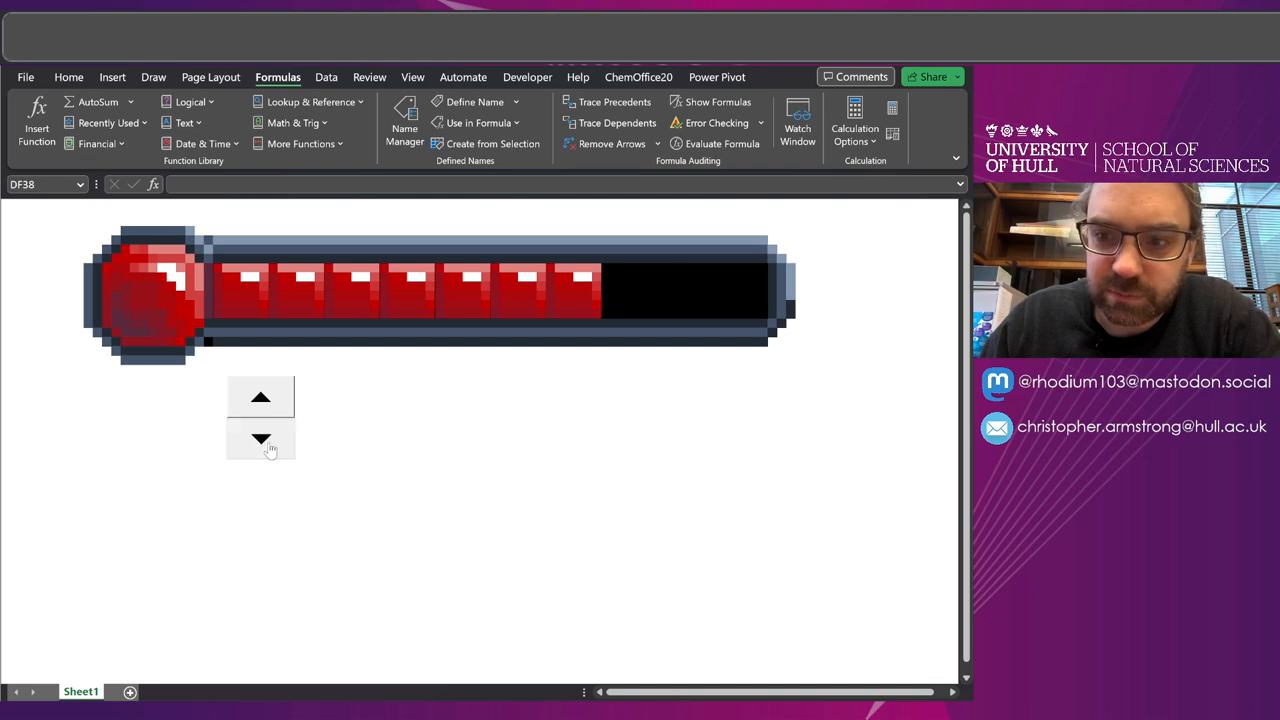
click(260, 440)
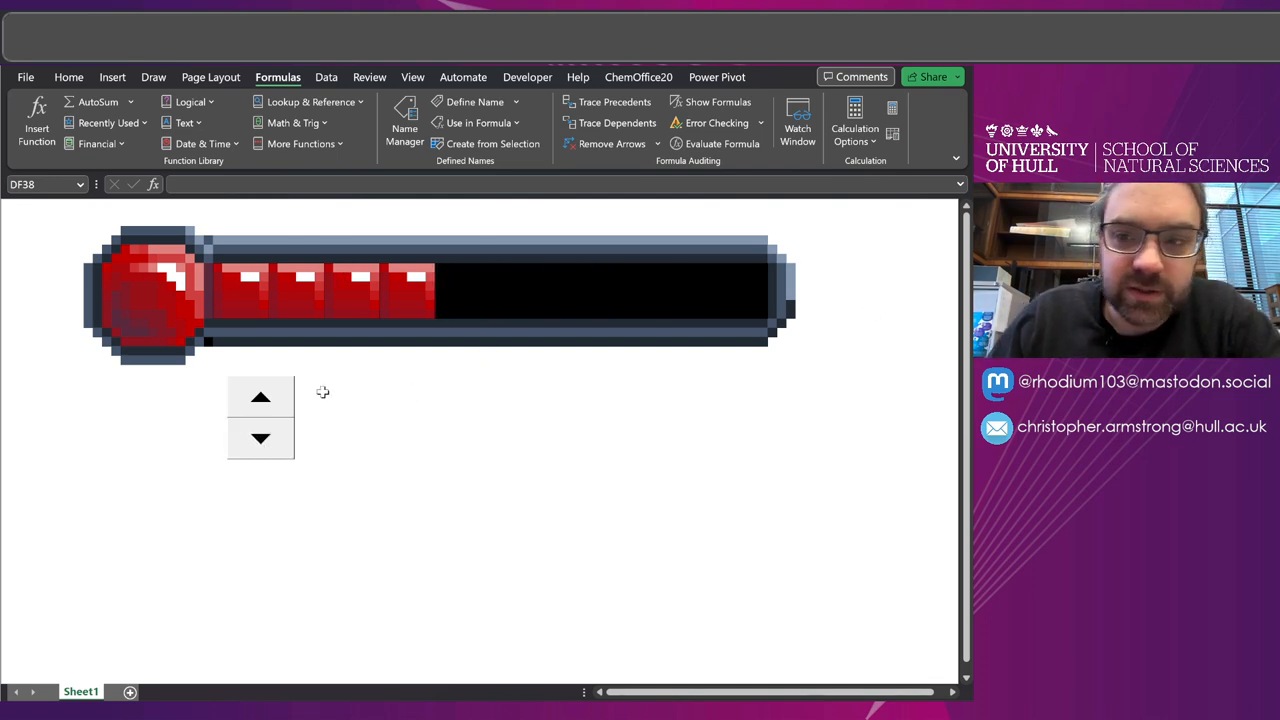
mouse_move(238, 428)
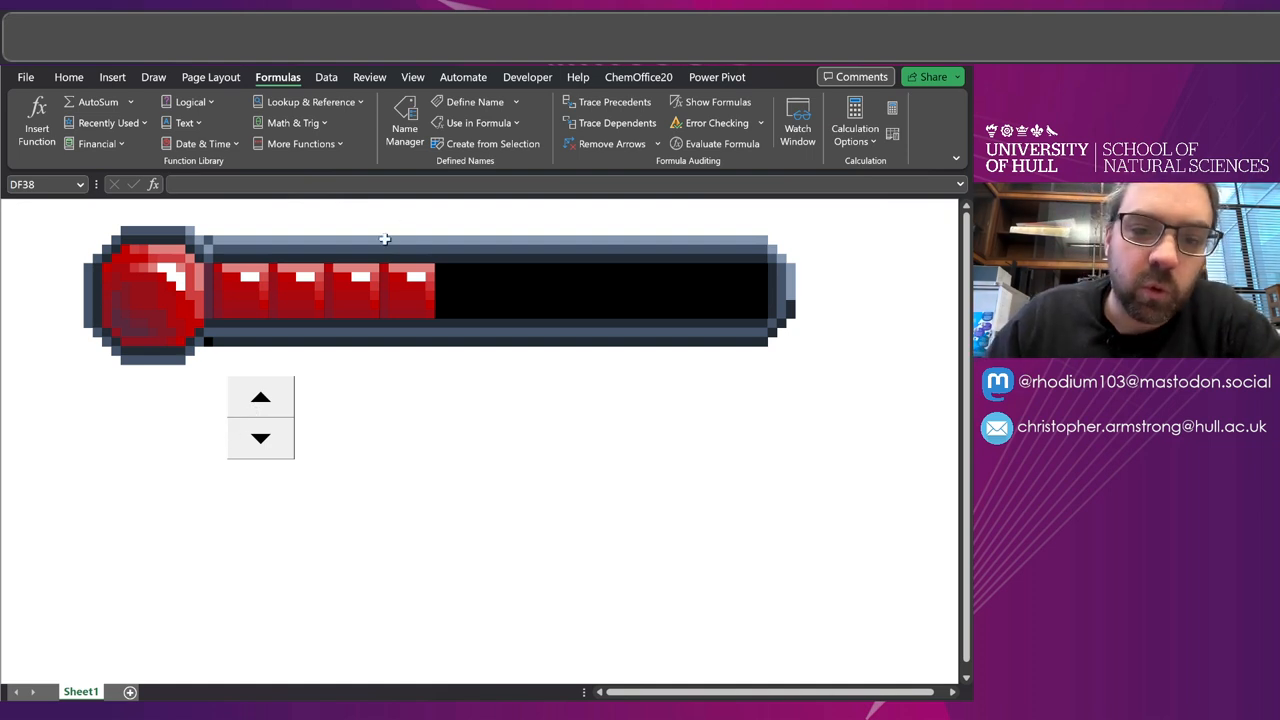
mouse_move(407, 276)
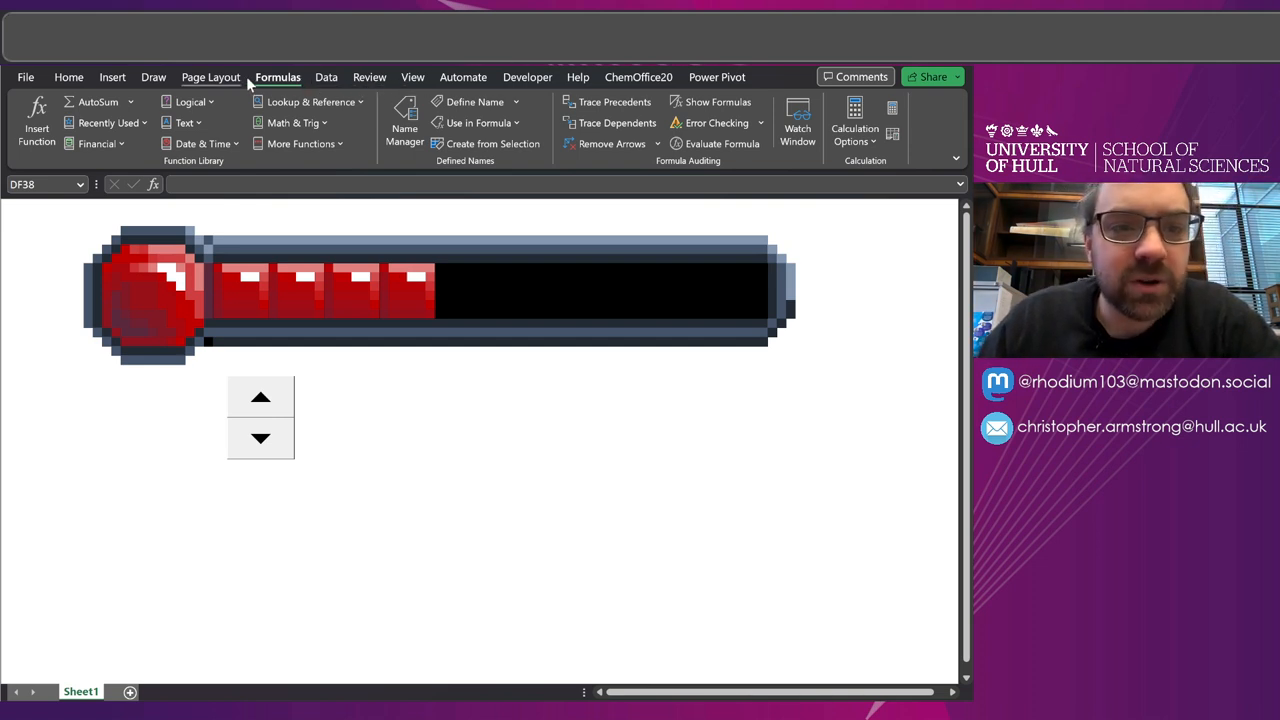
Step: Turn on gridlines from the View tab, then raise the health so the bar shows six blocks
click(463, 77)
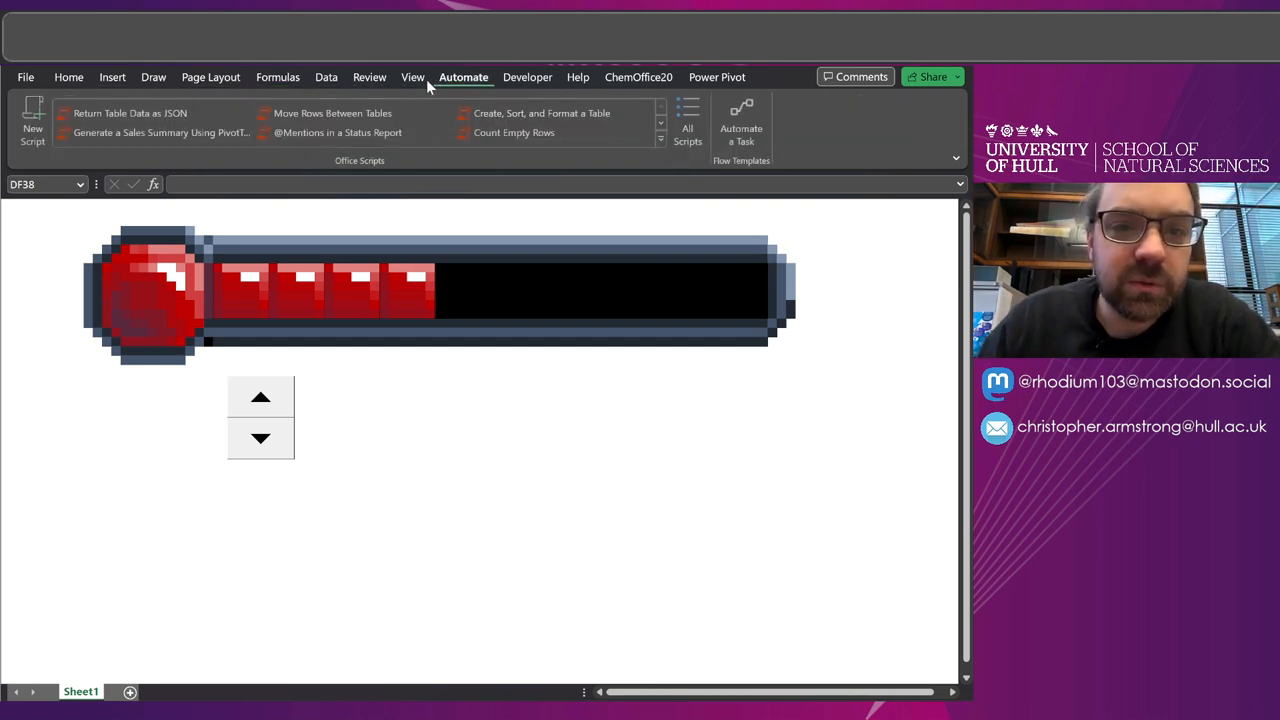
click(412, 77)
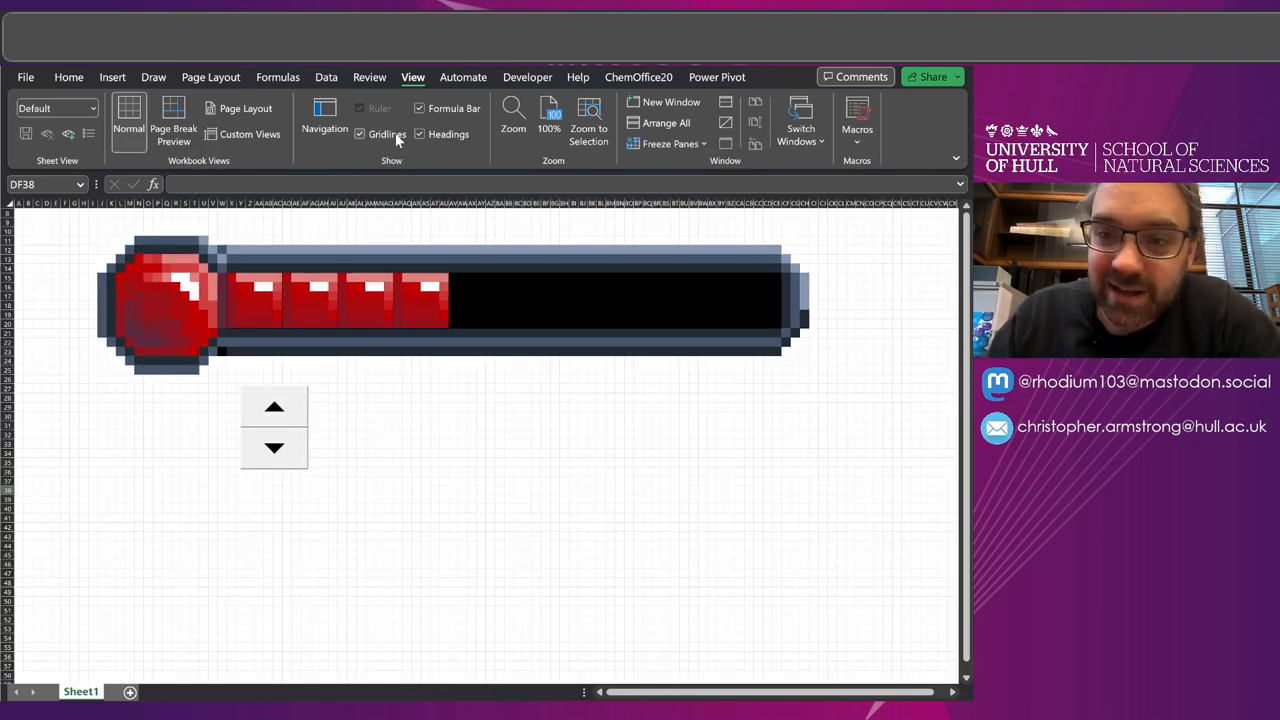
click(360, 134)
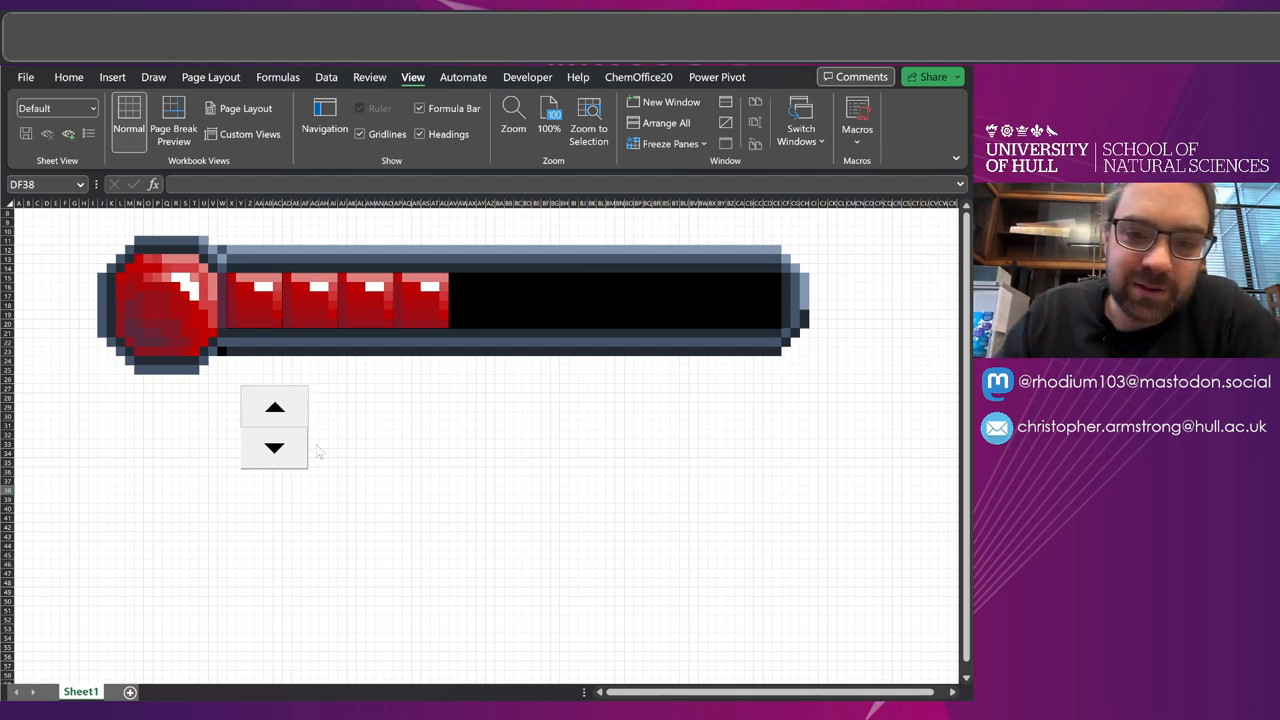
click(274, 407)
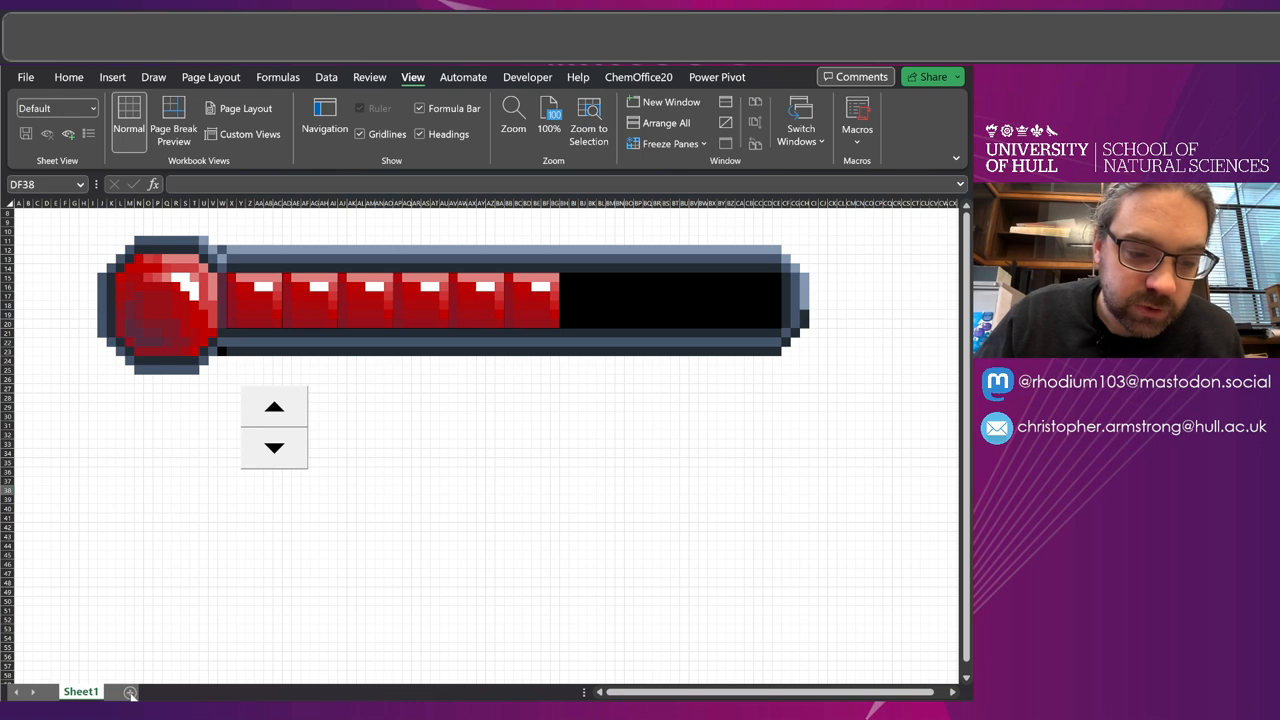
Step: Add Sheet3 and narrow all its columns to width 1.40
click(126, 691)
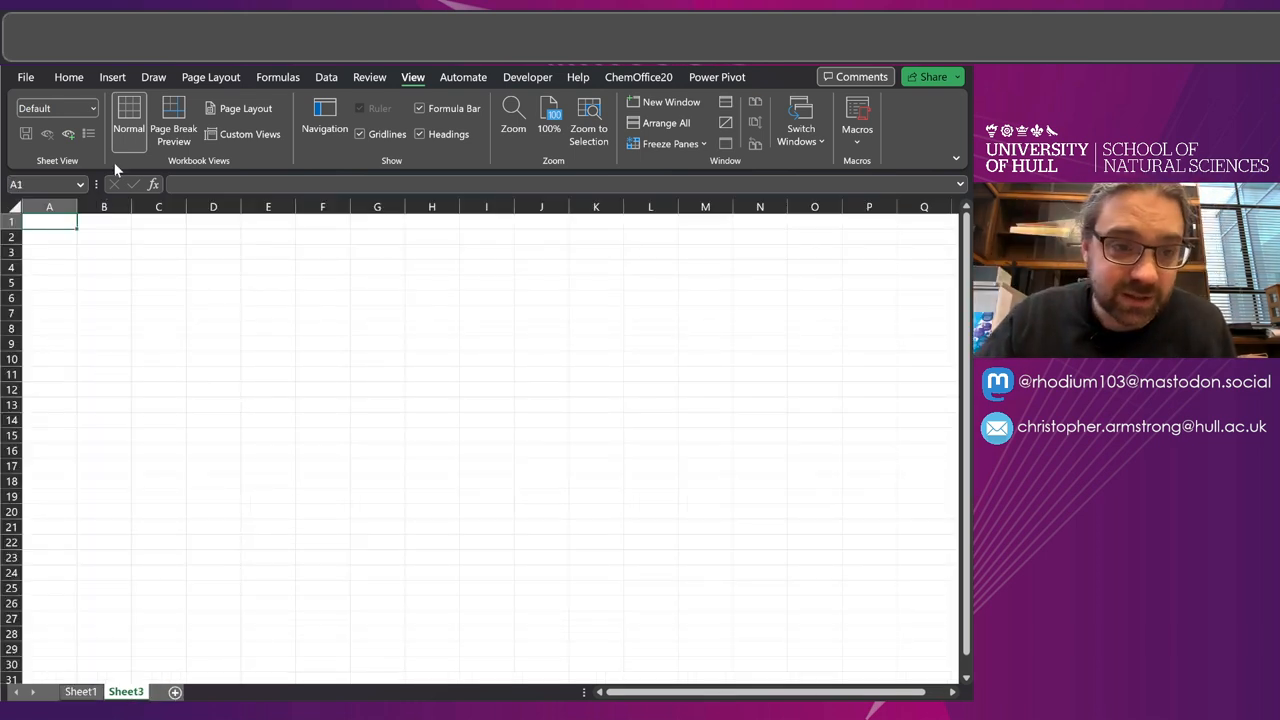
scroll(right, 3)
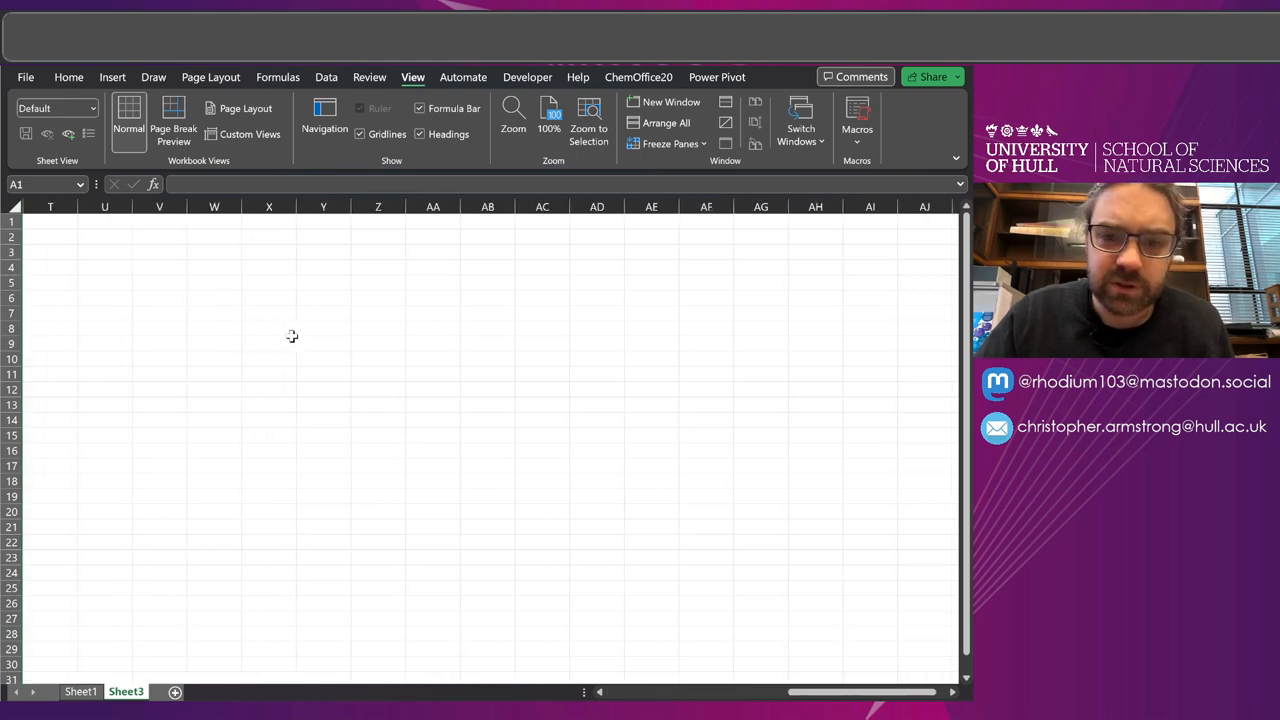
scroll(right, 3)
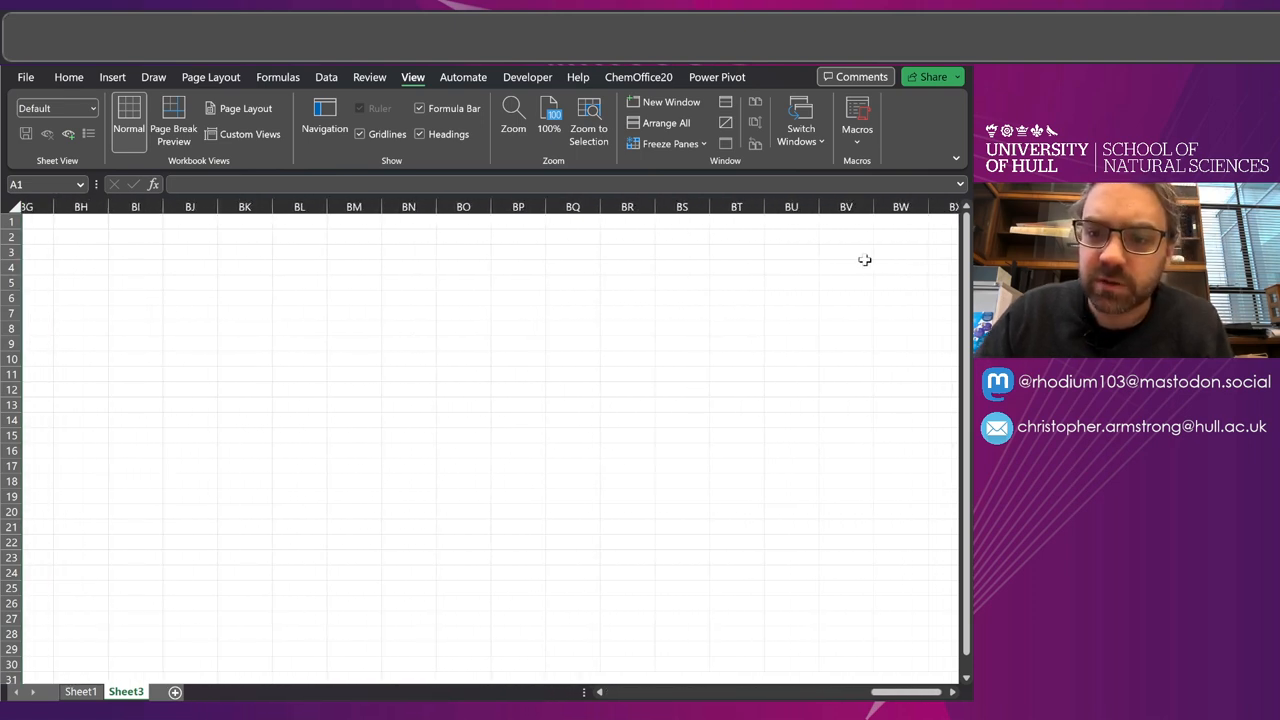
scroll(right, 3)
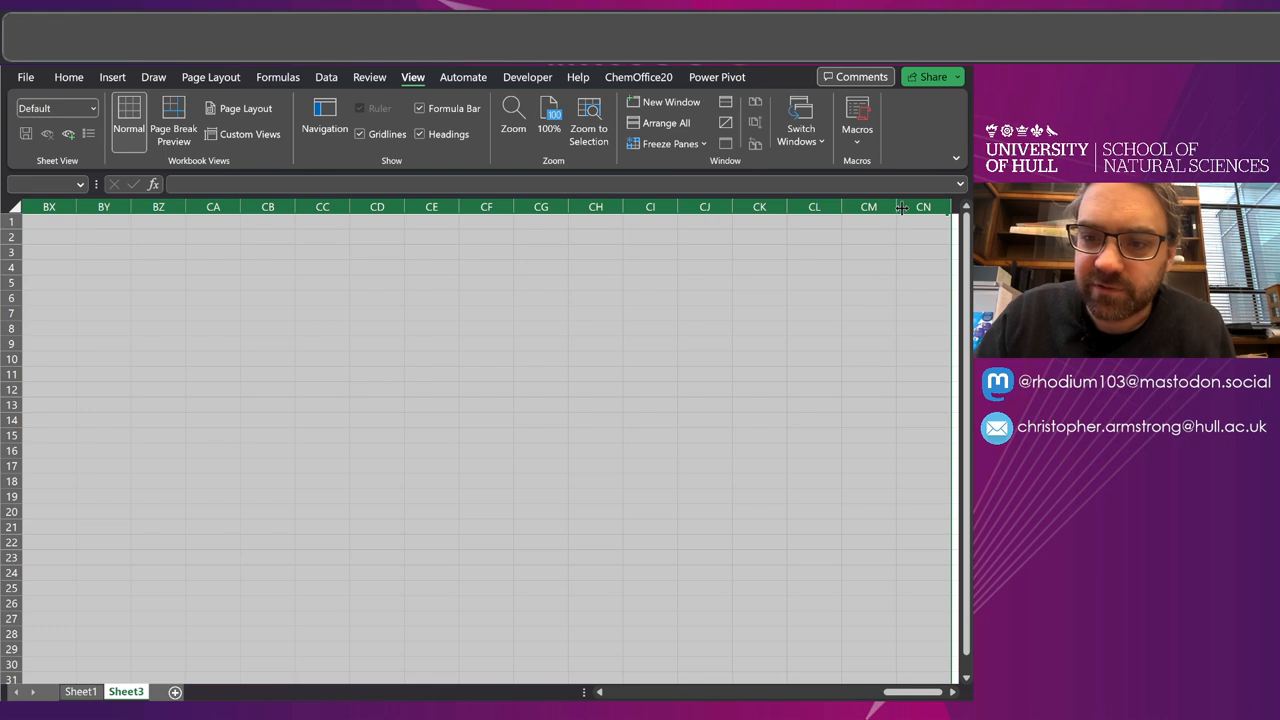
drag(901, 207, 848, 207)
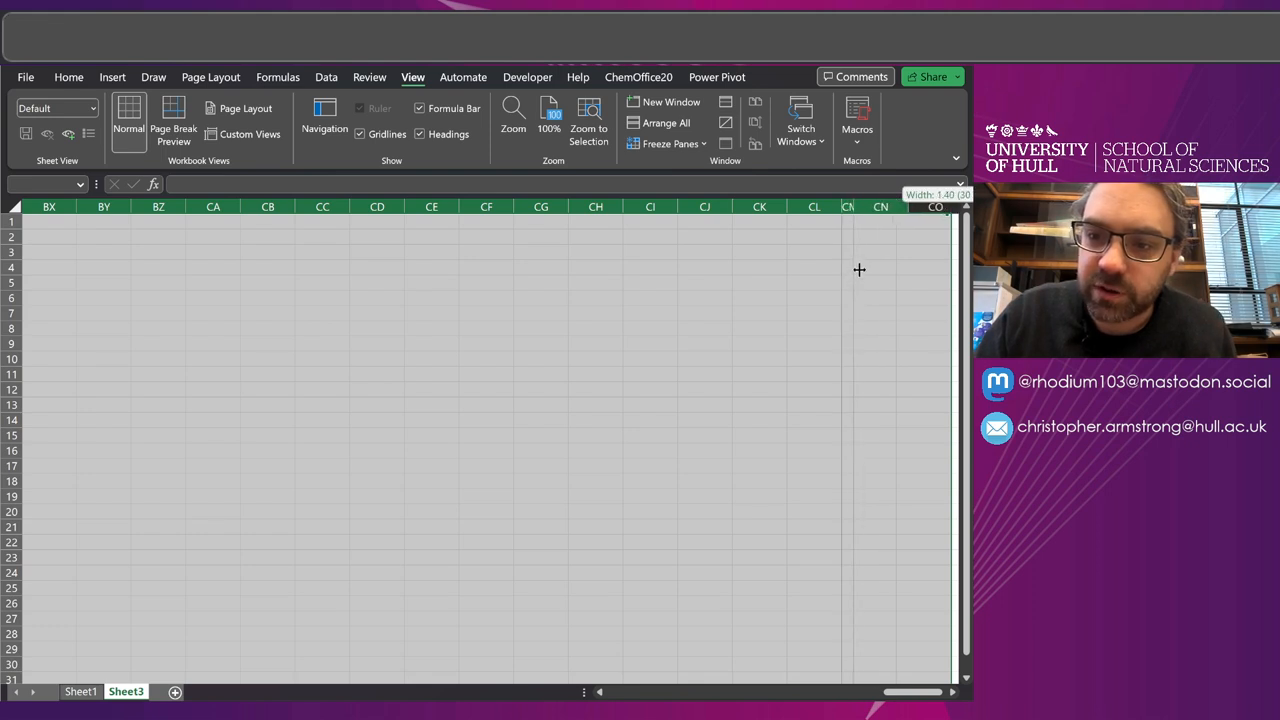
drag(848, 207, 862, 207)
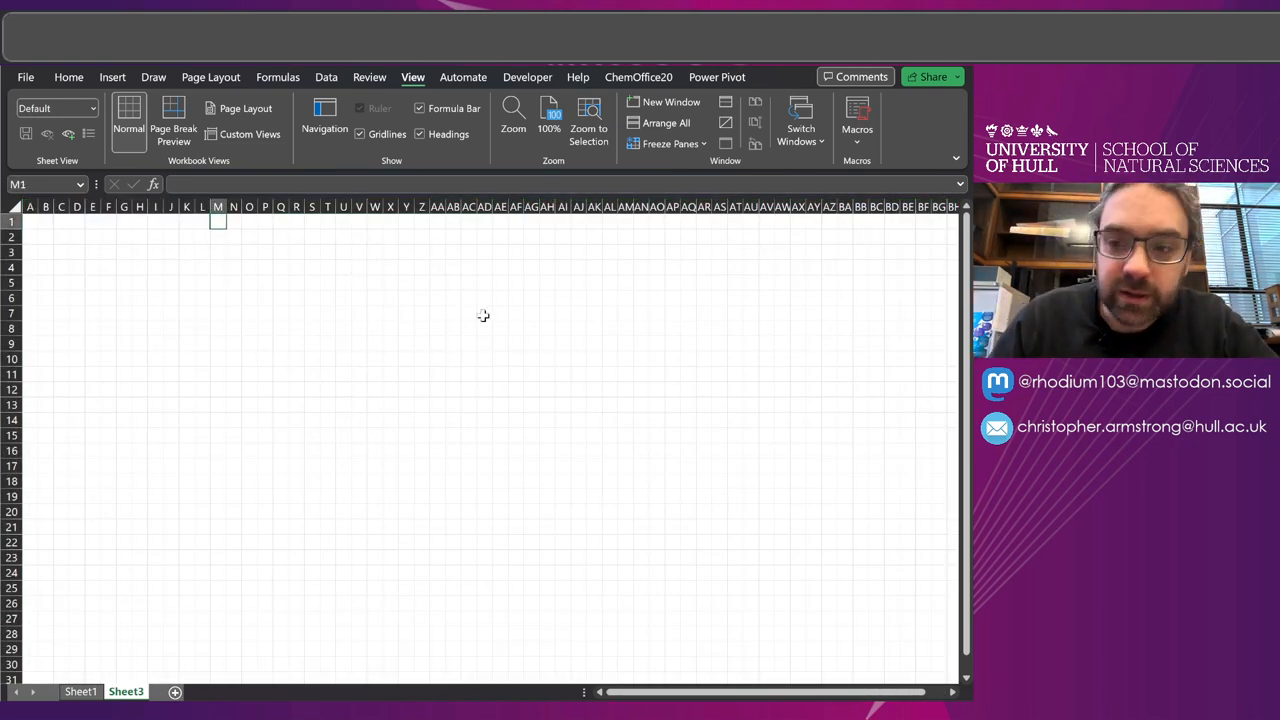
mouse_move(32, 220)
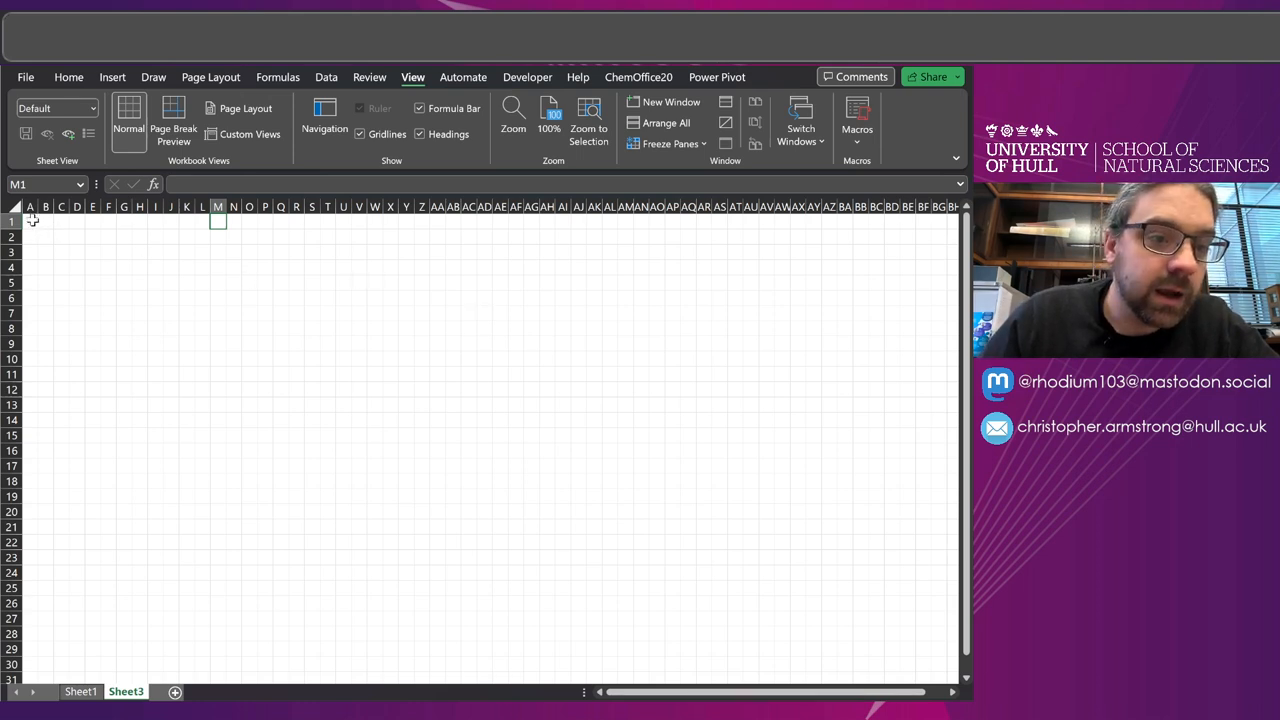
Step: Select A1:D4 and apply a red-white-blue colour scale through Conditional Formatting
click(30, 221)
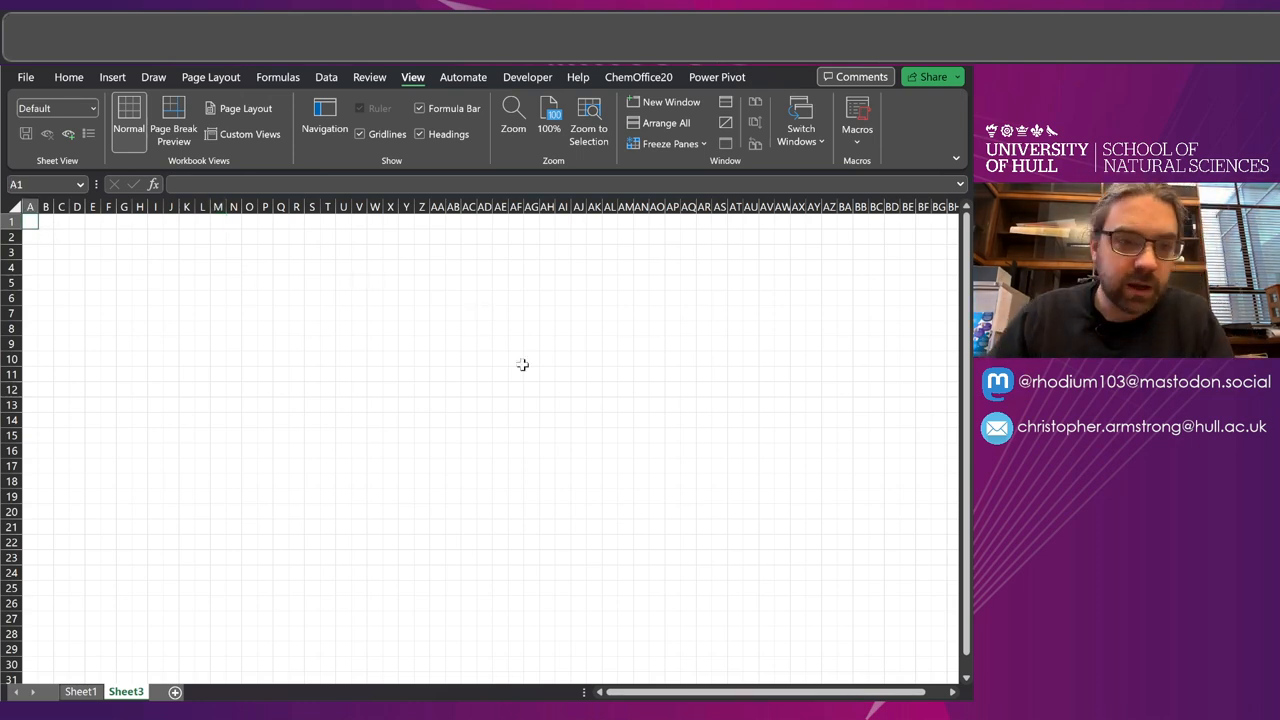
drag(30, 221, 76, 267)
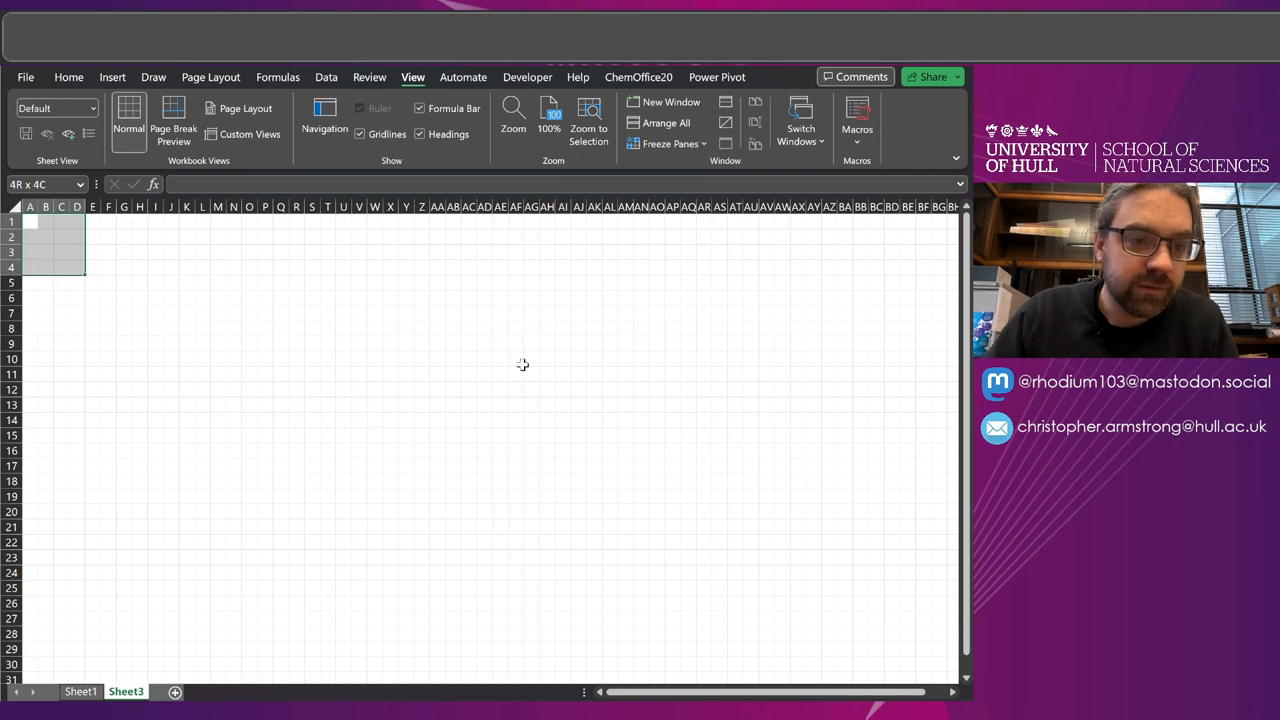
click(68, 77)
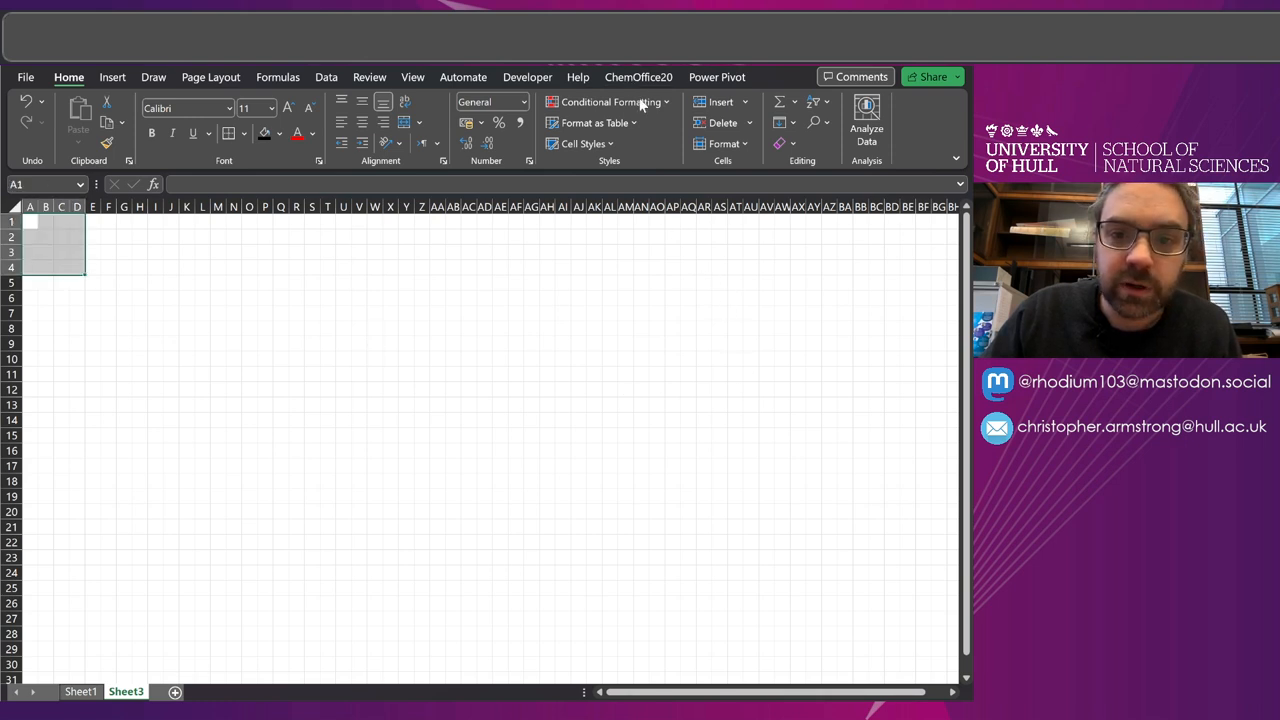
click(608, 101)
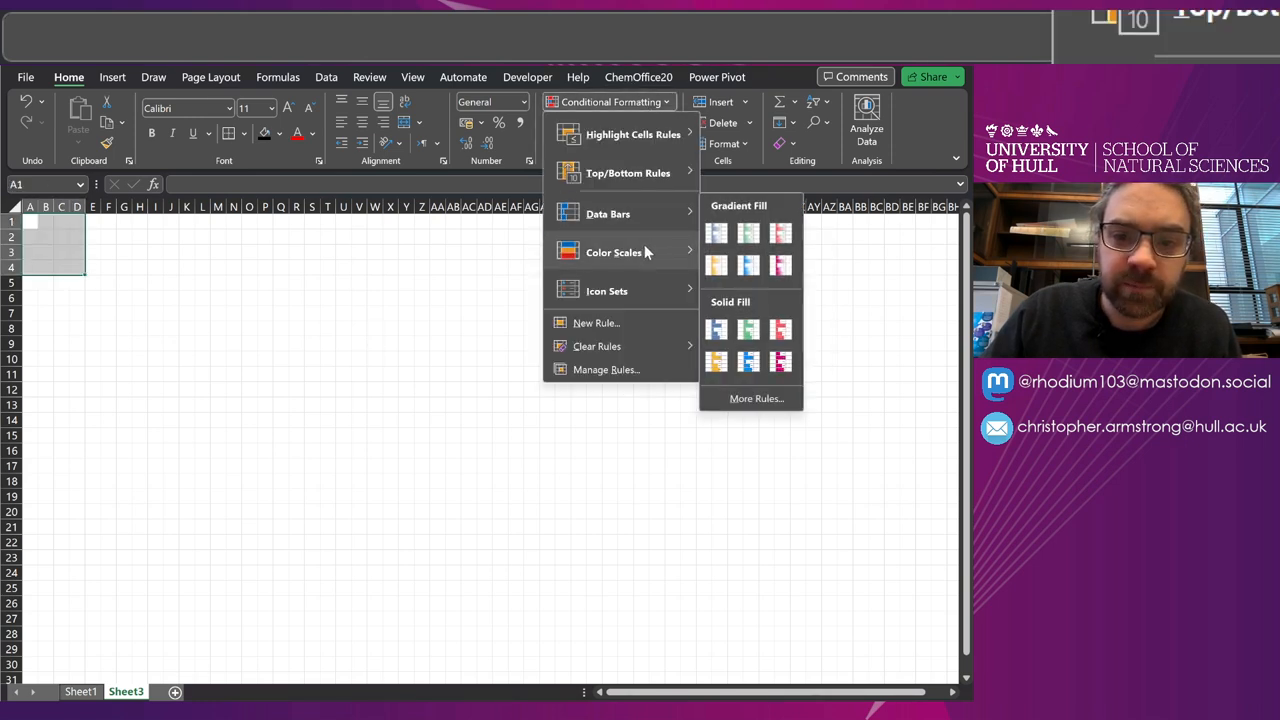
click(367, 318)
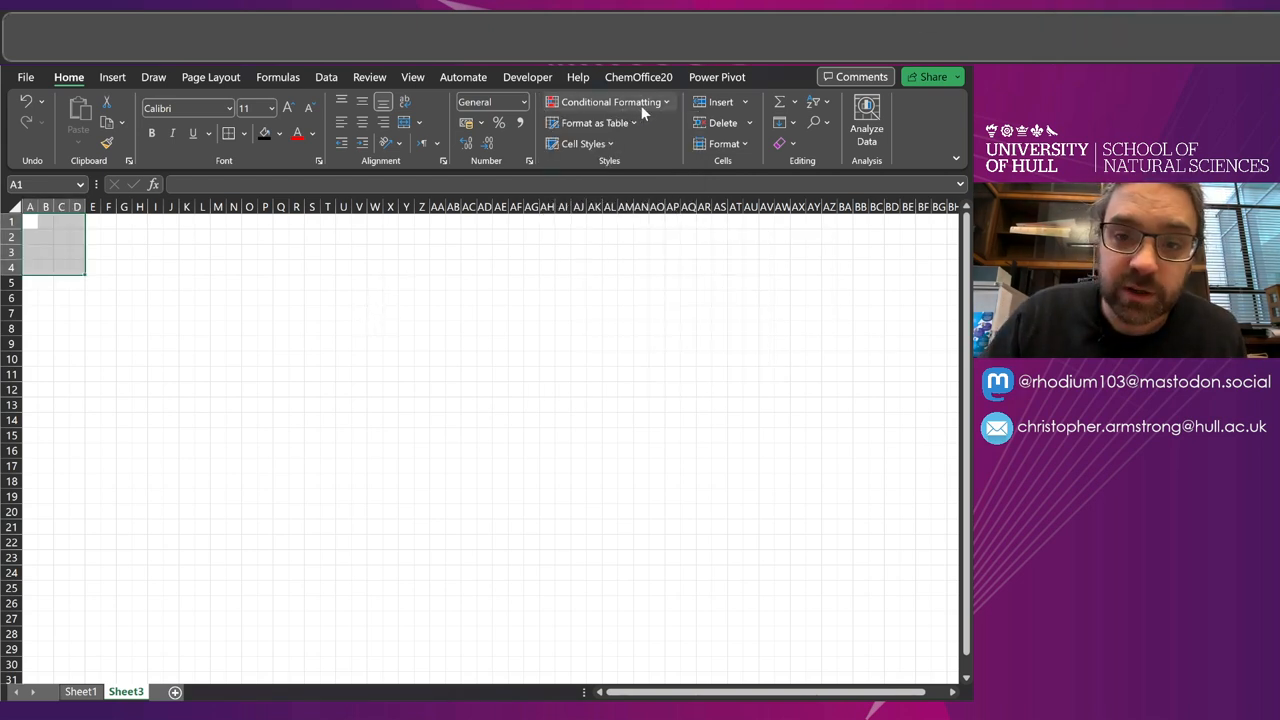
Step: Edit the A1:D4 colour scale rule to three colours: dark navy at 0, blue at 1, white at 2
click(610, 101)
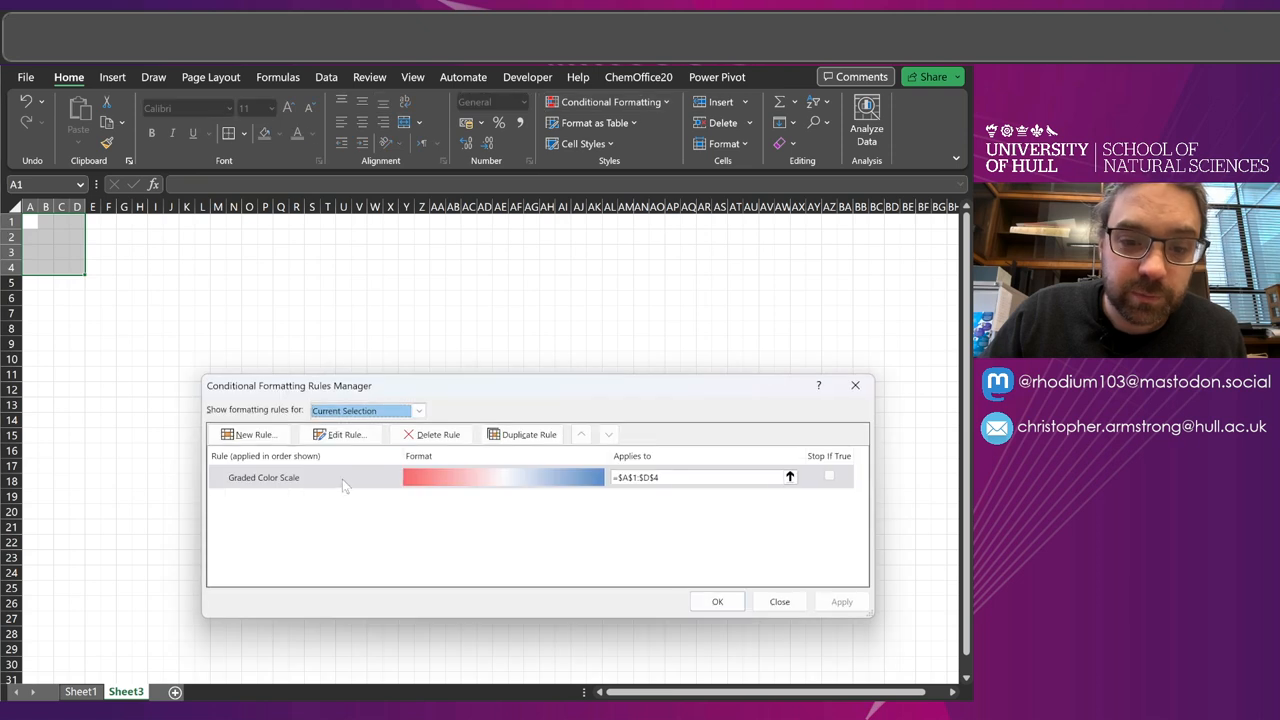
click(347, 434)
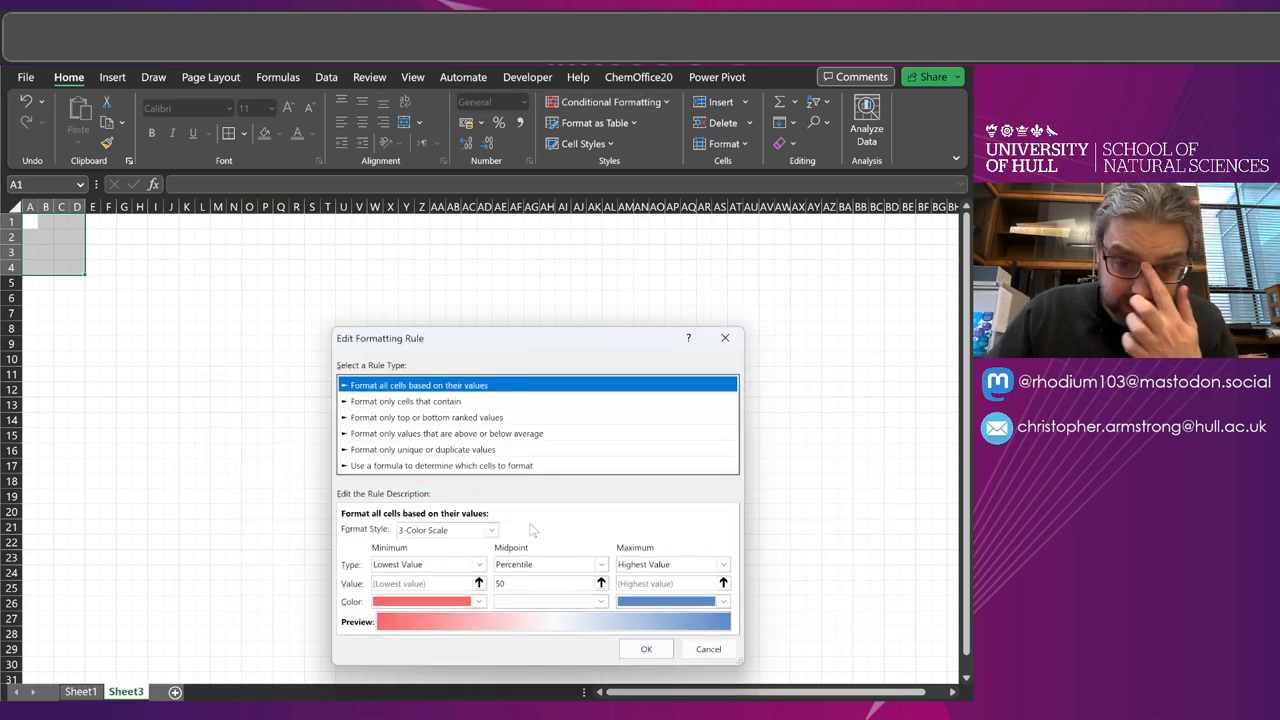
click(478, 564)
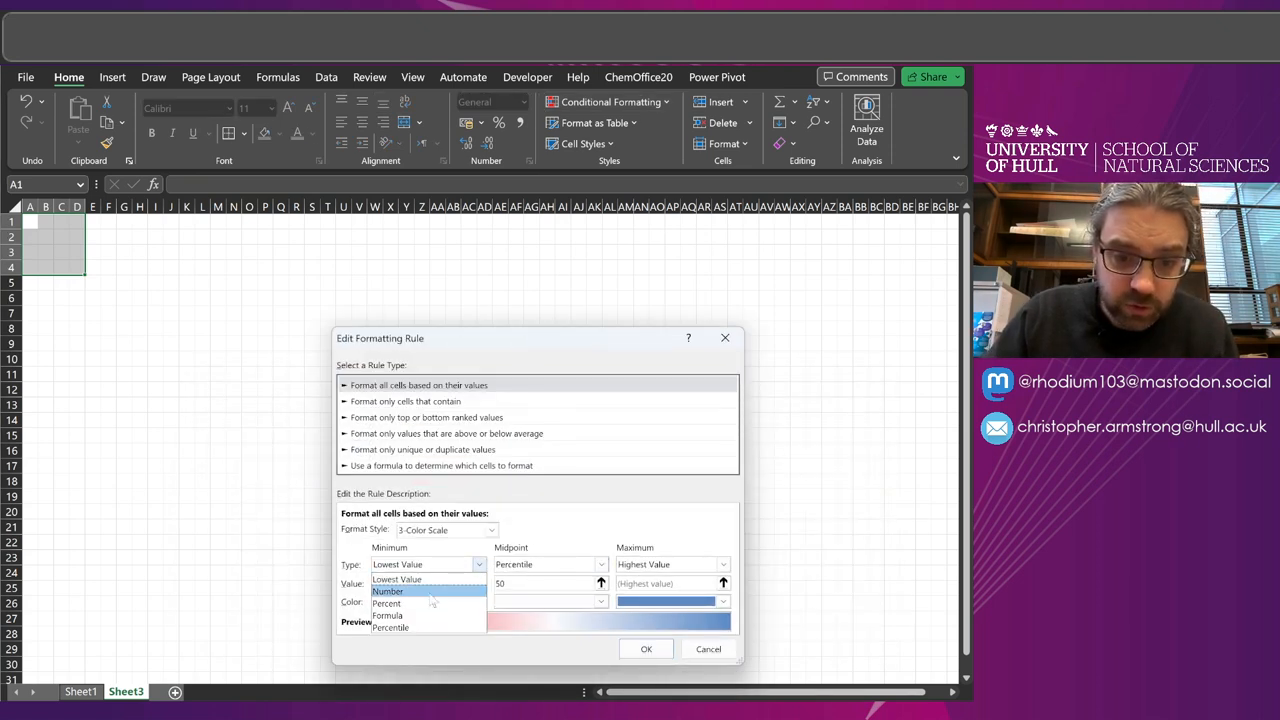
click(387, 591)
text(2)
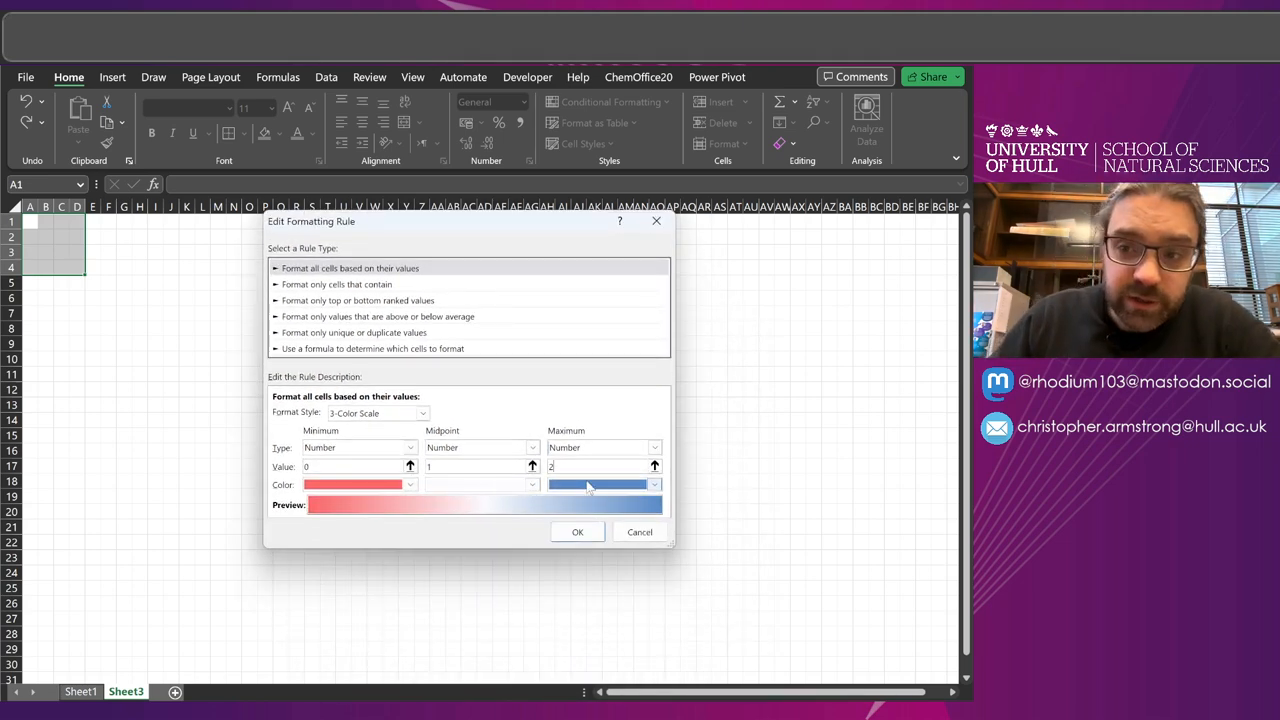
click(654, 484)
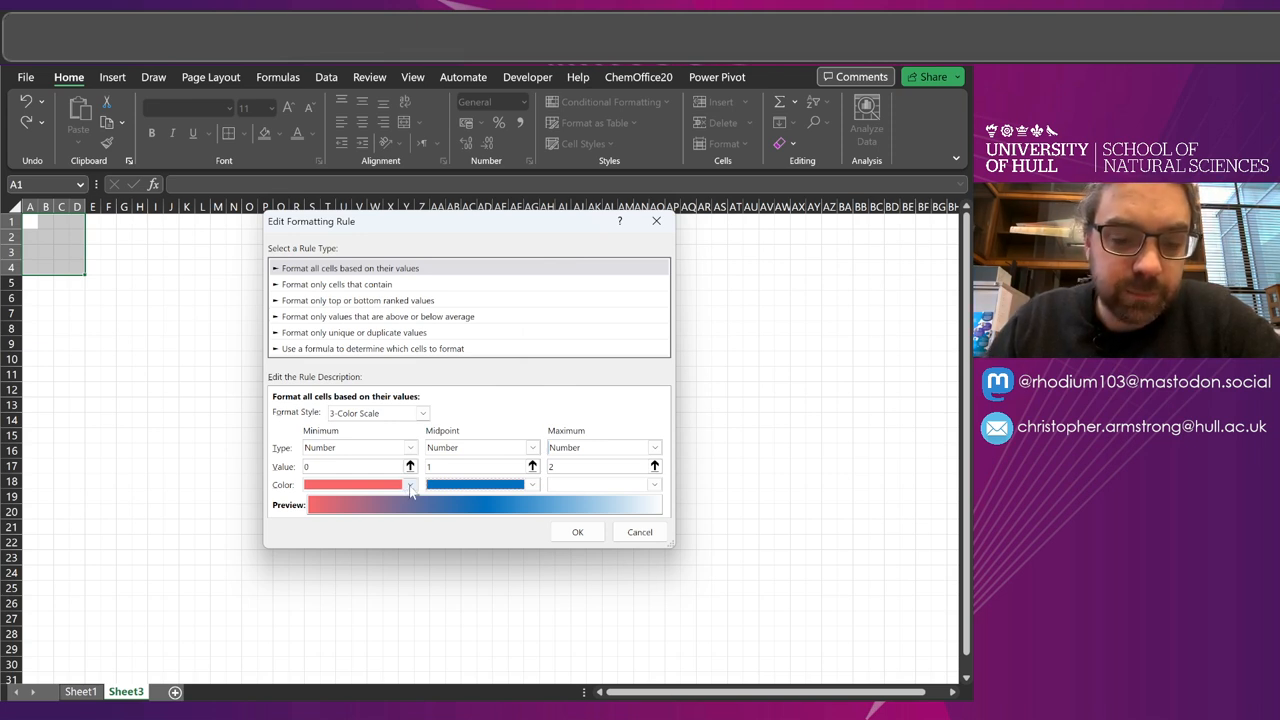
click(409, 485)
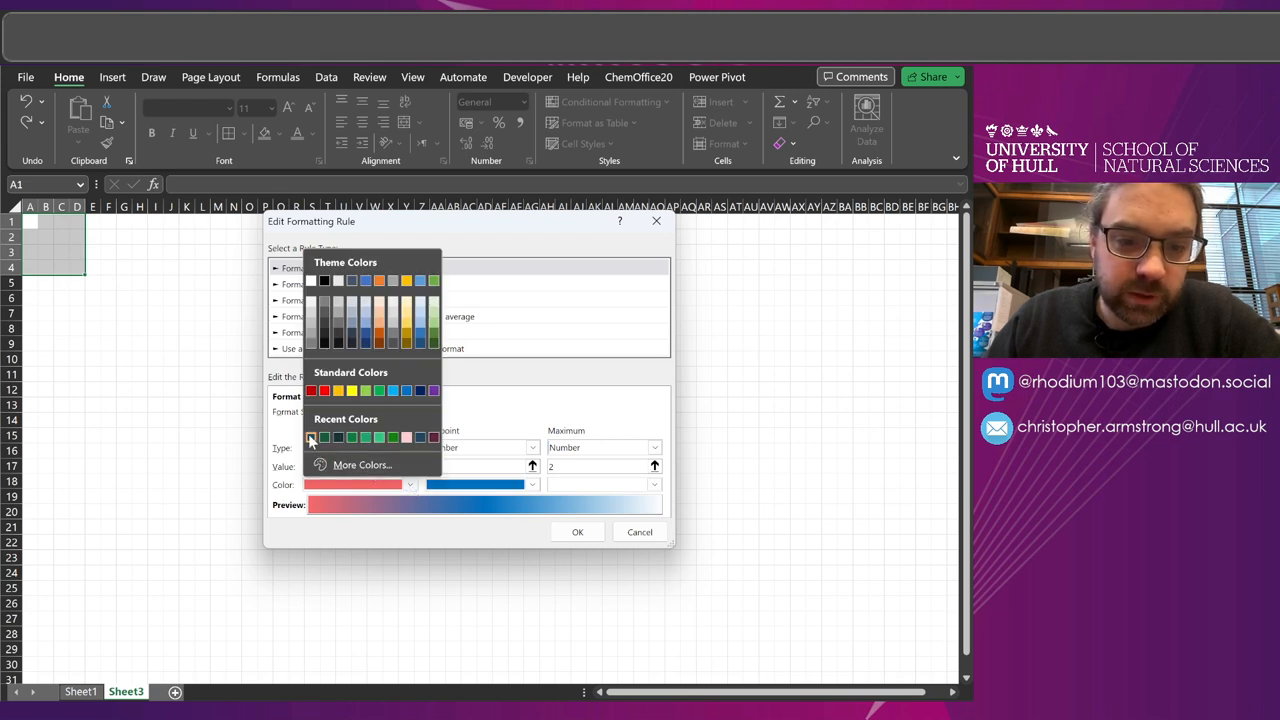
click(311, 437)
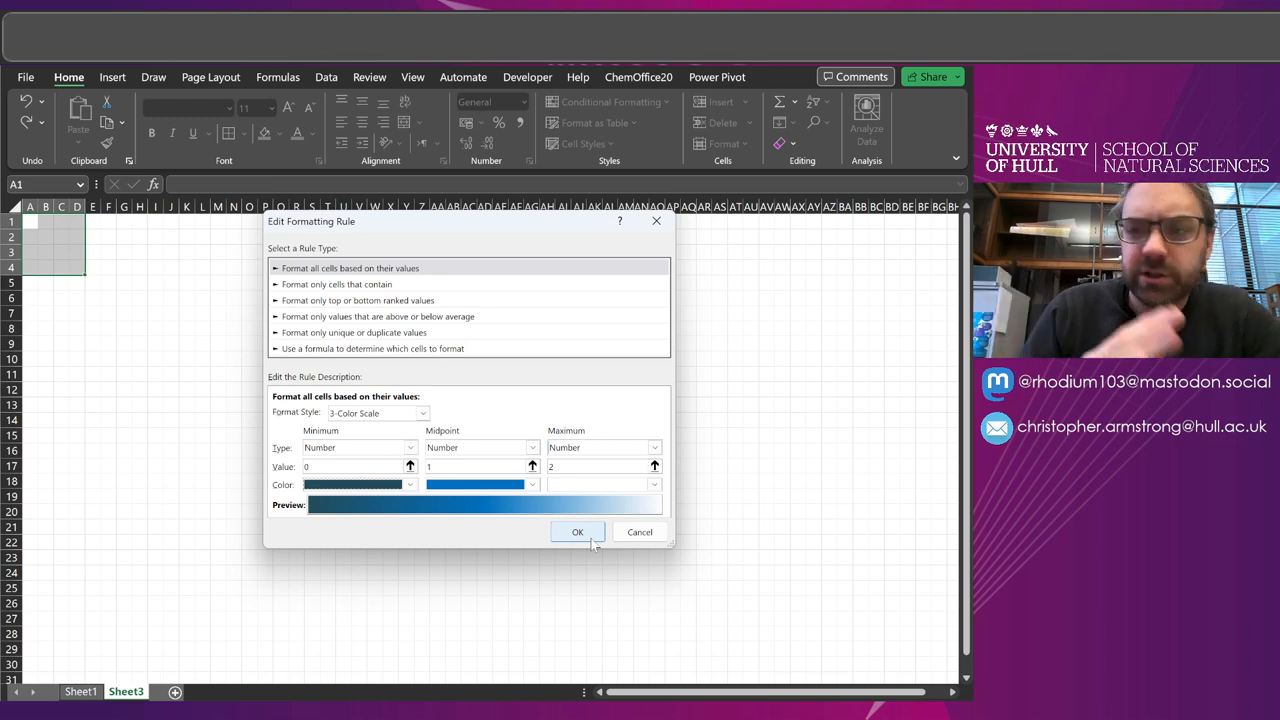
click(577, 531)
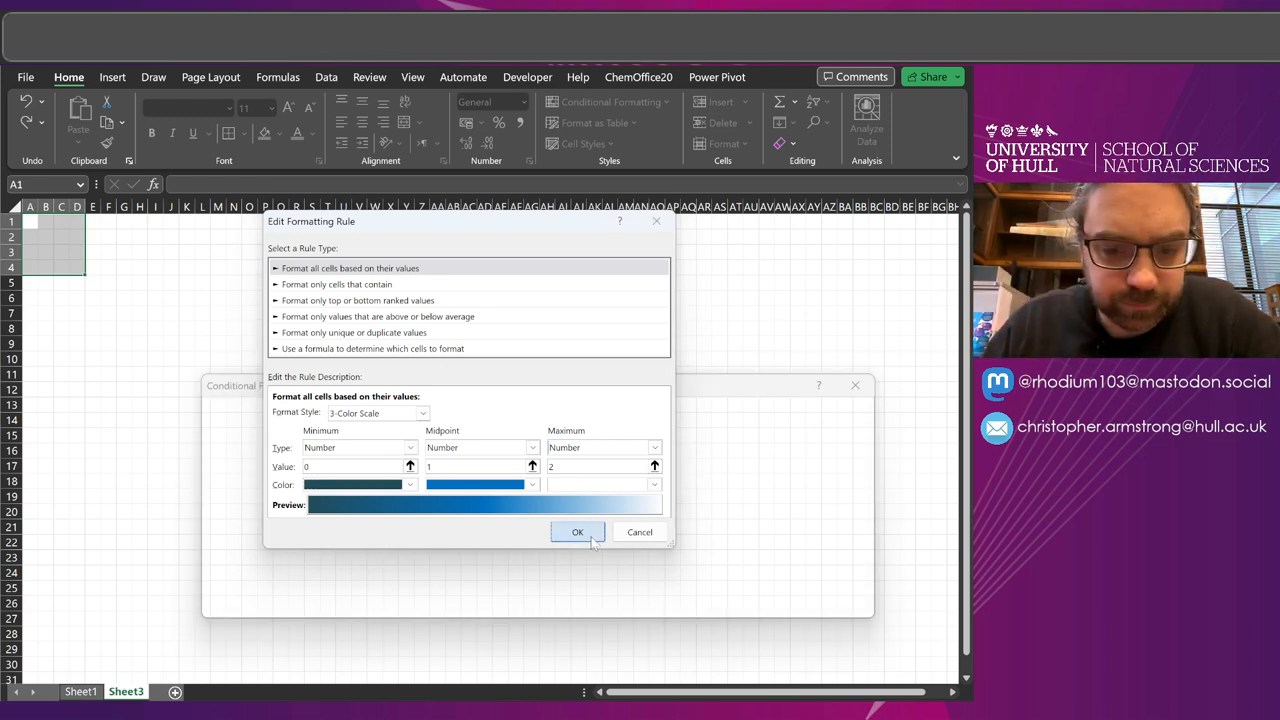
click(577, 532)
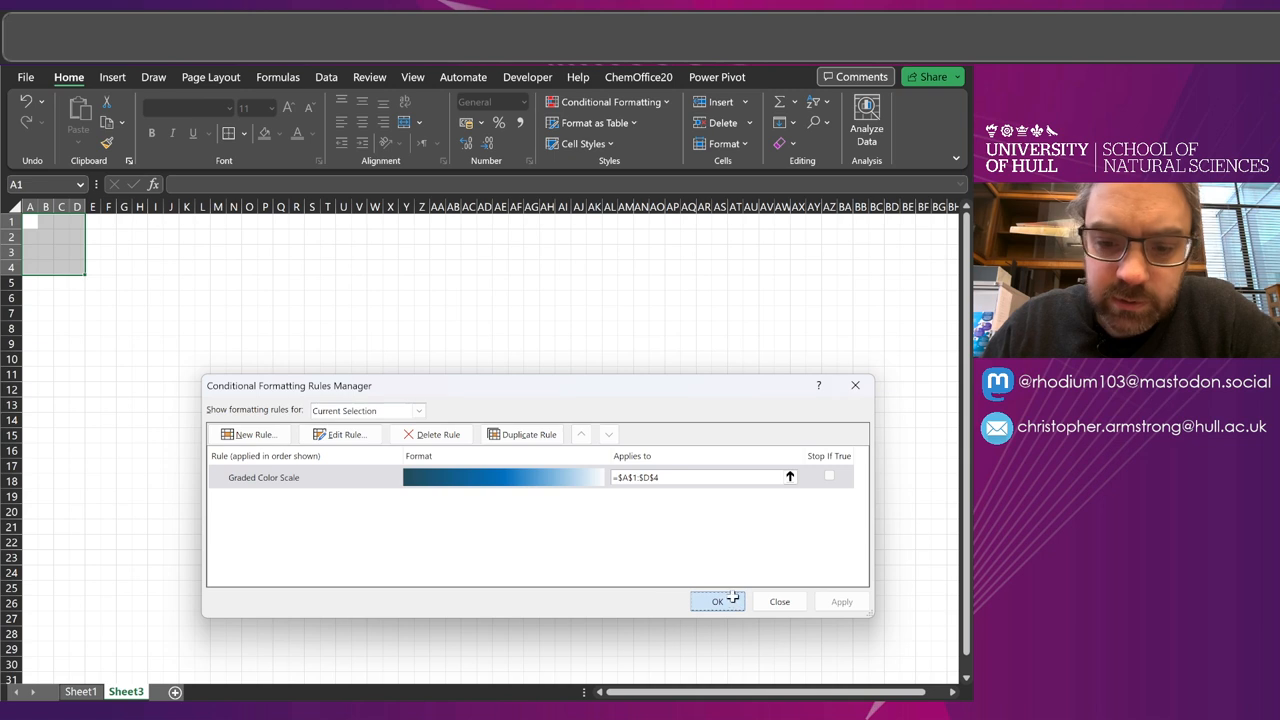
click(717, 601)
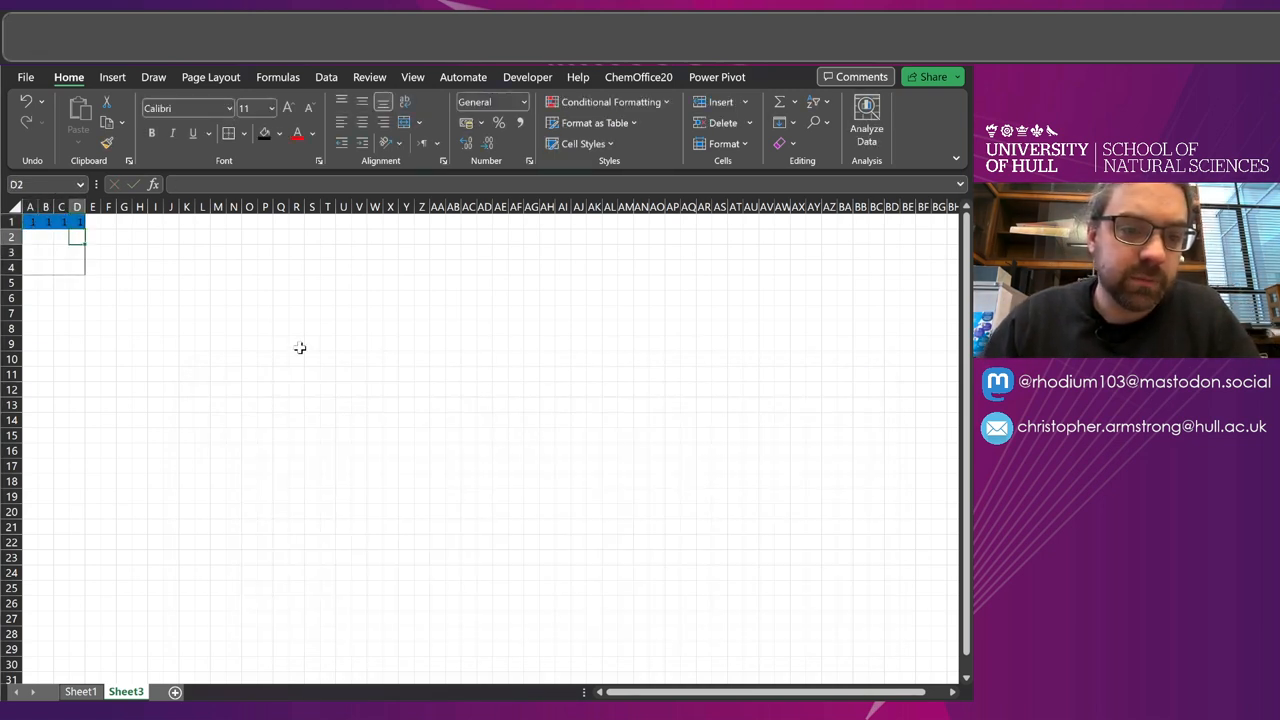
Step: Enter 0, 1 and 2 values across the A1:D4 cells to shade the unit block pattern
text(1)
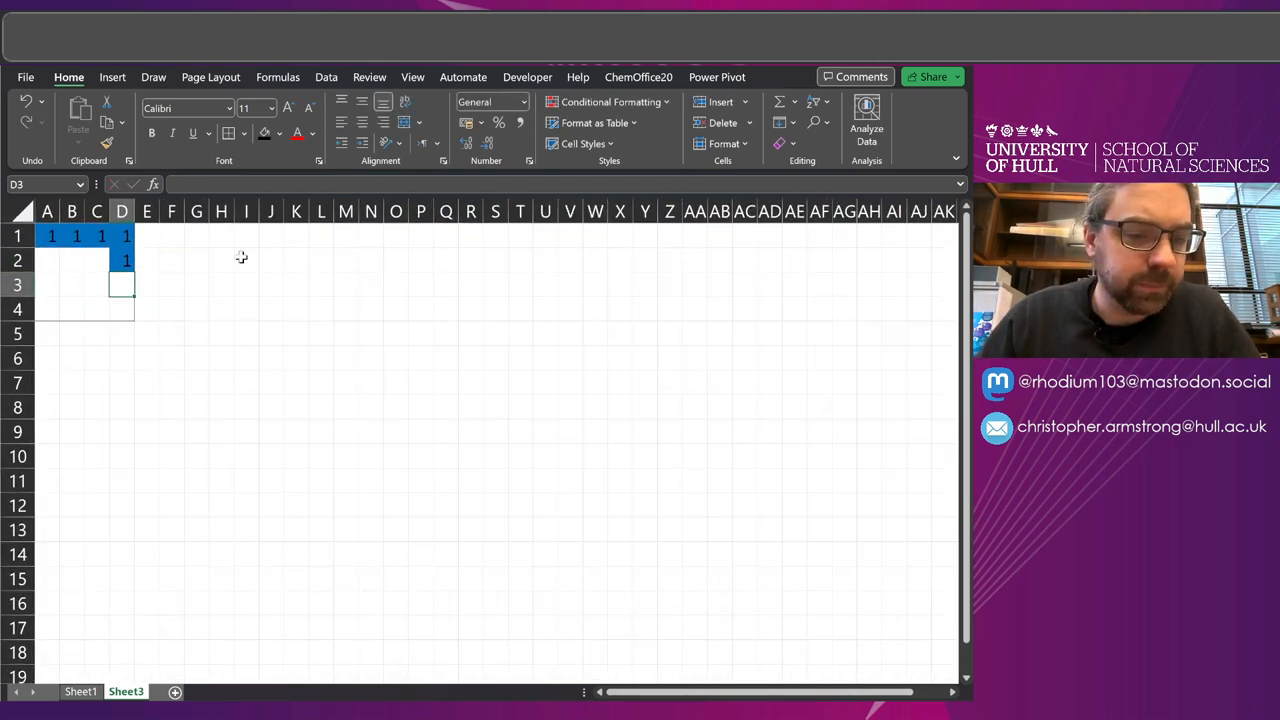
click(96, 260)
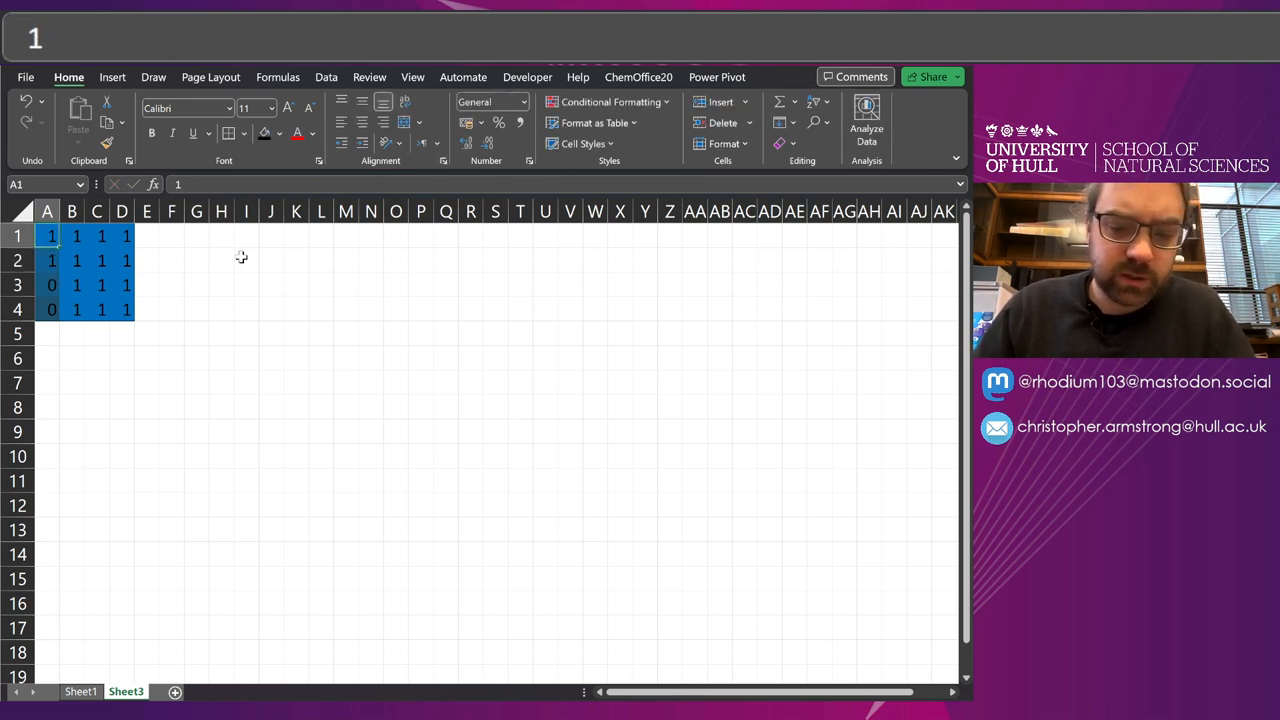
click(76, 235)
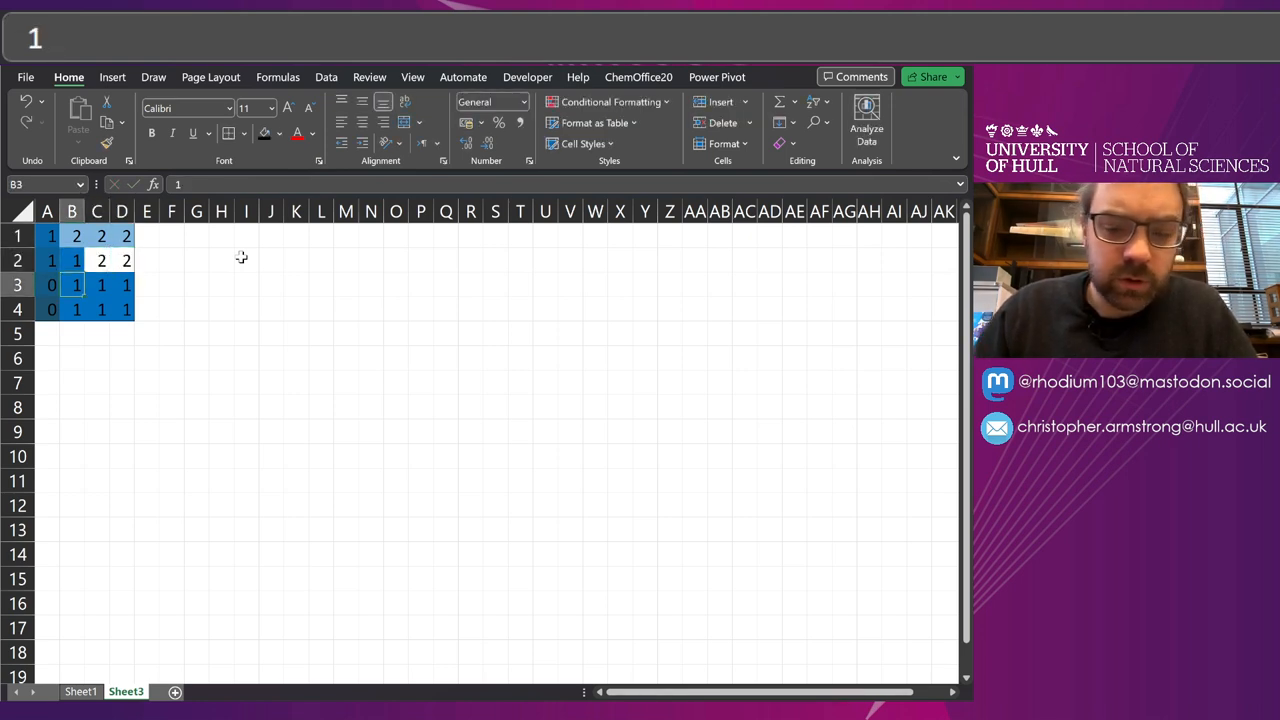
text(0.)
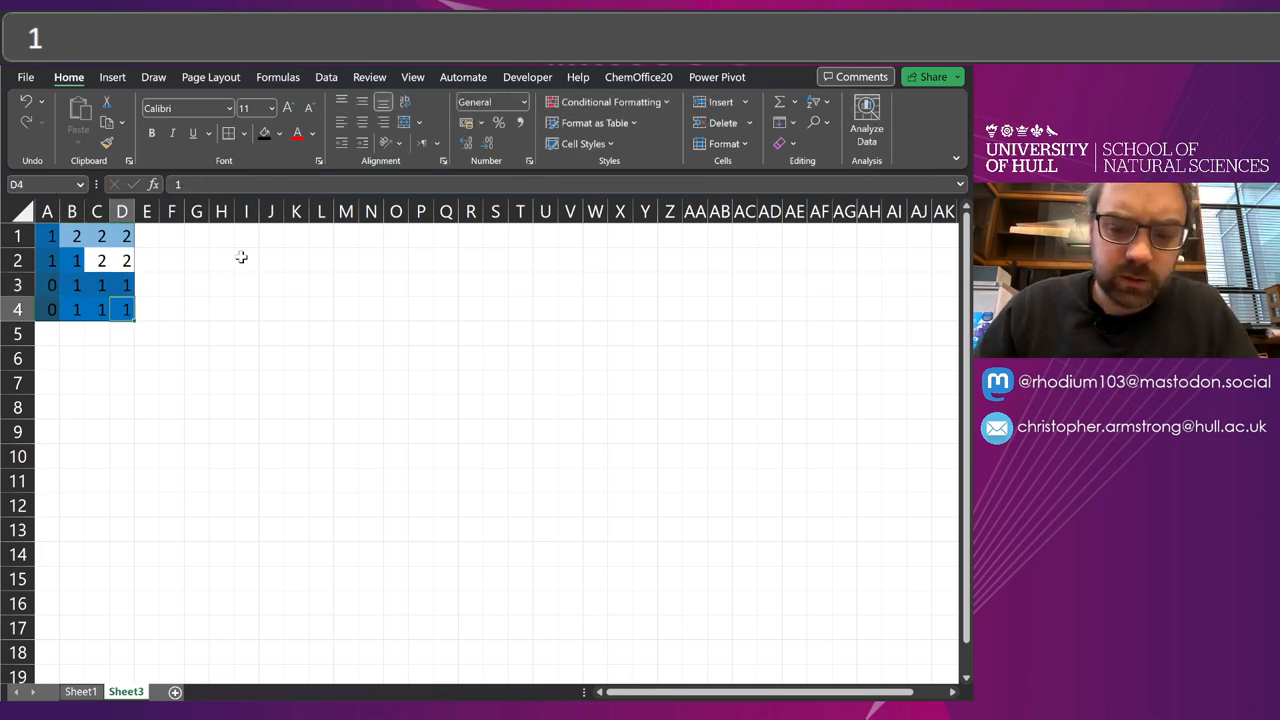
text(0.8)
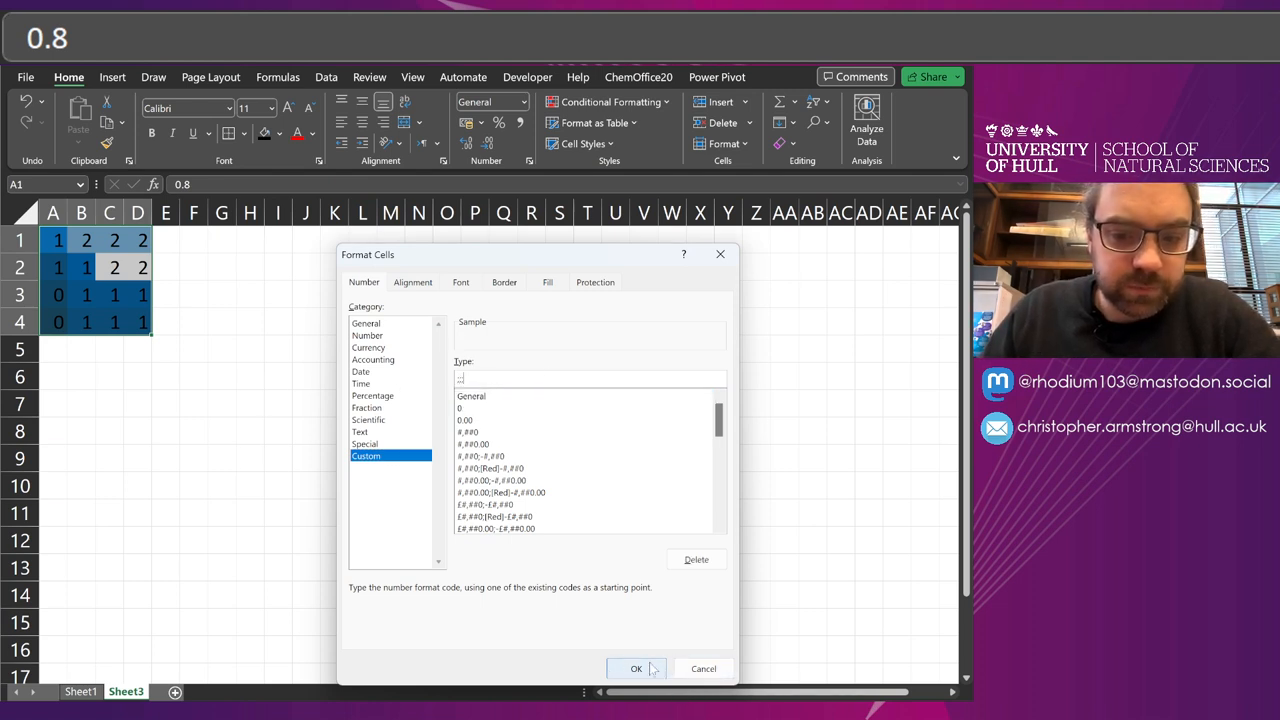
Step: Apply the custom ;;; number format so only the block's colours show
click(636, 668)
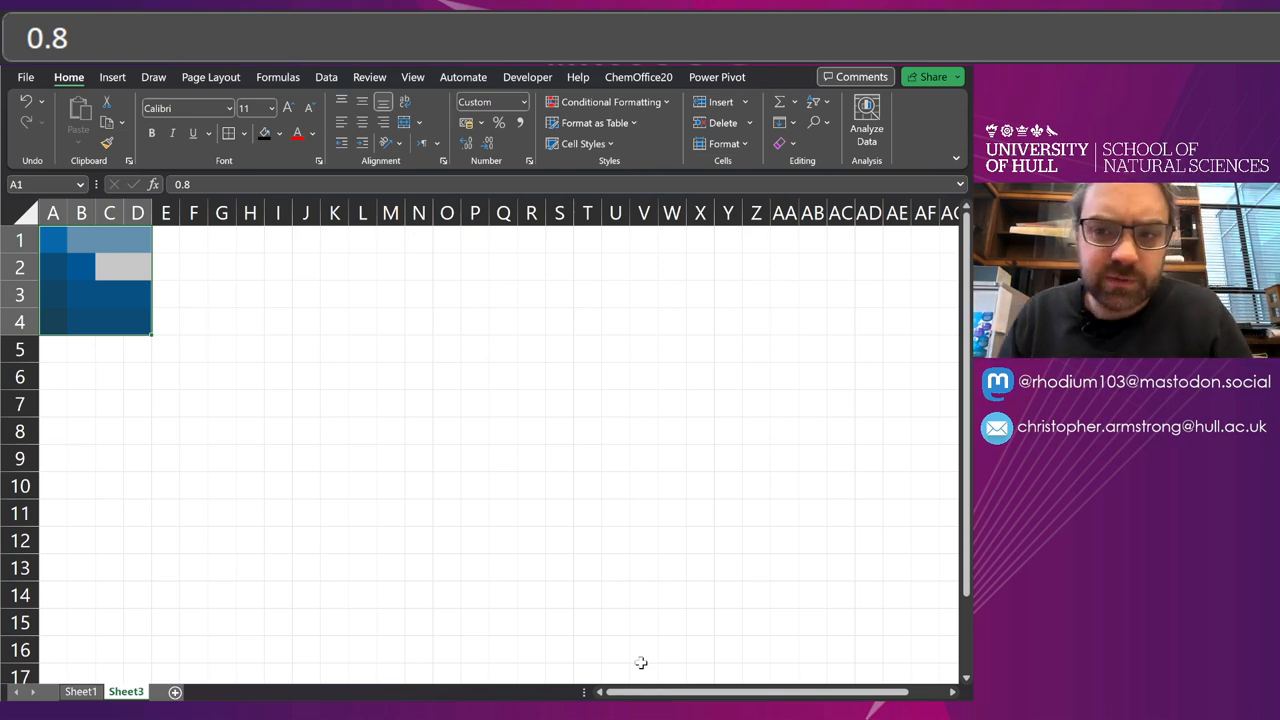
mouse_move(335, 473)
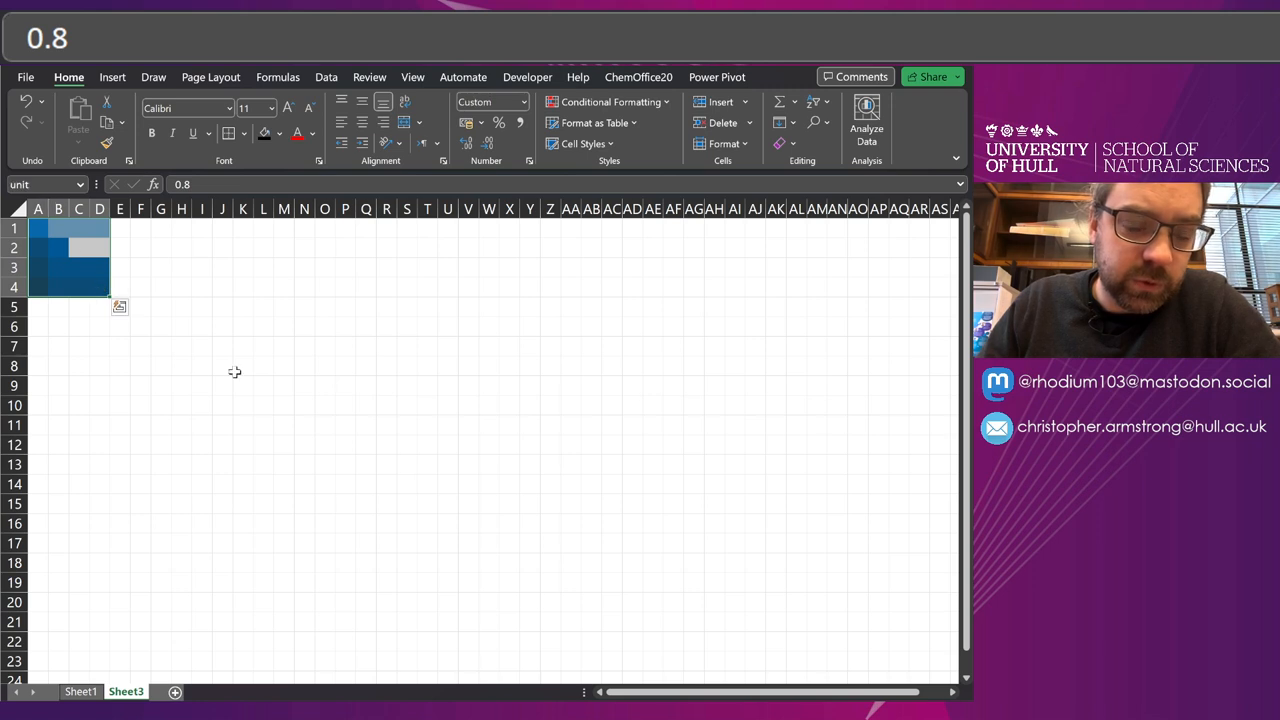
Step: Enter =unit to repeat the named unit block as tiles along rows 7–10
text(=unit)
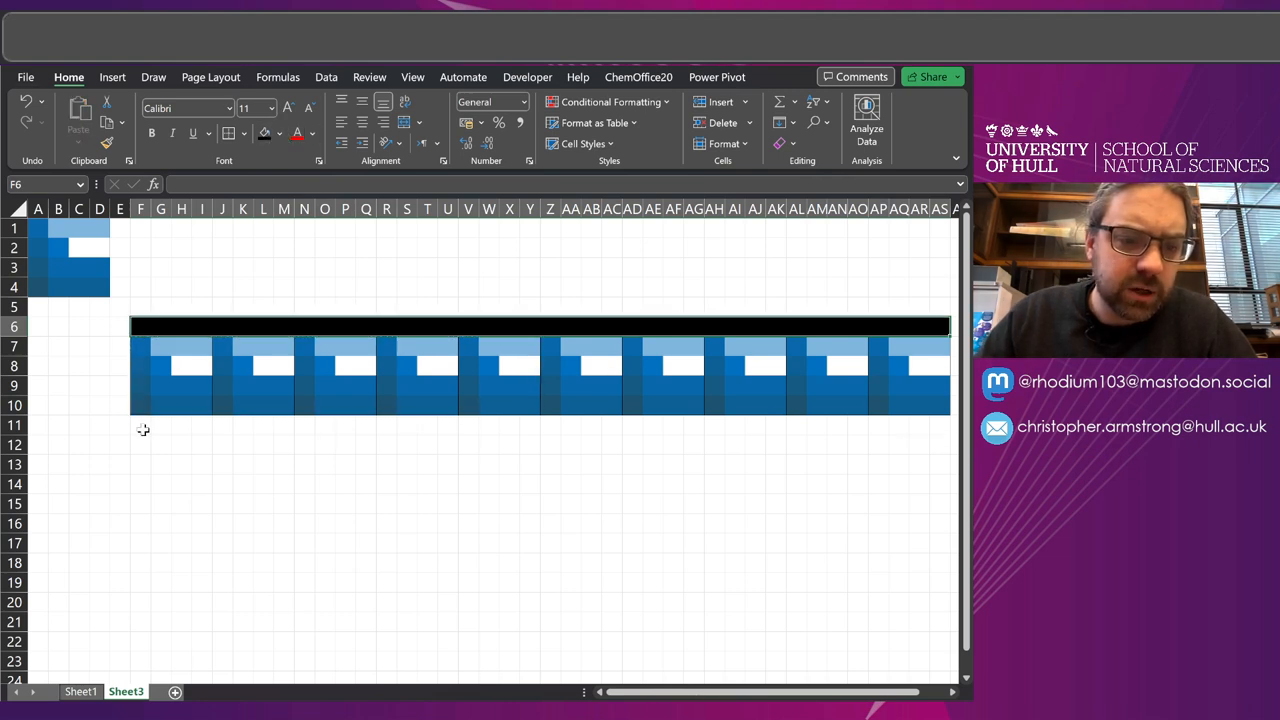
Step: Fill the strip below the tiles and the column left of the bar black
click(140, 425)
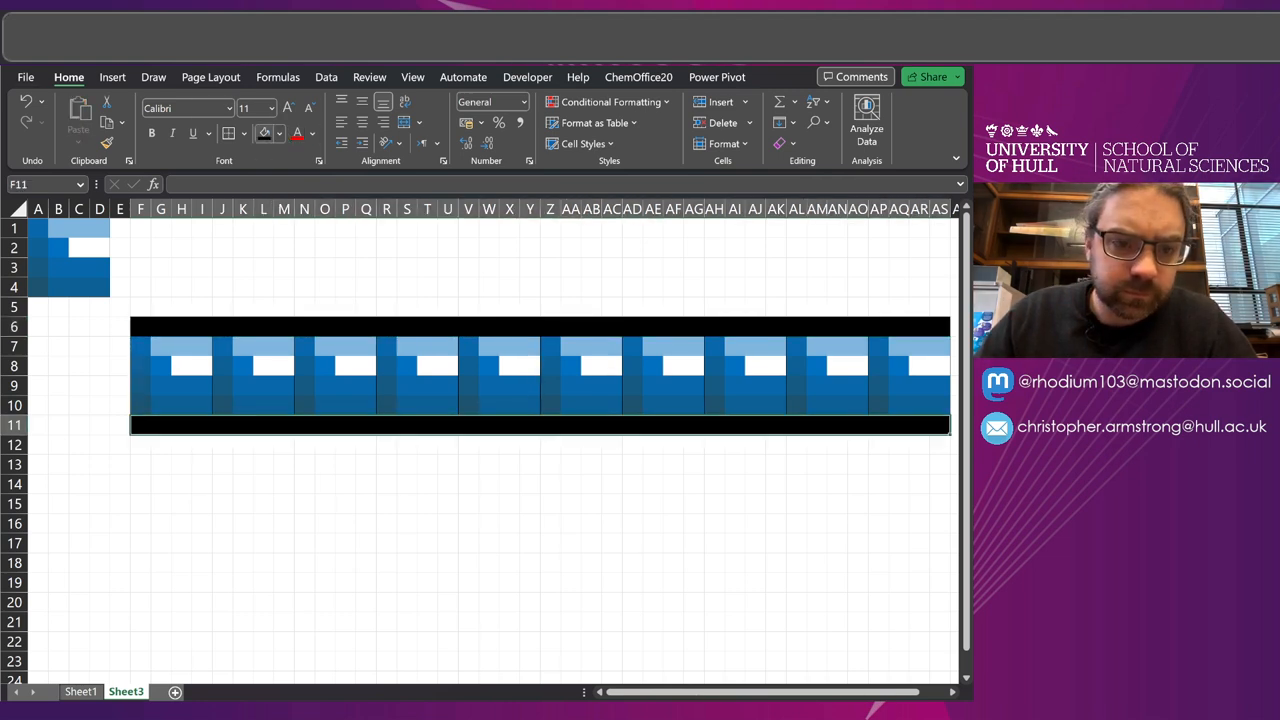
click(119, 326)
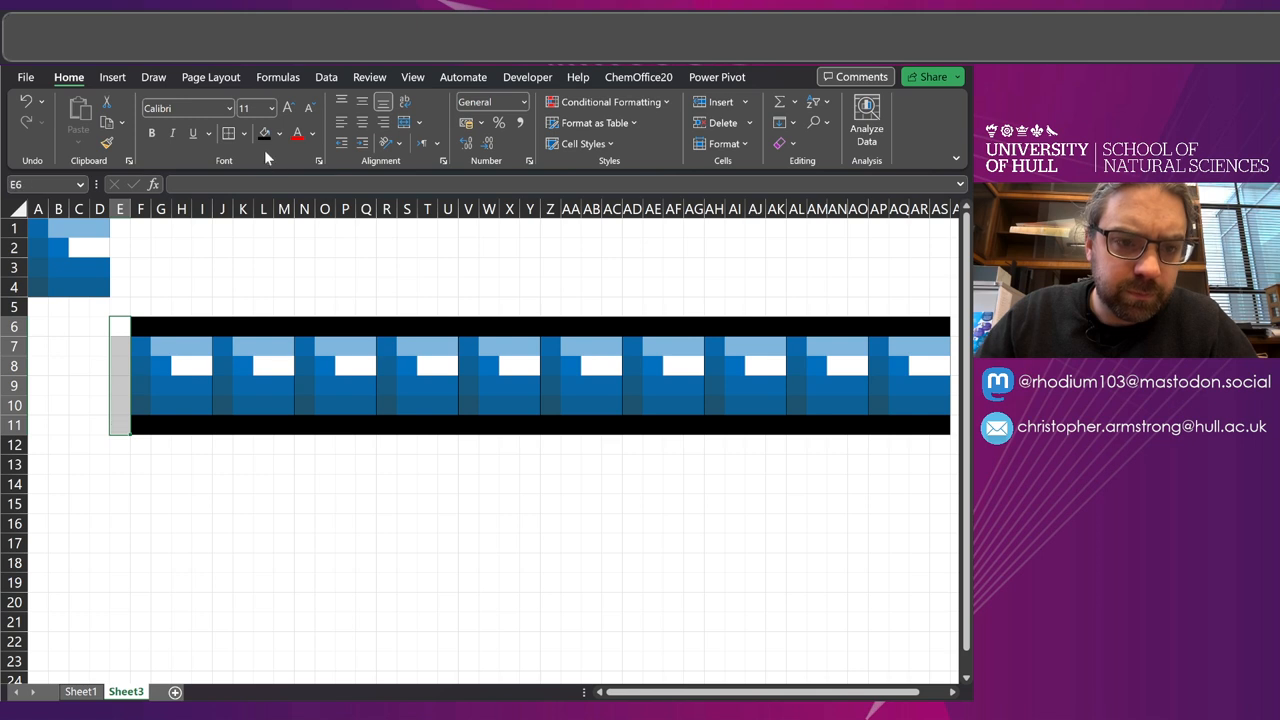
scroll(right, 3)
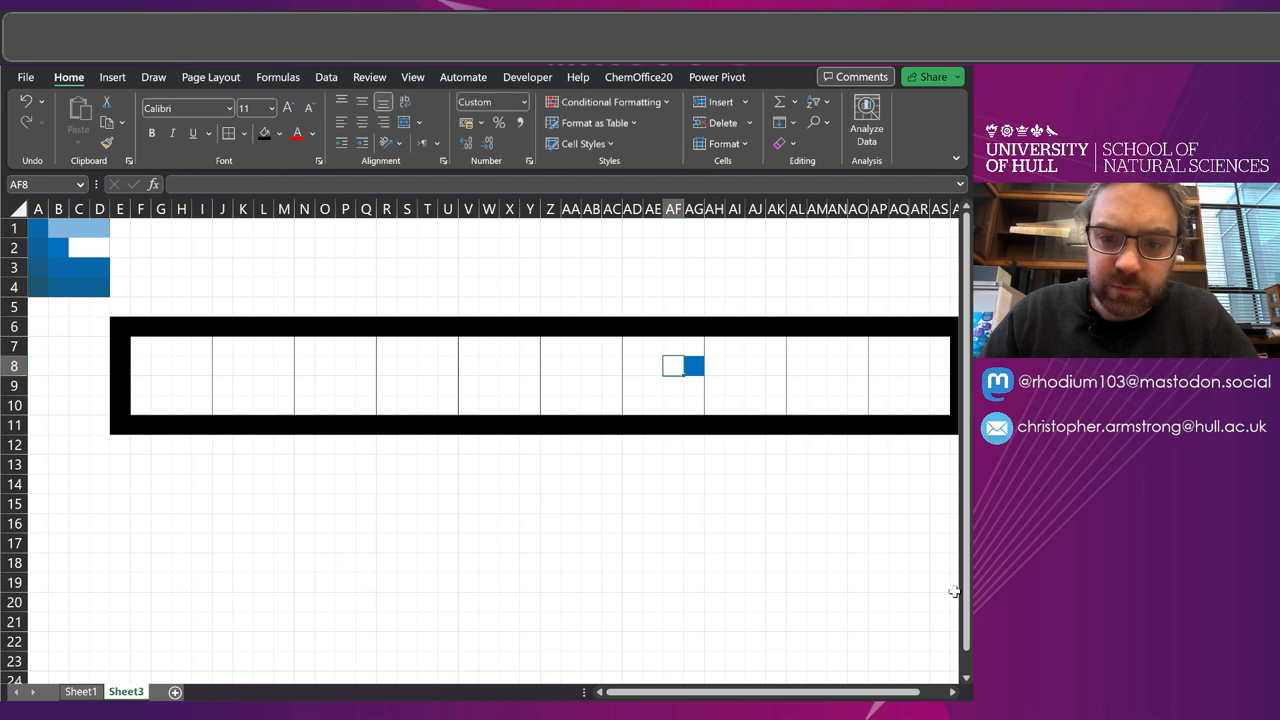
click(632, 366)
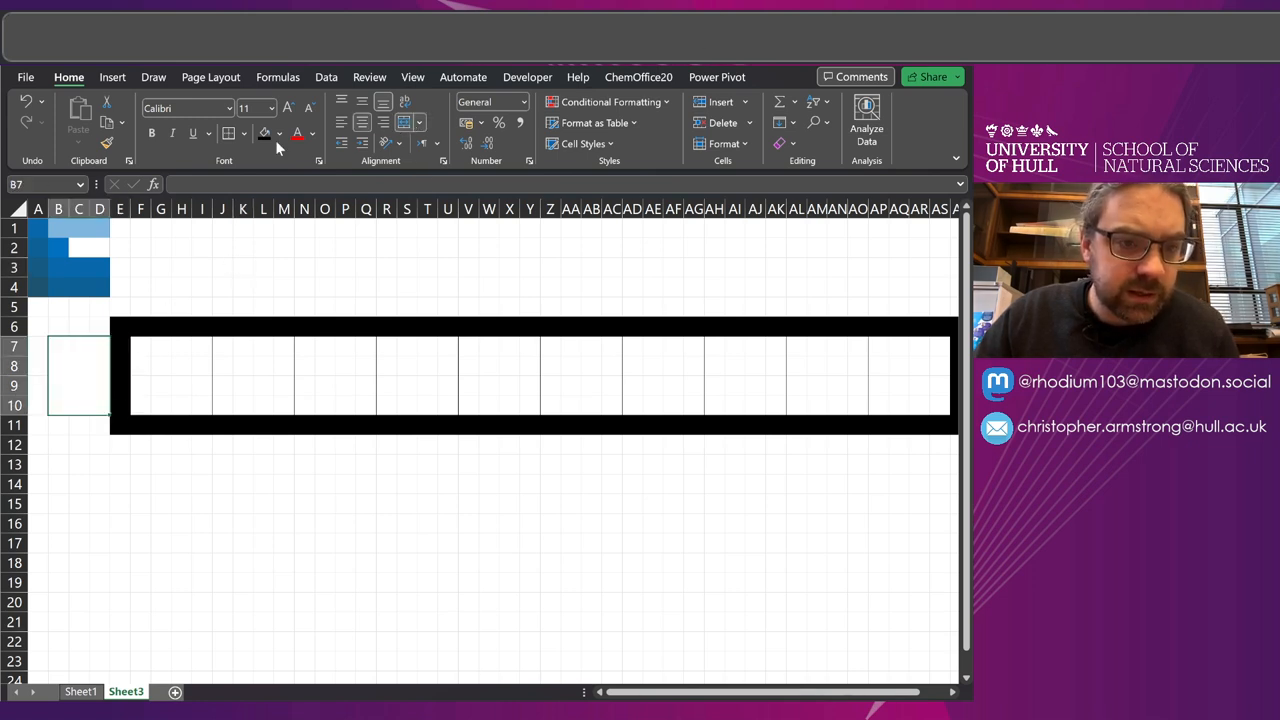
Step: Name B7:D10 health and extend the black frame above and below it
text(health)
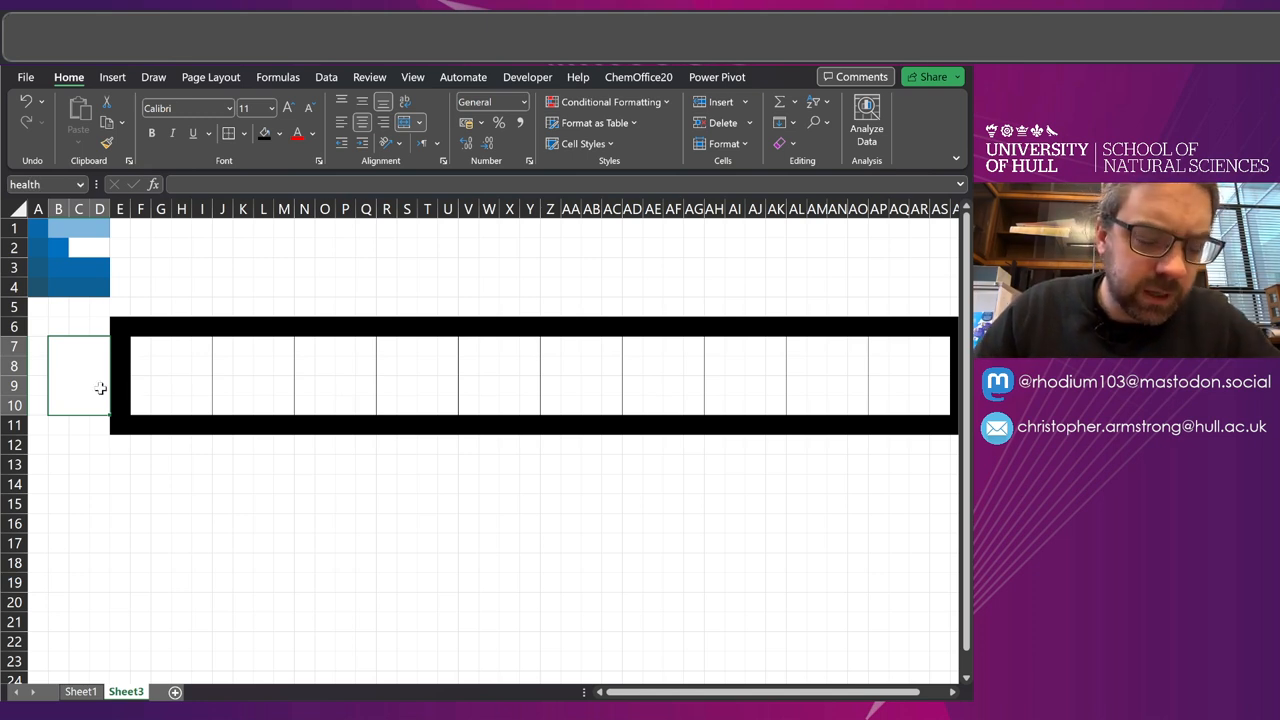
click(119, 327)
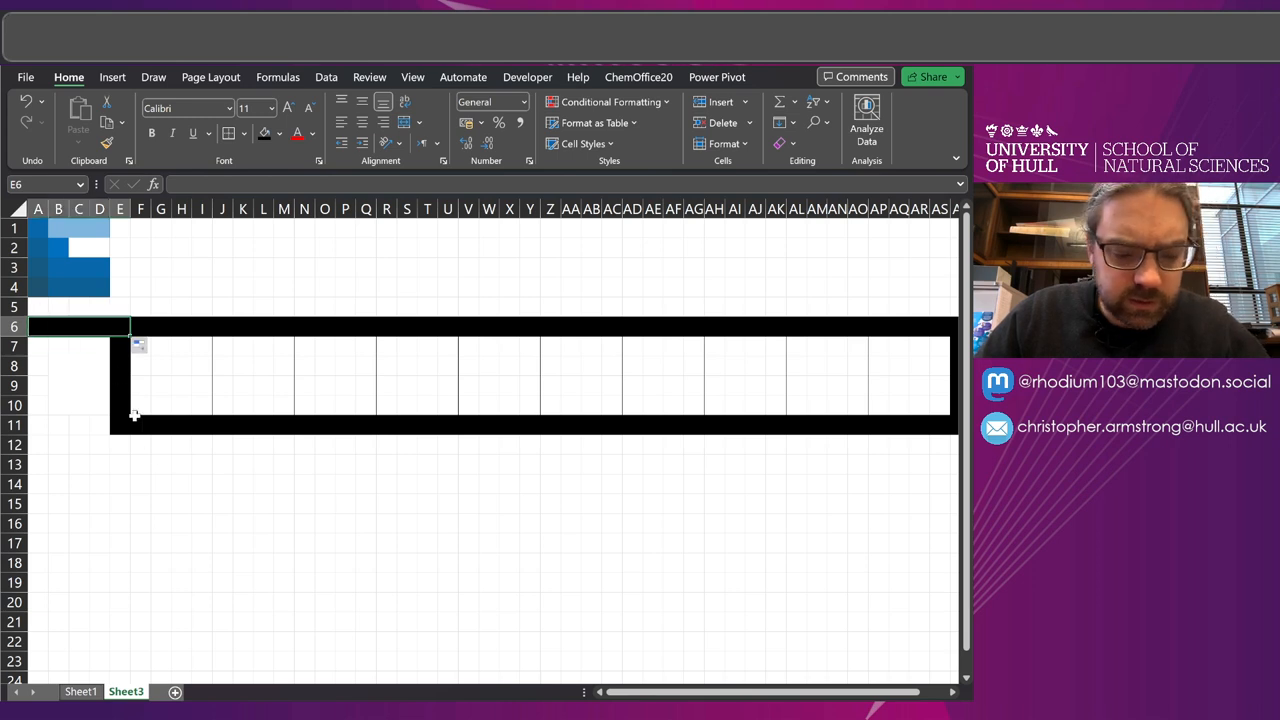
click(38, 425)
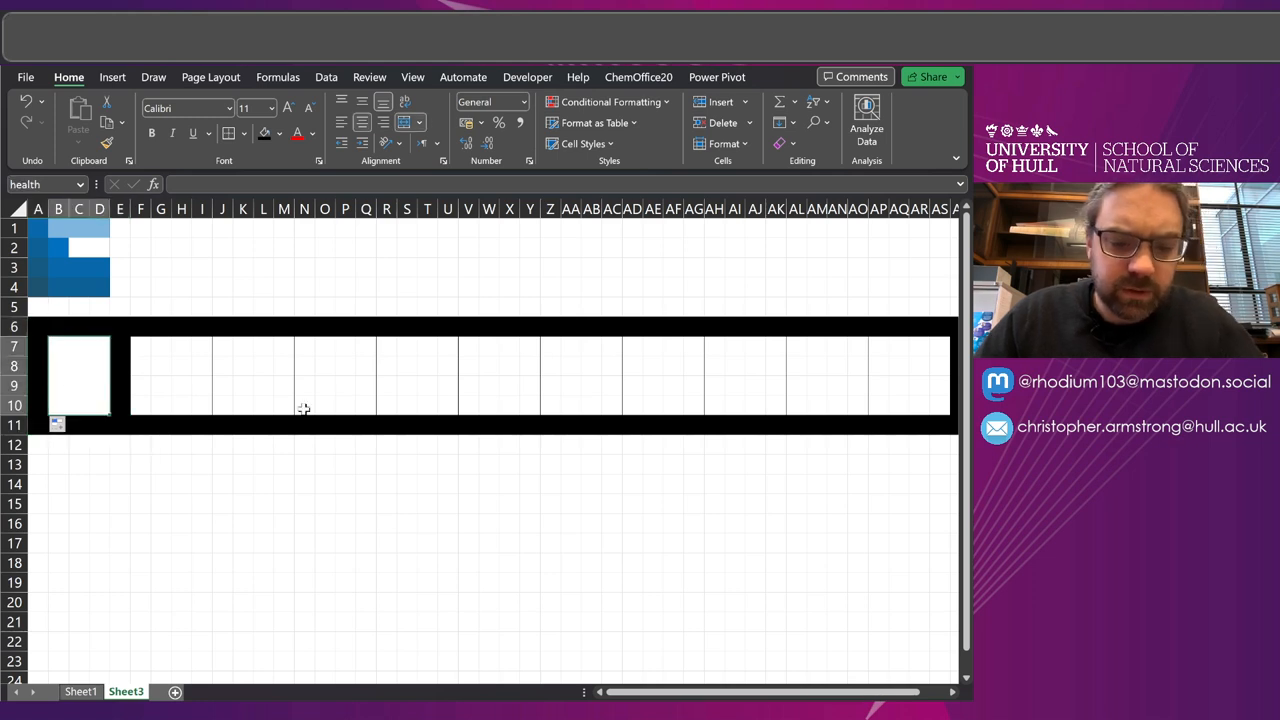
Step: Enter 7 in the health cell in a large Minecraft font sized to fit
text(7)
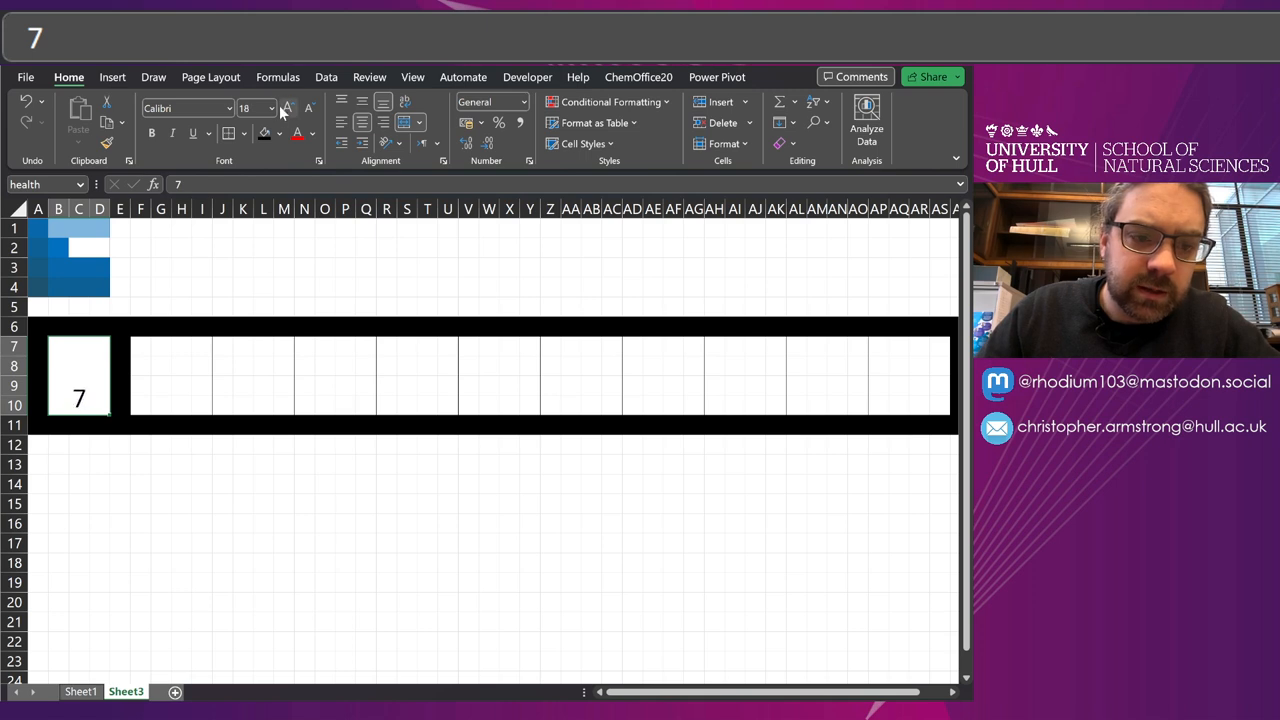
click(288, 108)
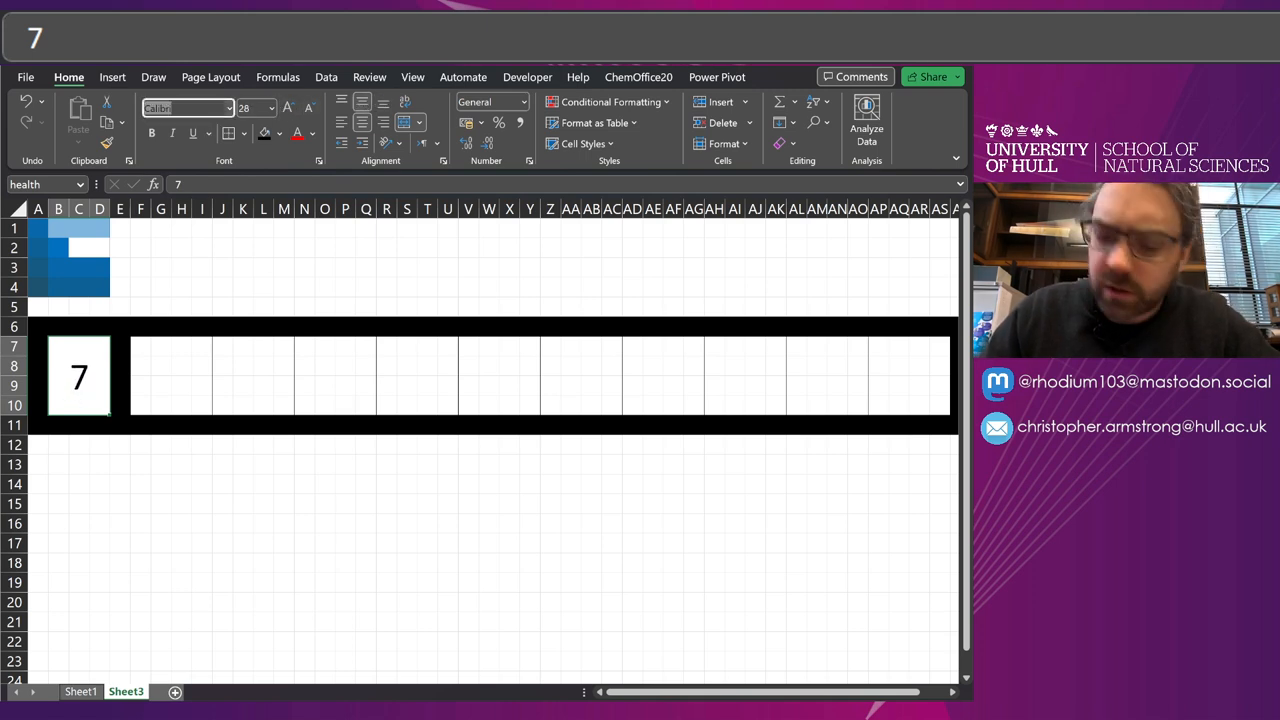
text(Minecraft)
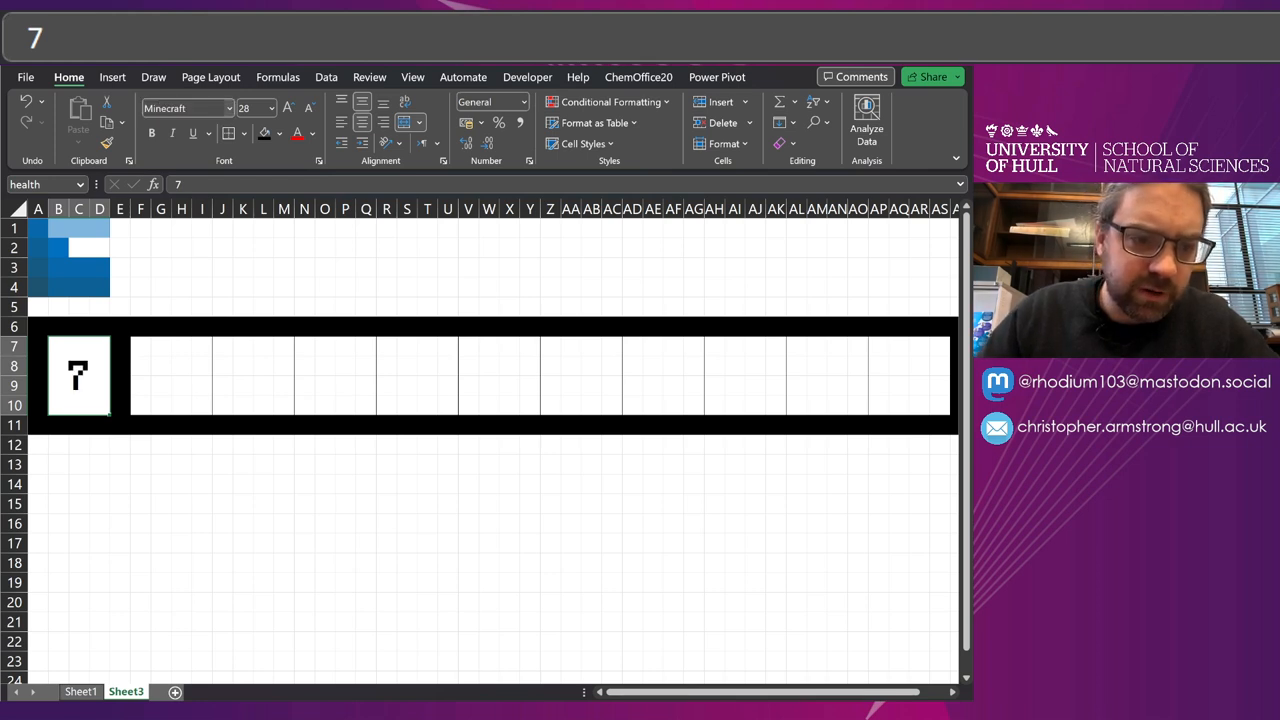
click(288, 107)
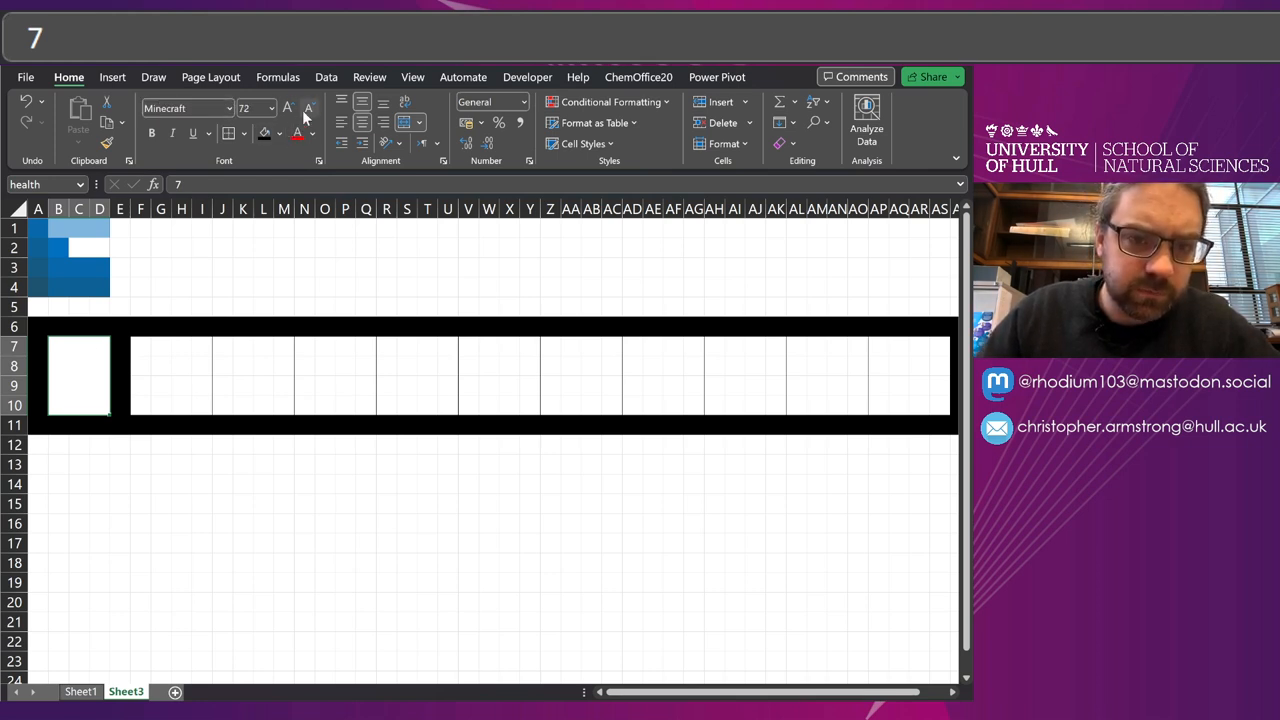
click(222, 267)
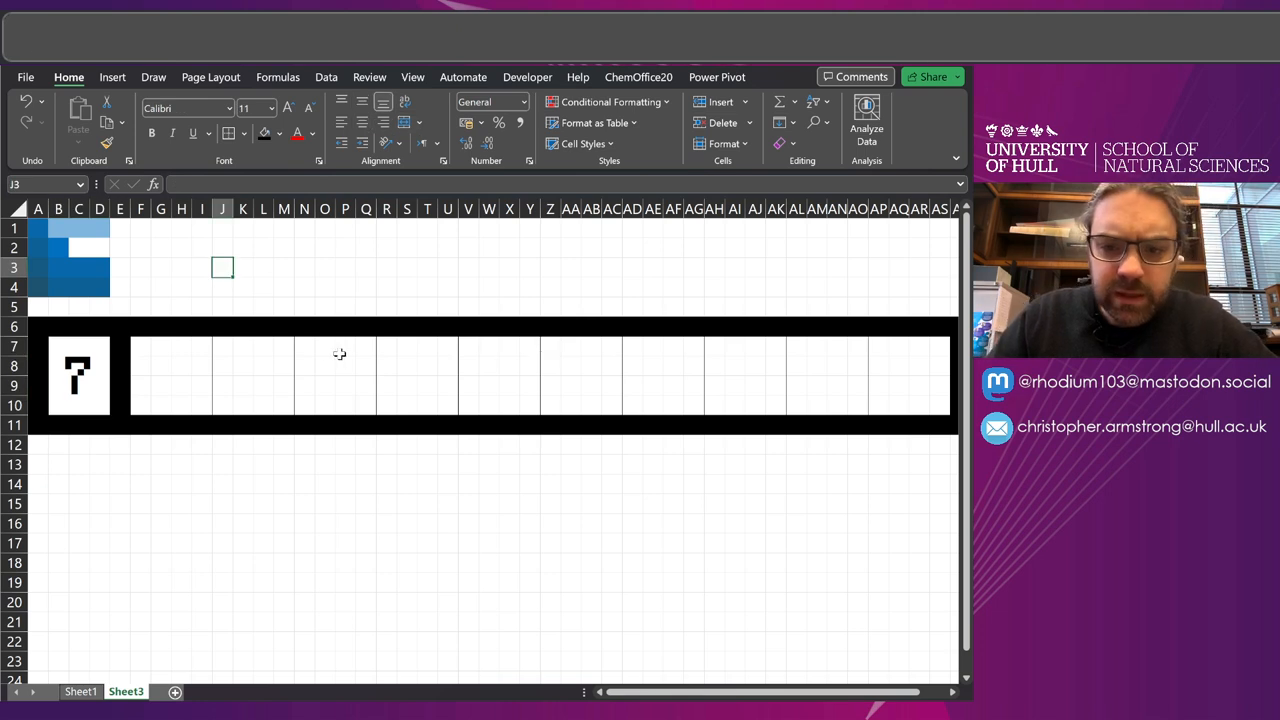
mouse_move(145, 350)
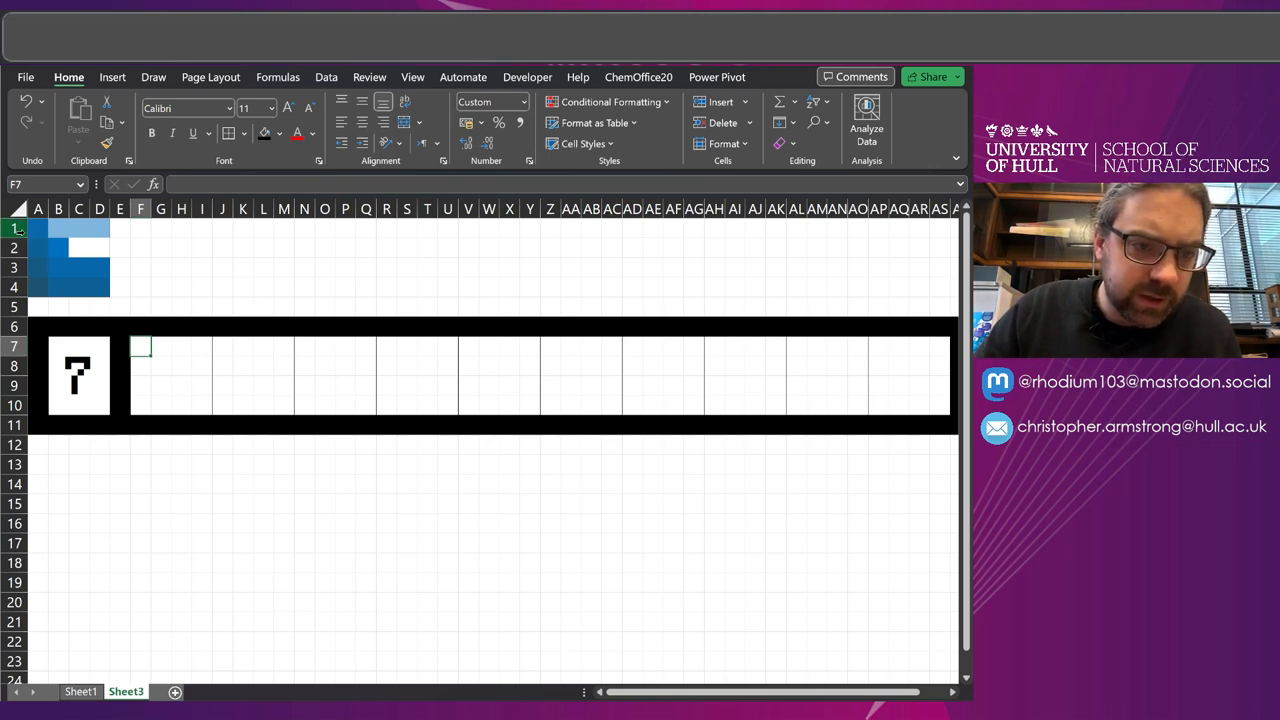
mouse_move(421, 348)
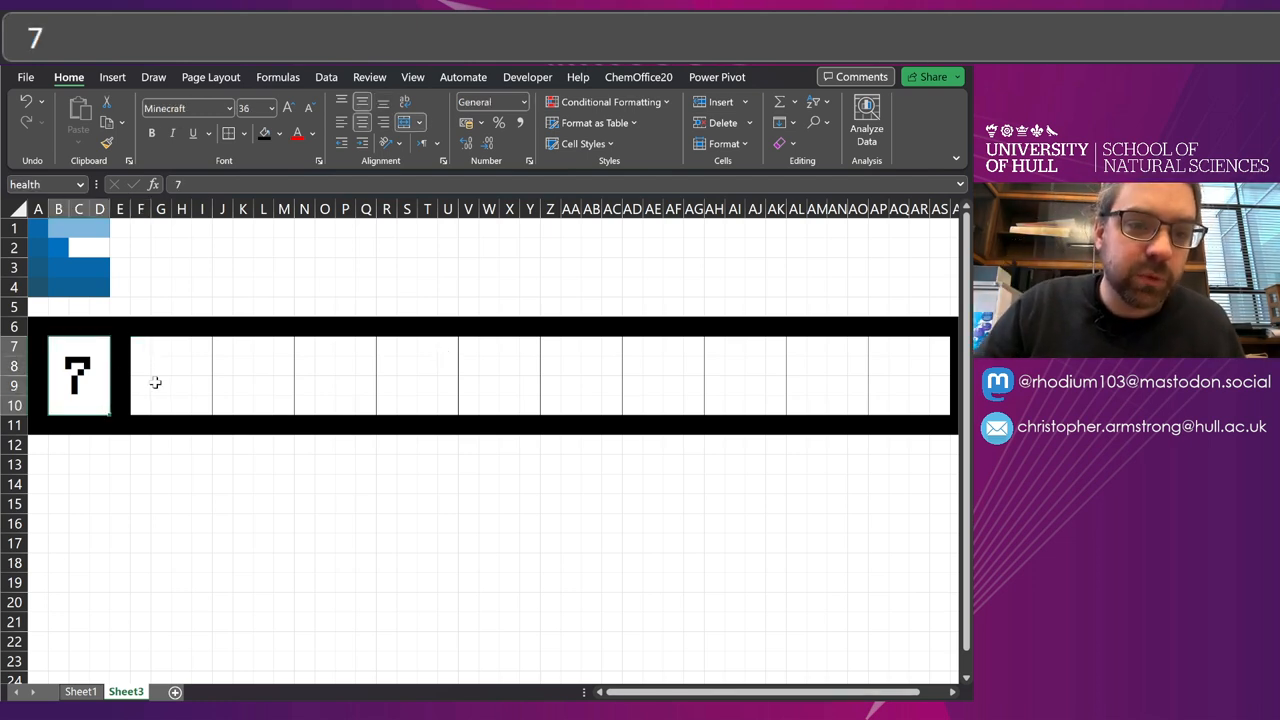
click(140, 347)
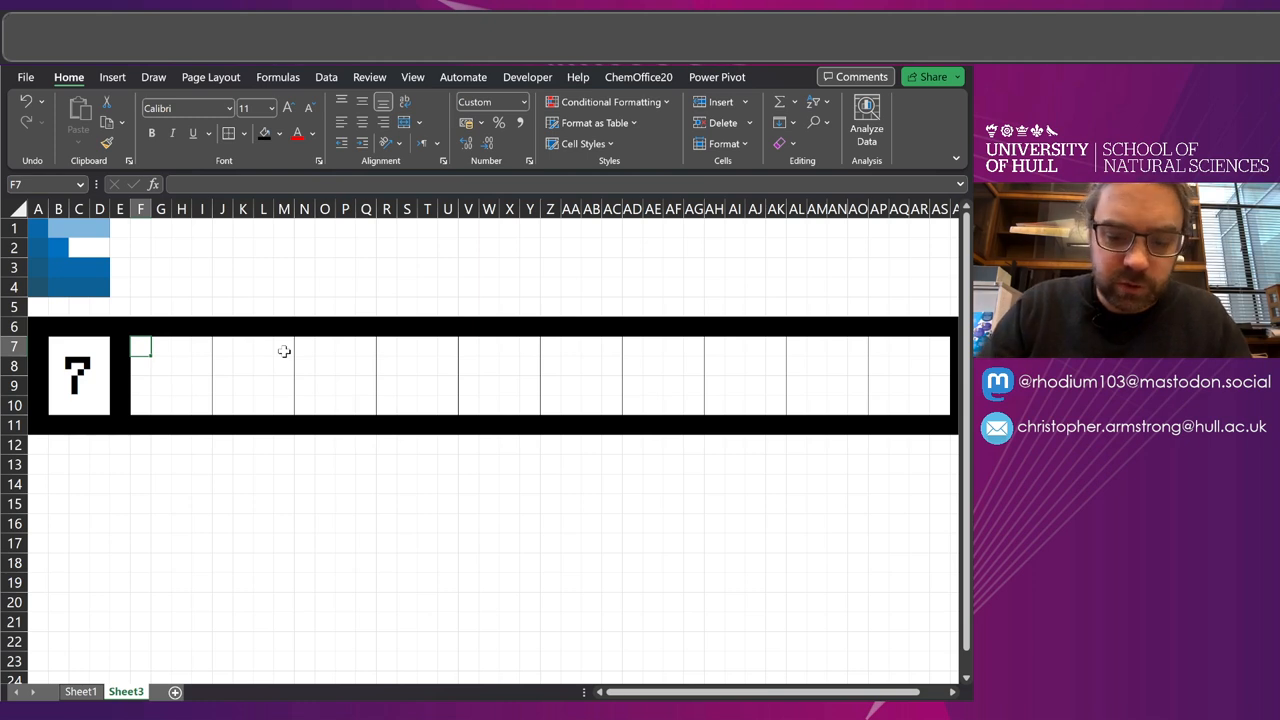
text(=HSTACK()
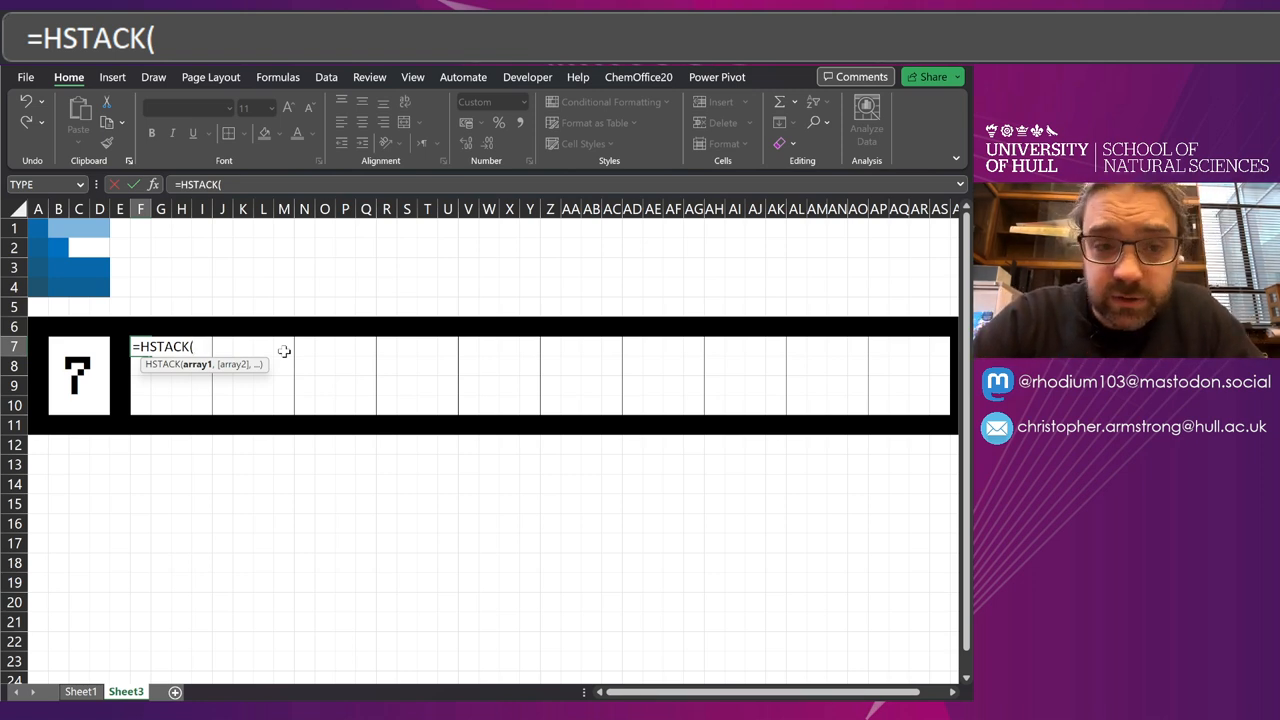
key(Backspace)
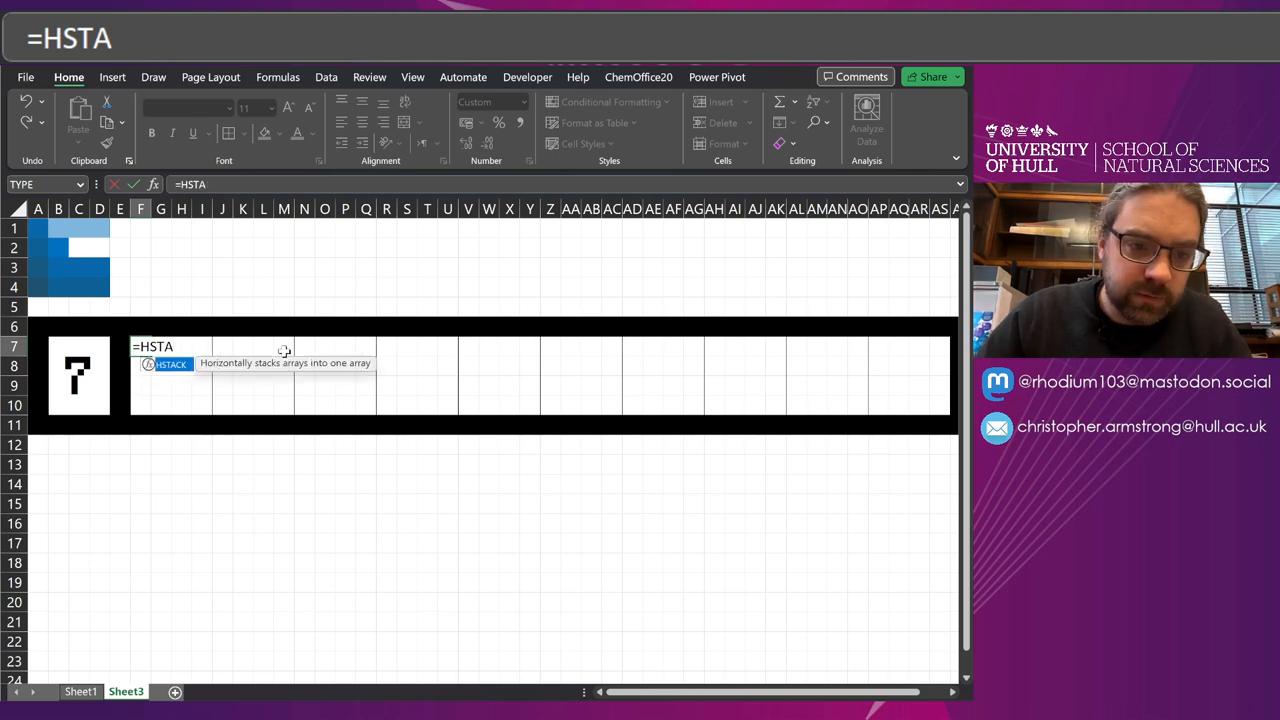
text(=V)
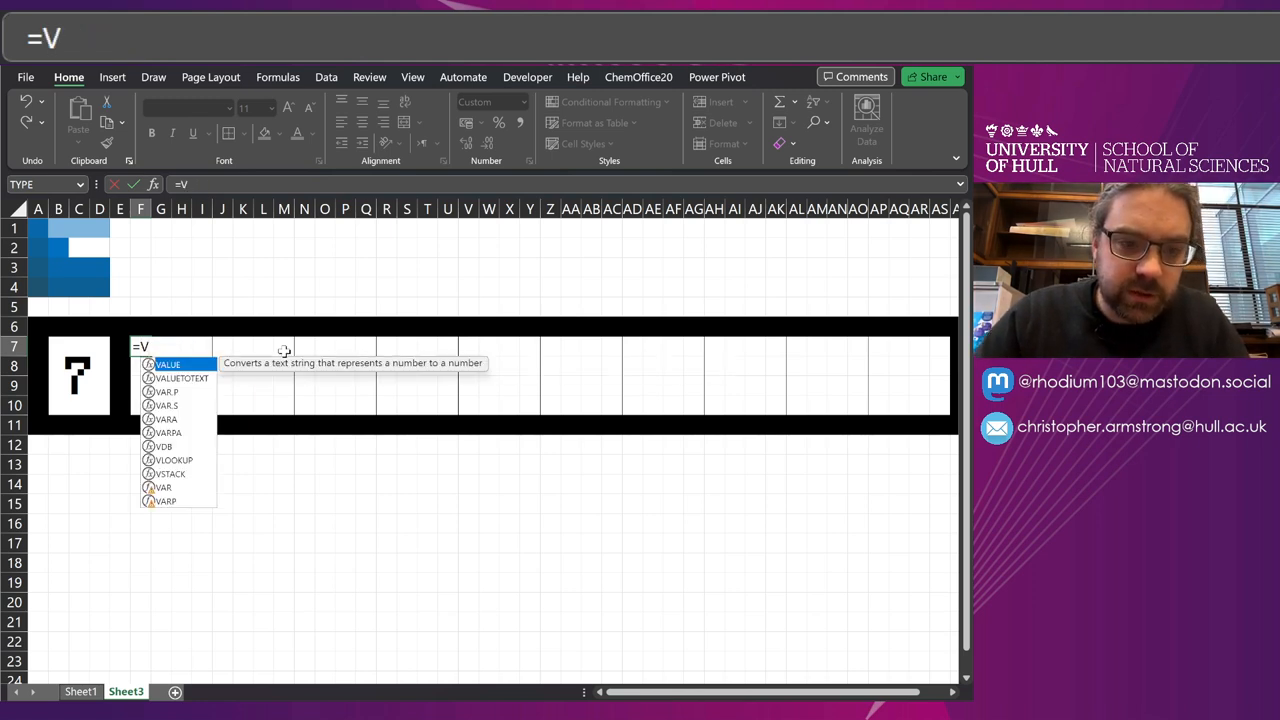
text(S)
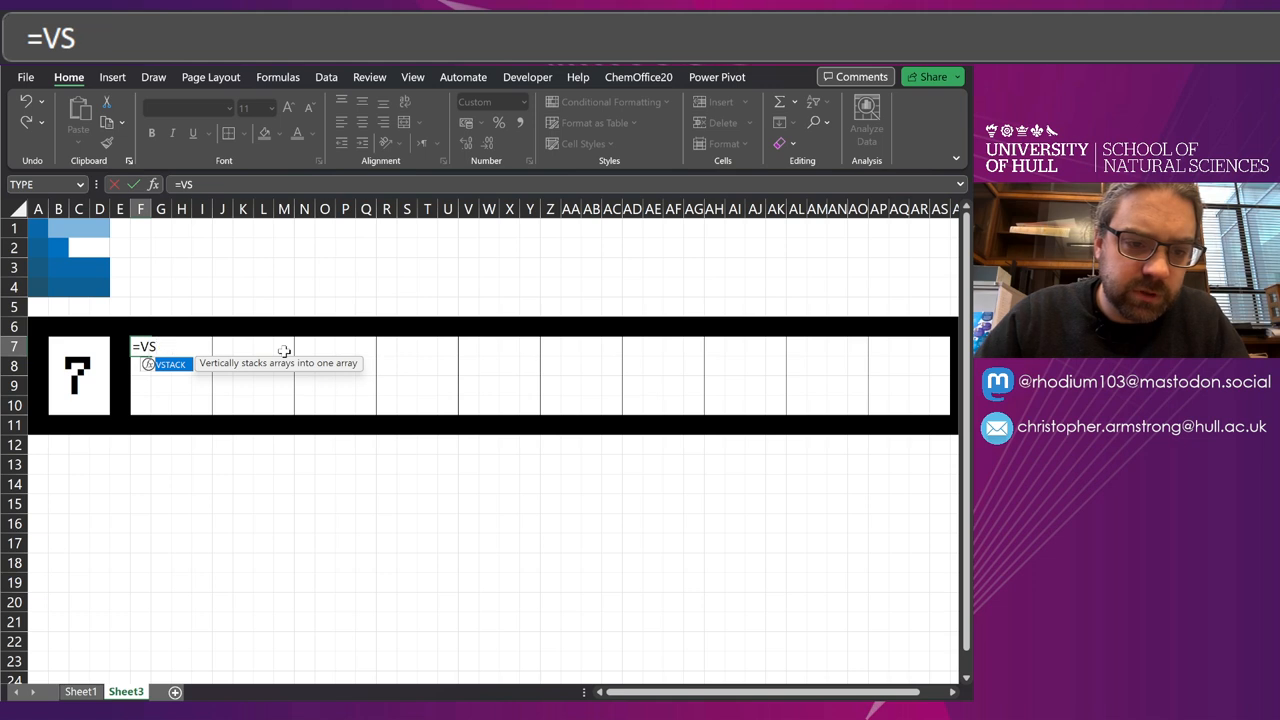
text(HSTACK(unit,unit)
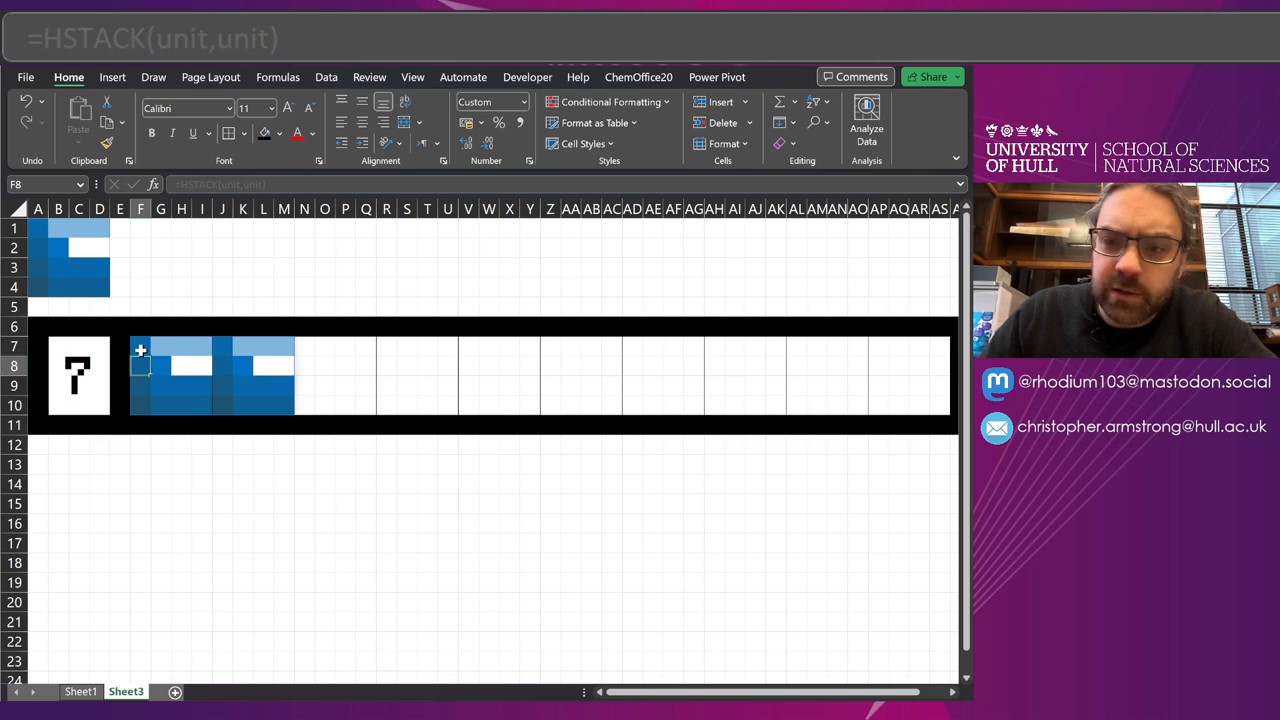
click(140, 347)
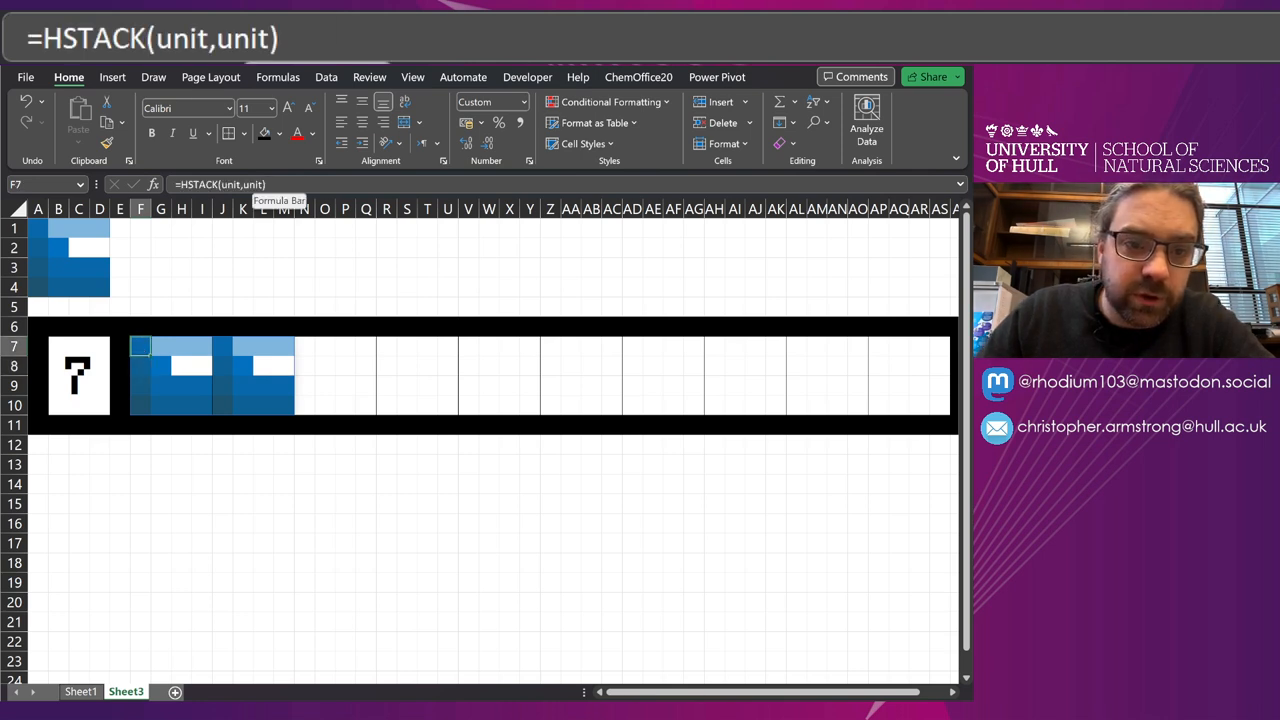
text(,unit)
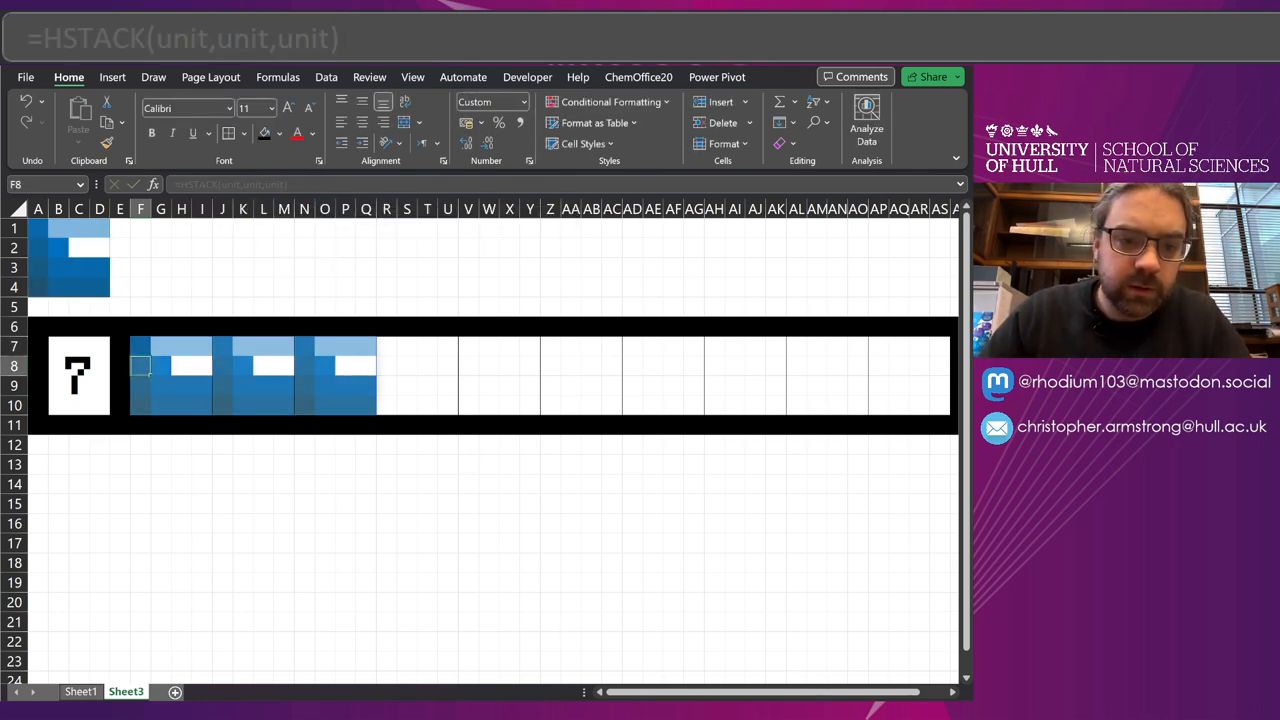
click(140, 346)
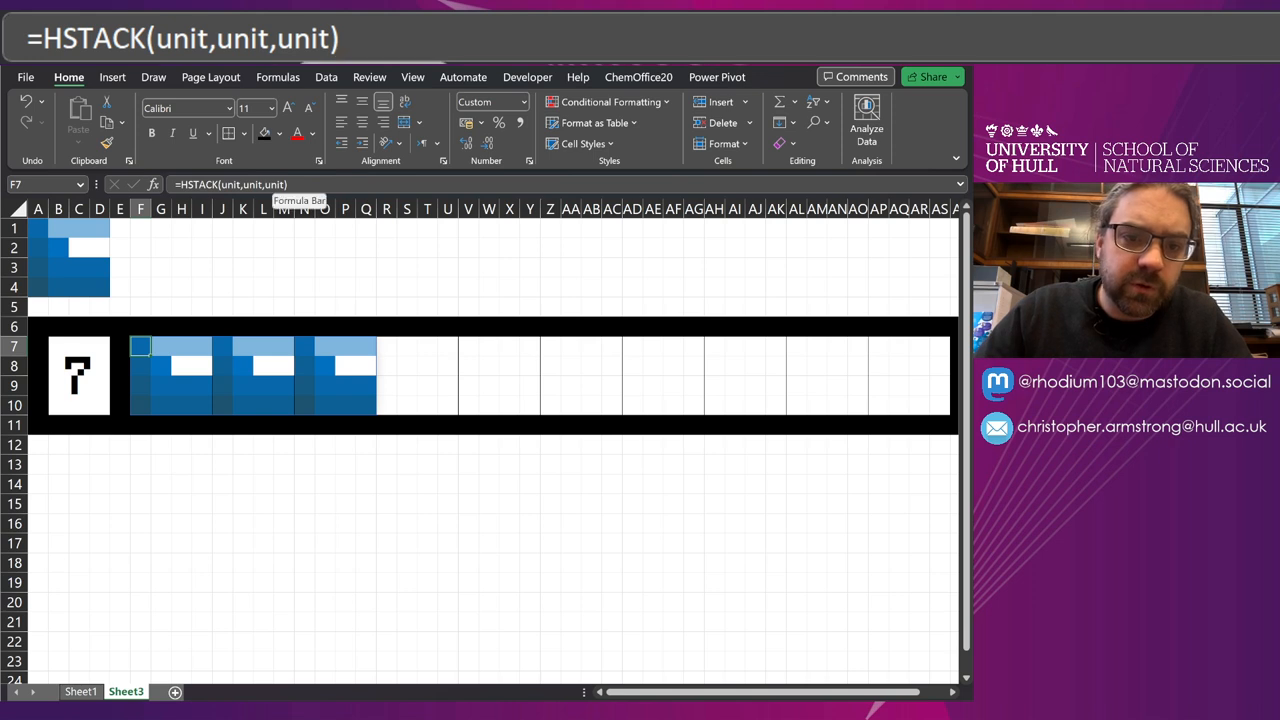
text(,unit)
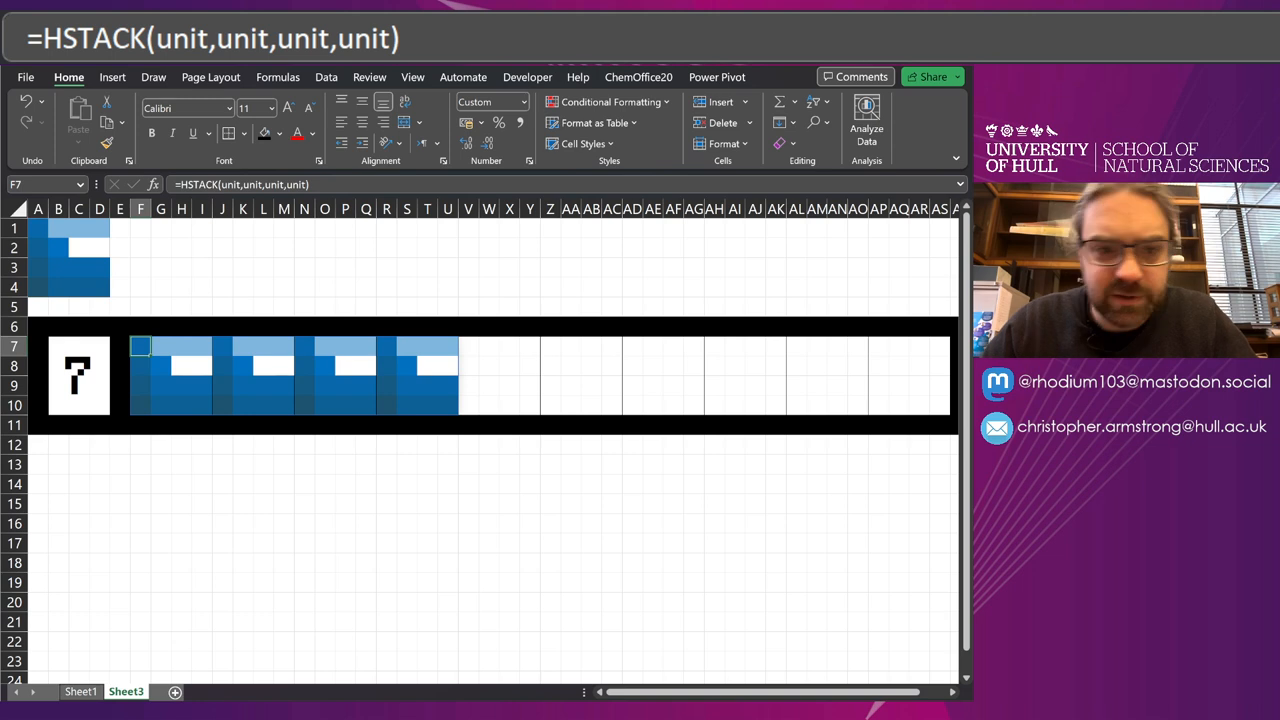
mouse_move(83, 441)
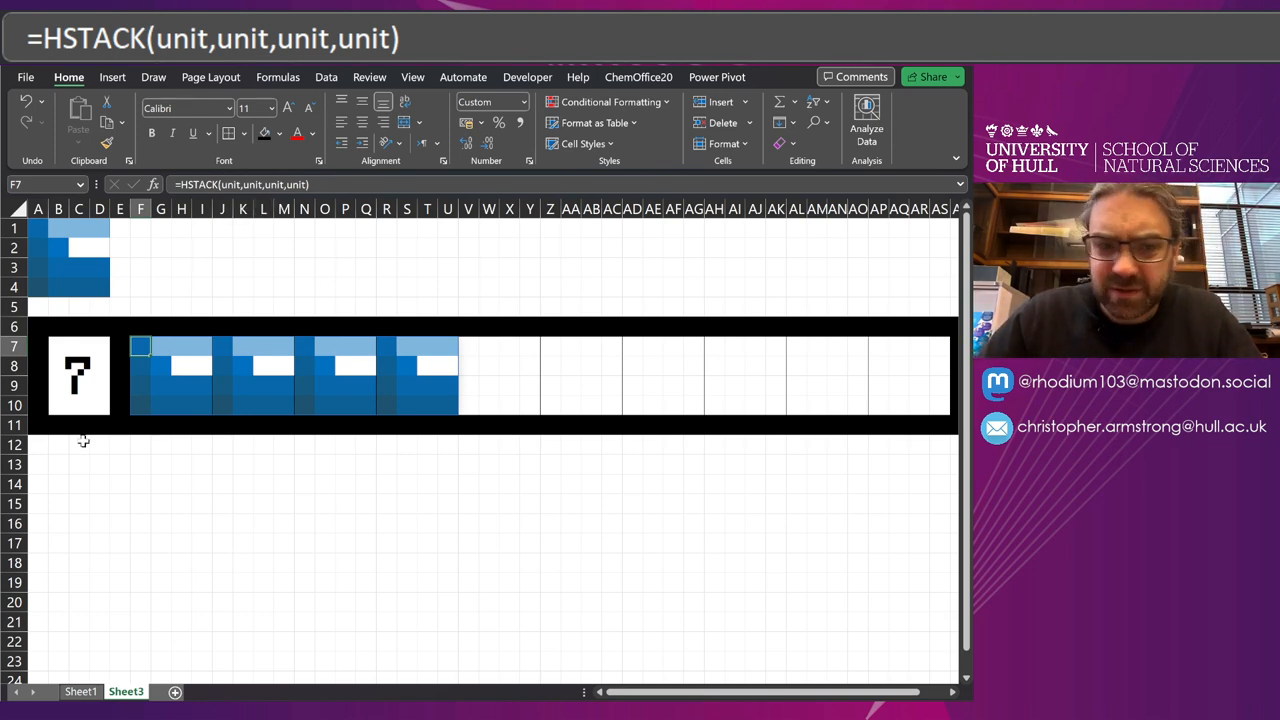
mouse_move(110, 383)
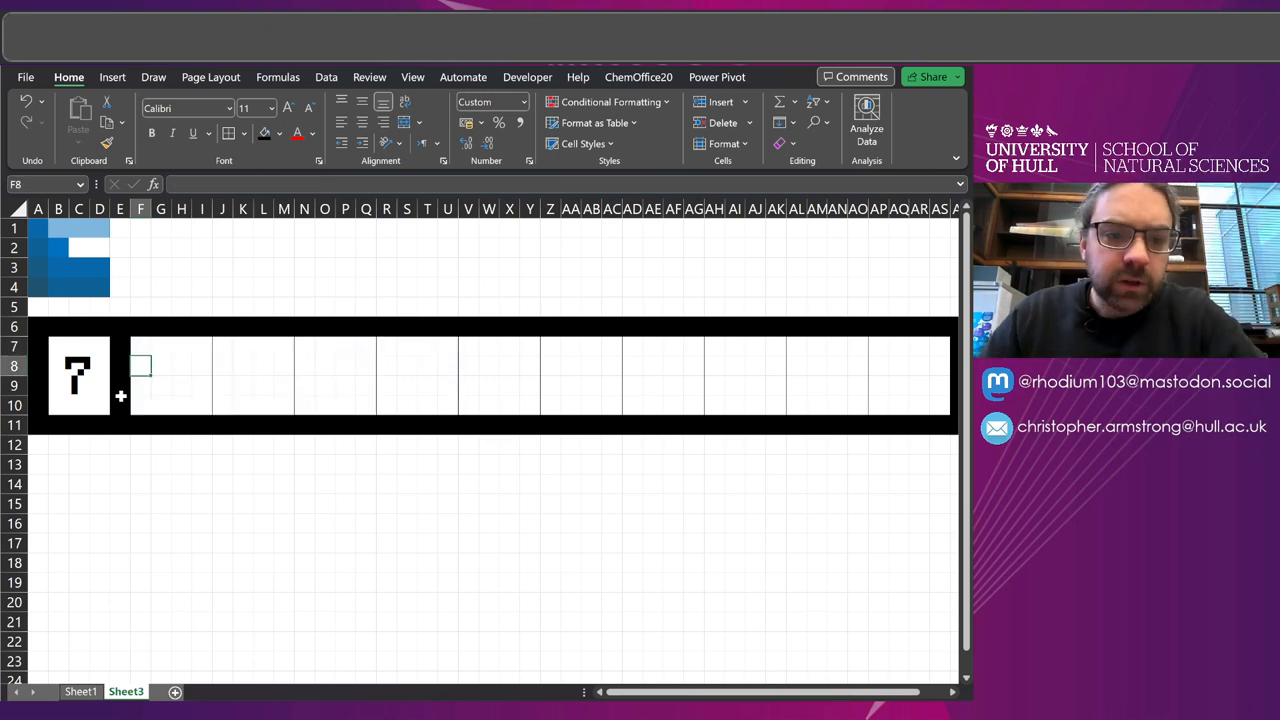
Step: In F4, begin a LAMBDA formula with parameters input and i
click(140, 287)
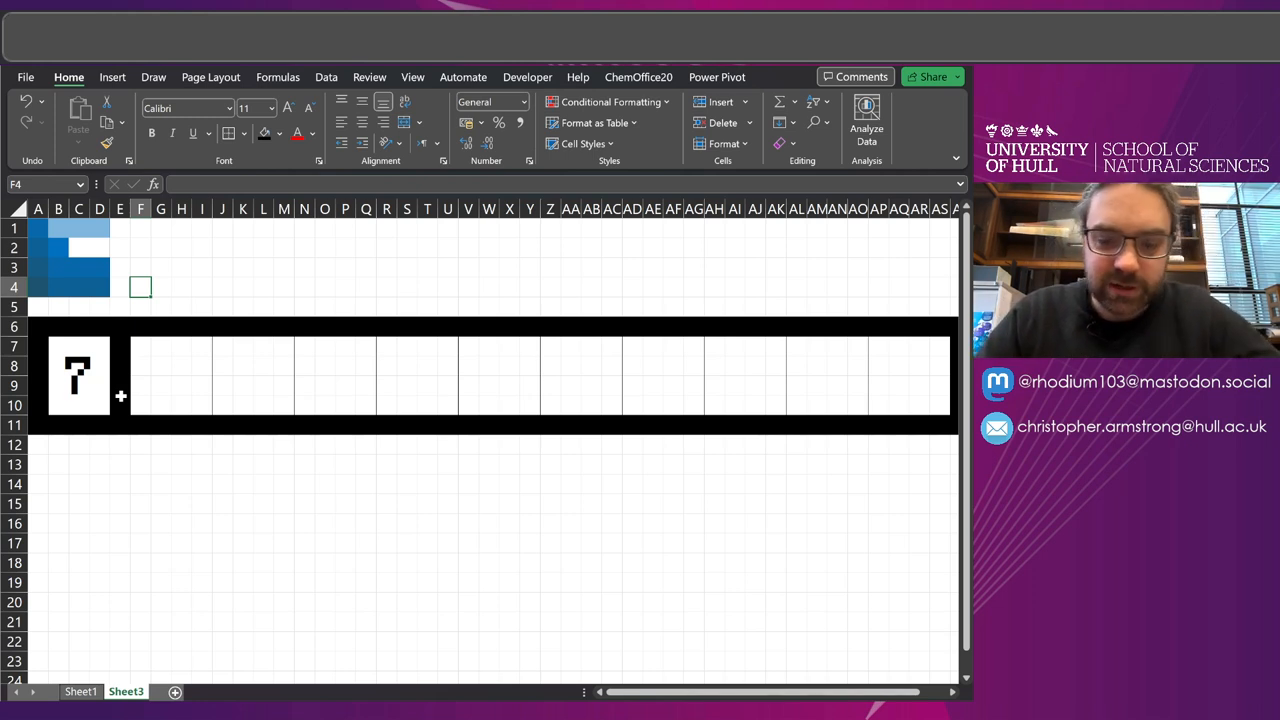
text(=)
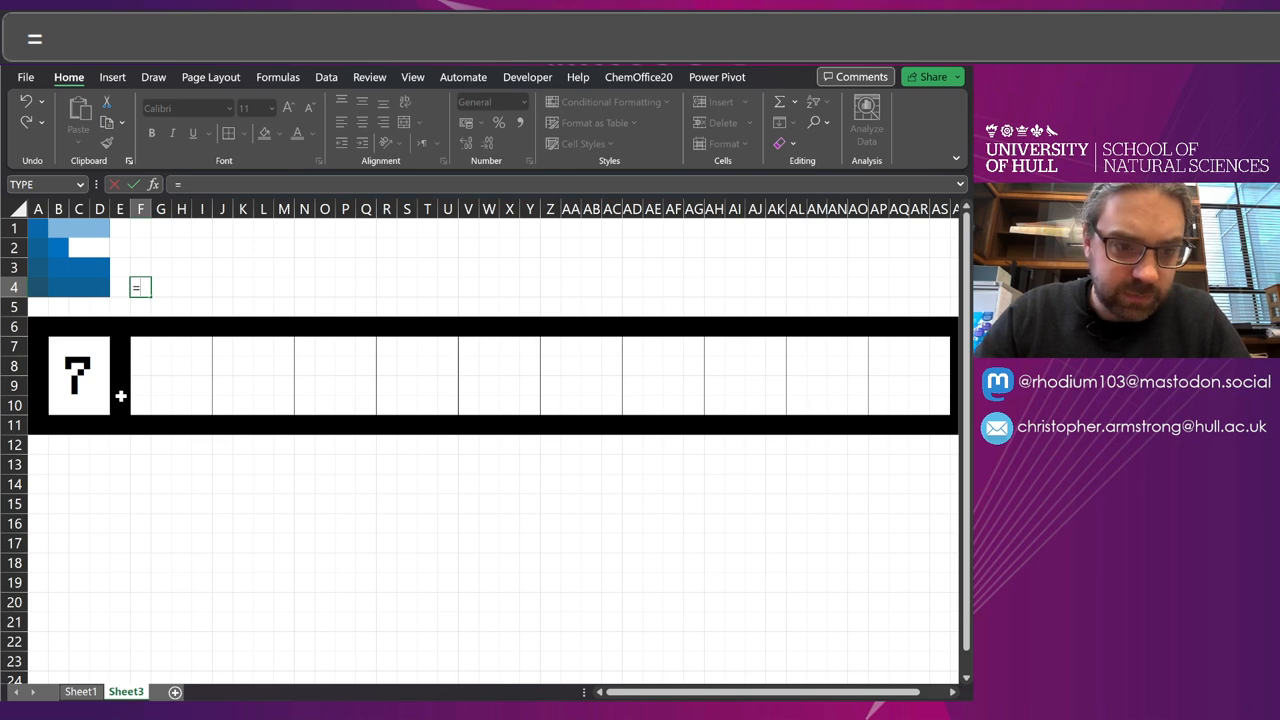
text(LAMBDA()
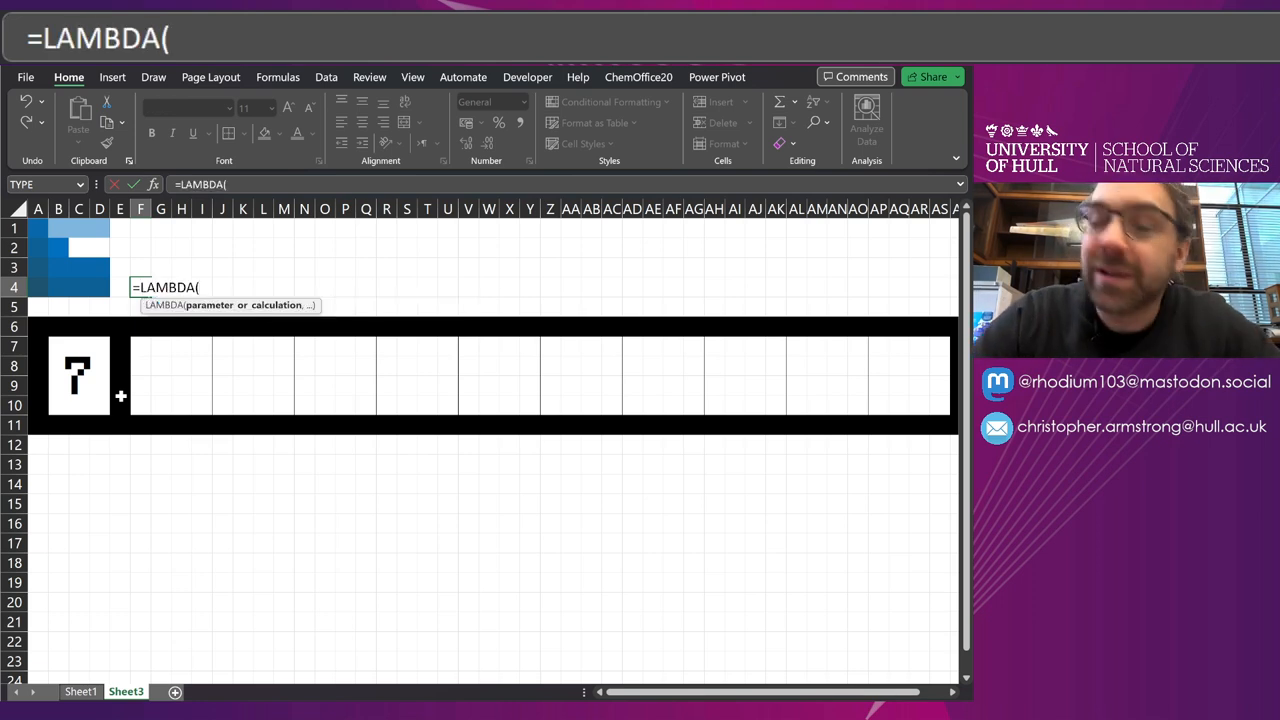
text(i)
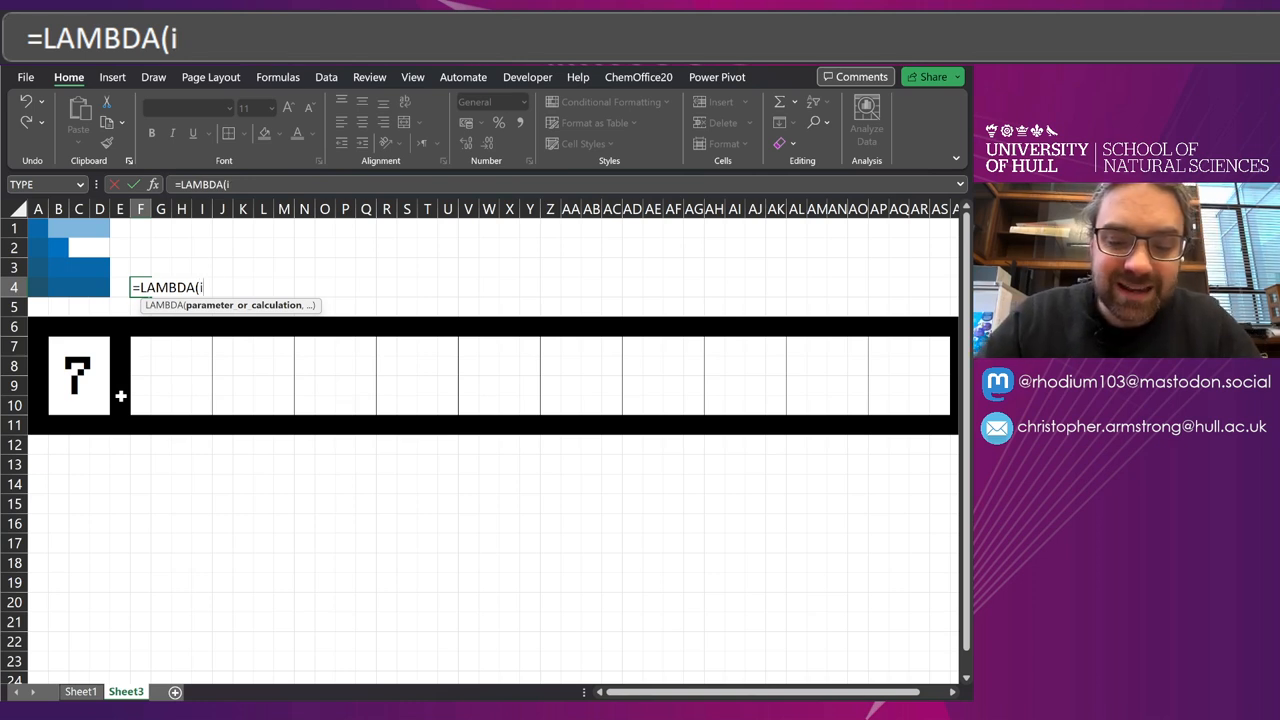
text(nput,)
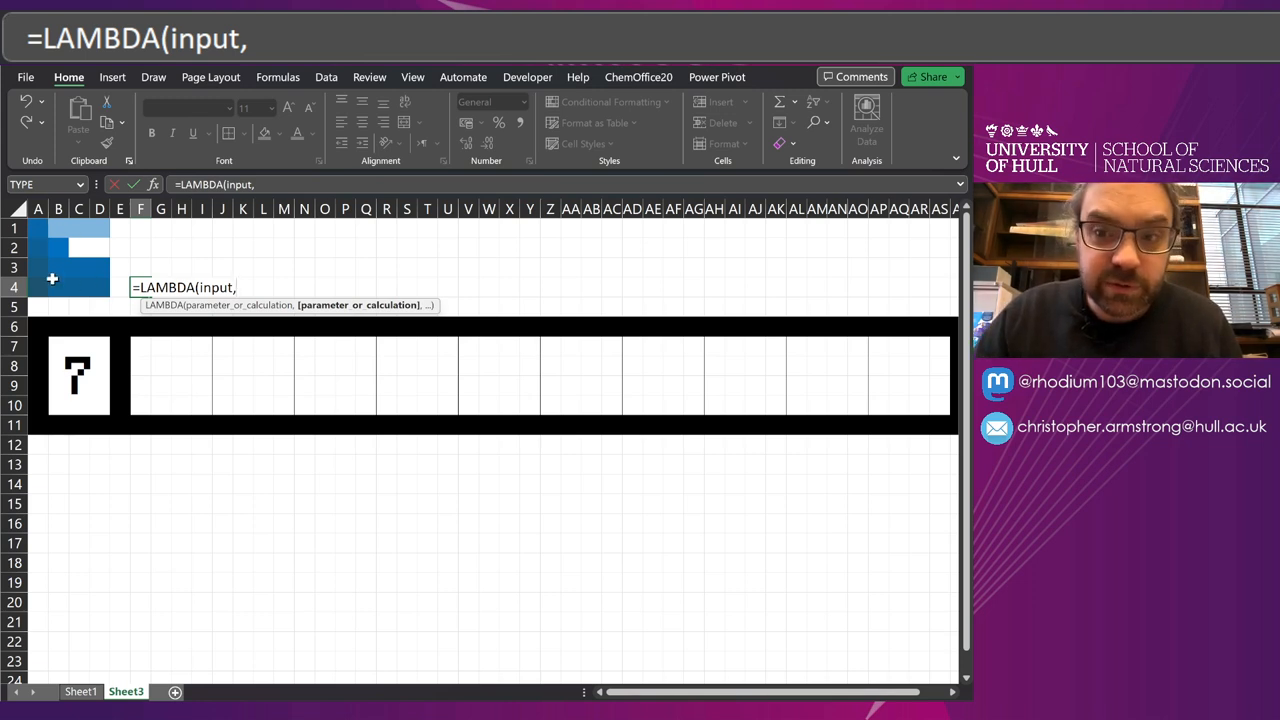
mouse_move(66, 397)
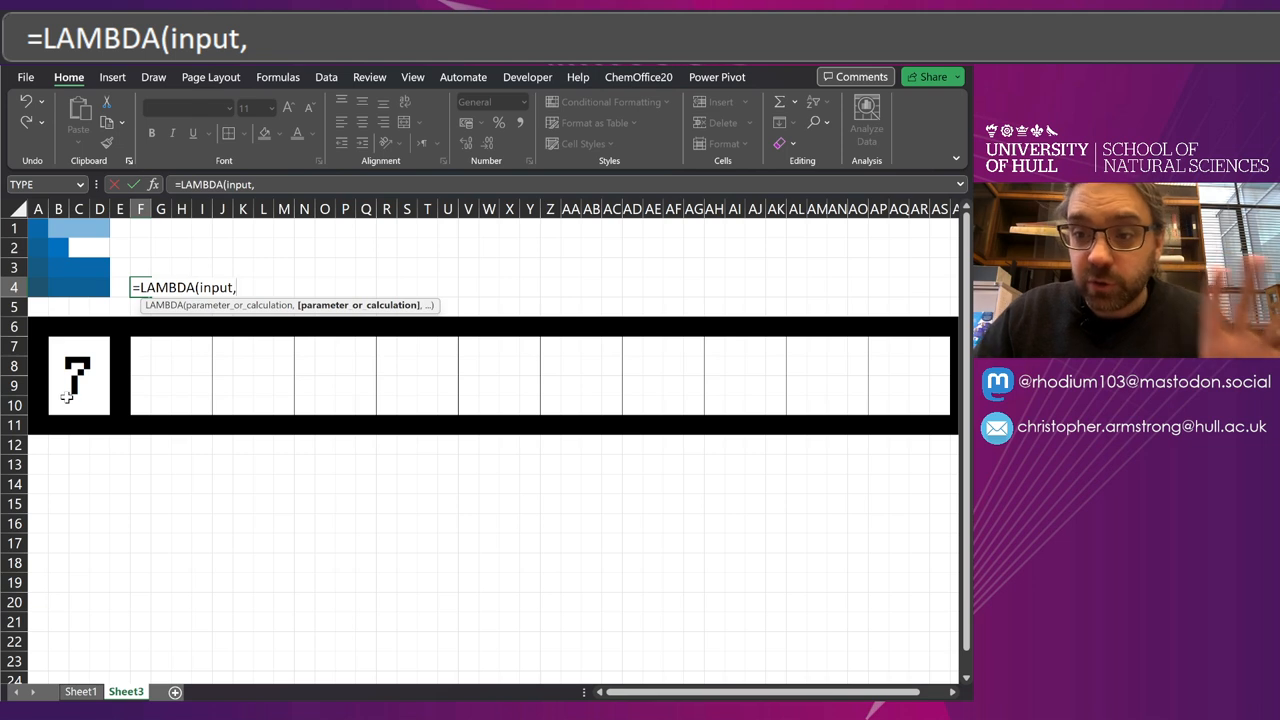
mouse_move(214, 391)
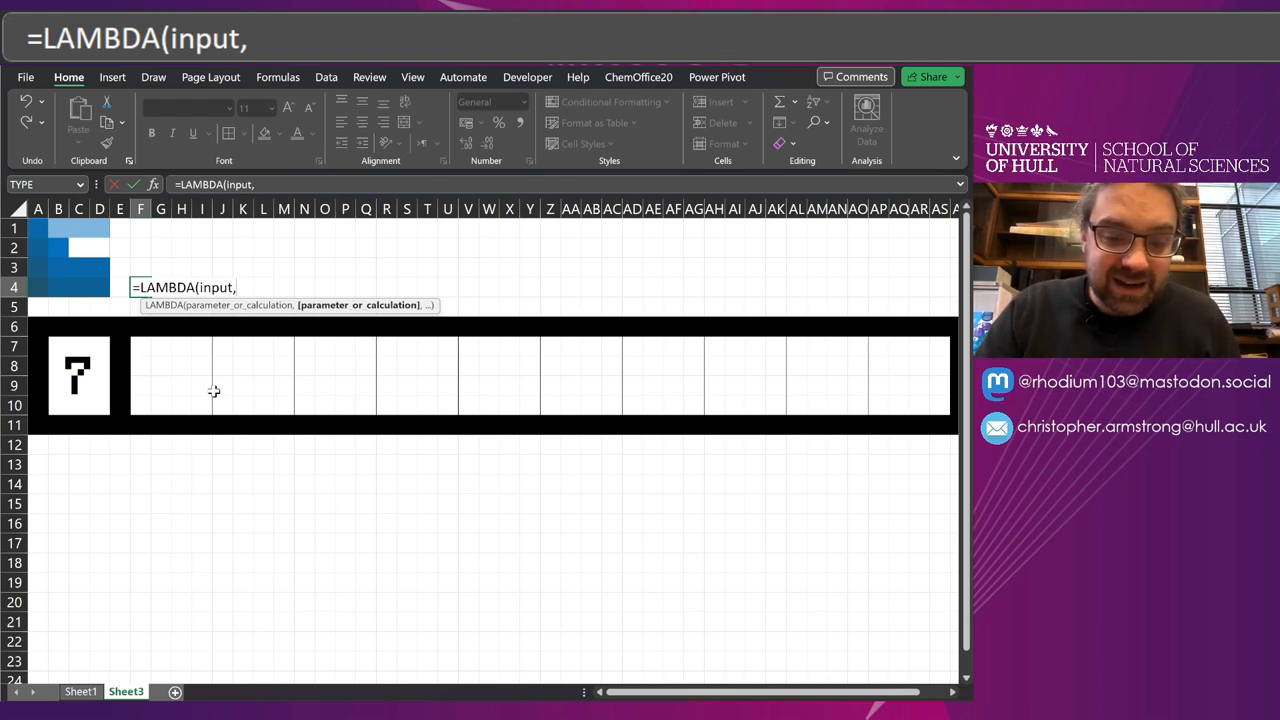
text(i,)
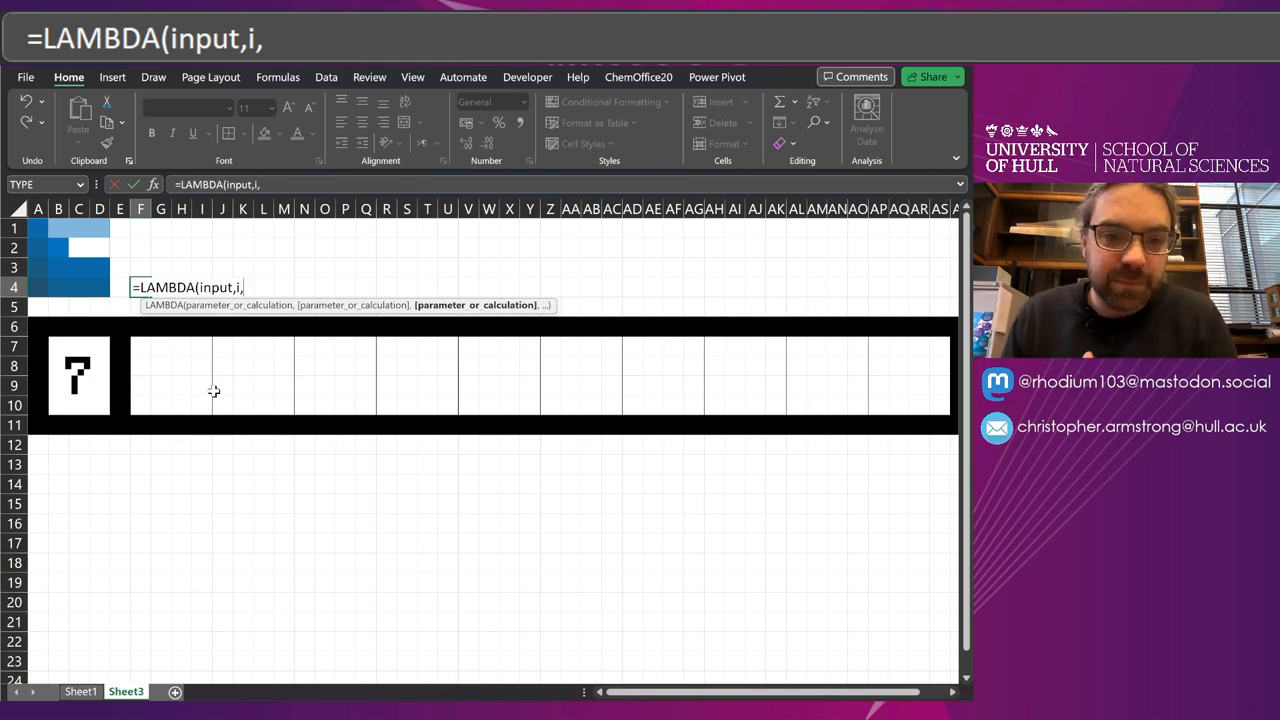
Step: Add the IF condition i=health returning input, otherwise calling healthBar
text(IF()
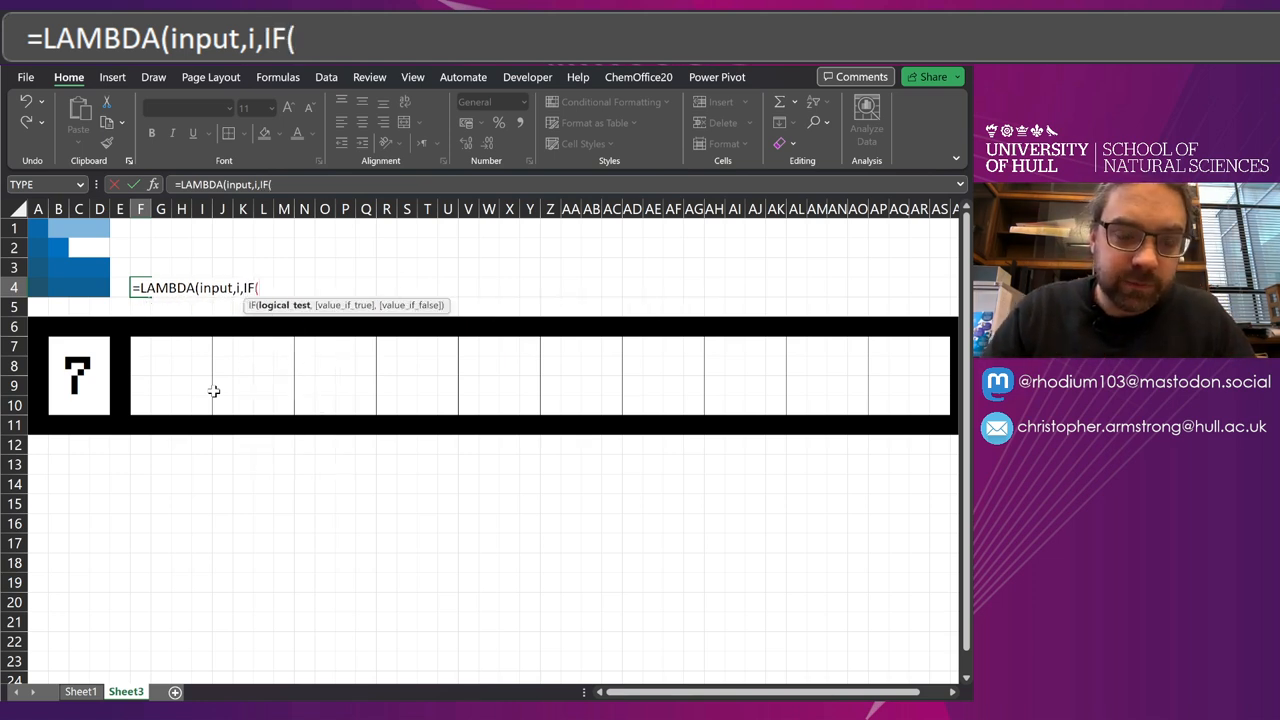
text(i)
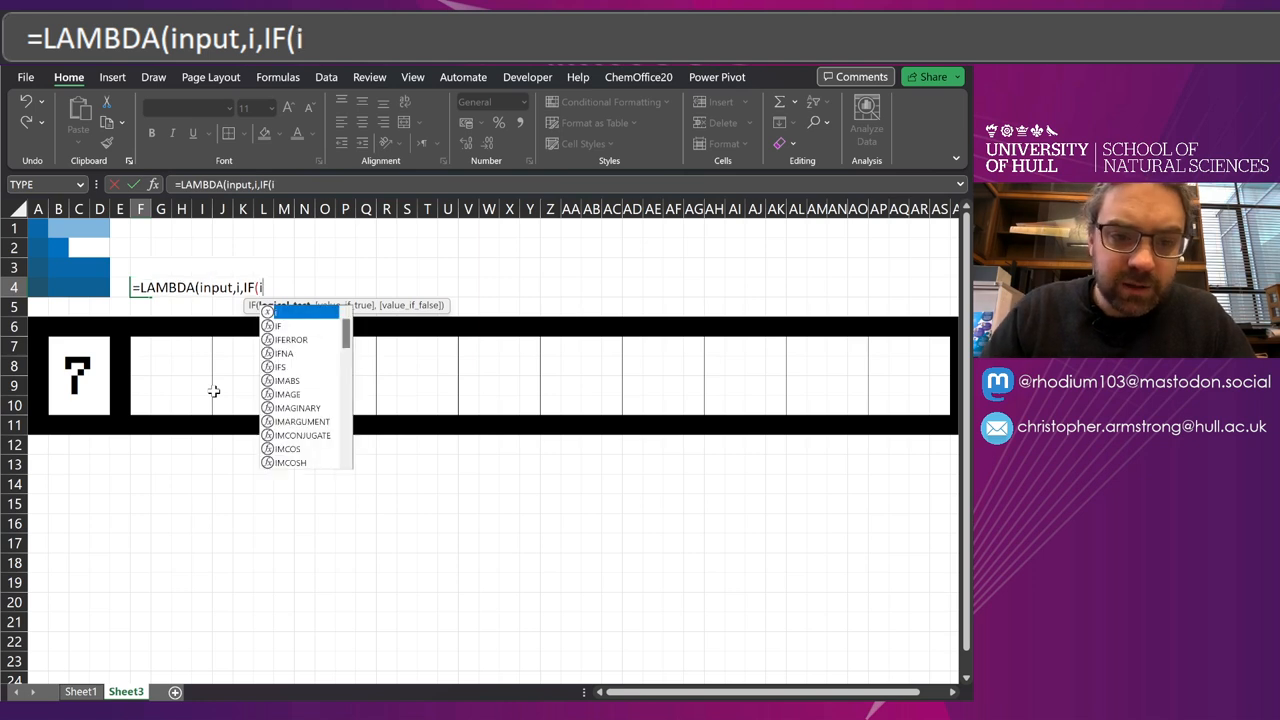
text(=)
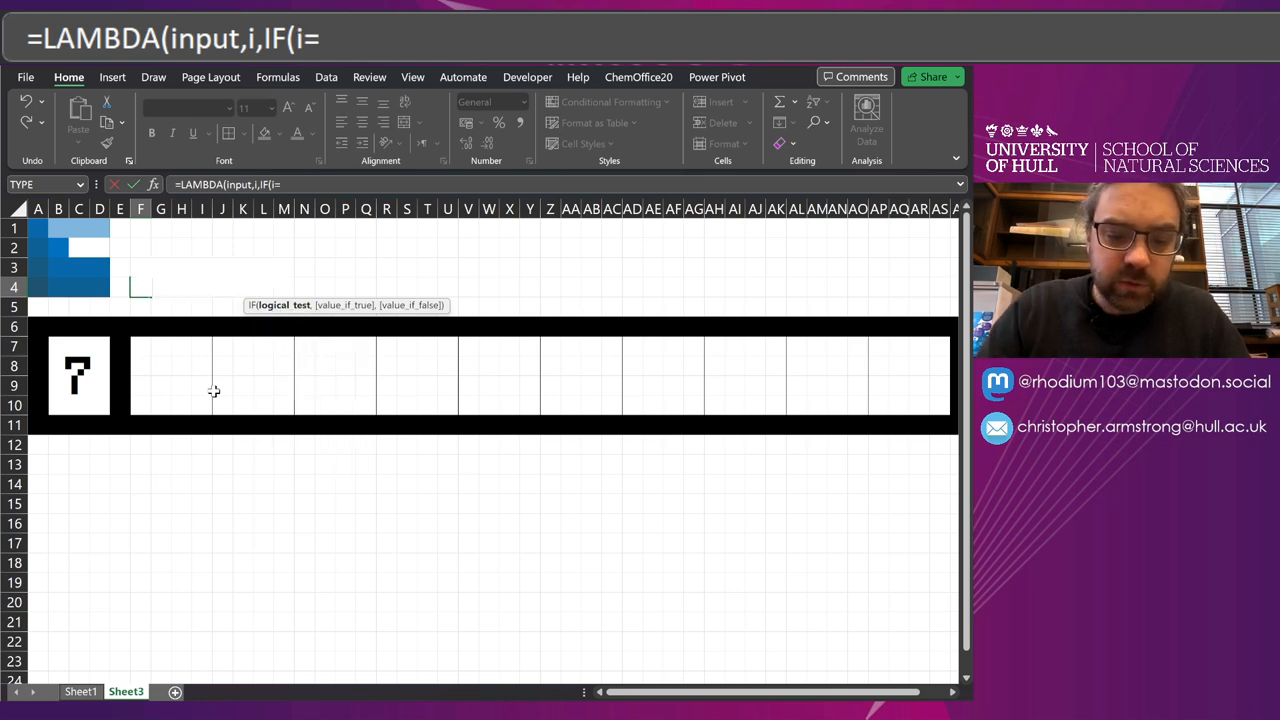
text(health)
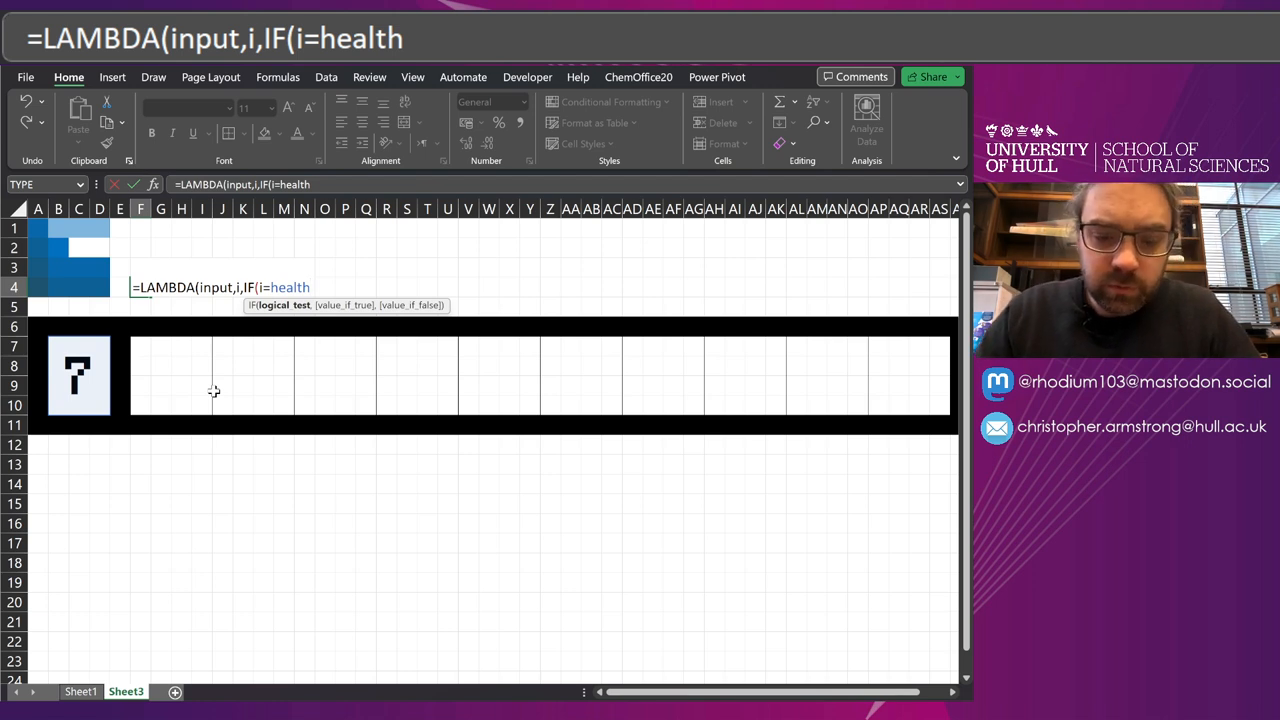
text(,input)
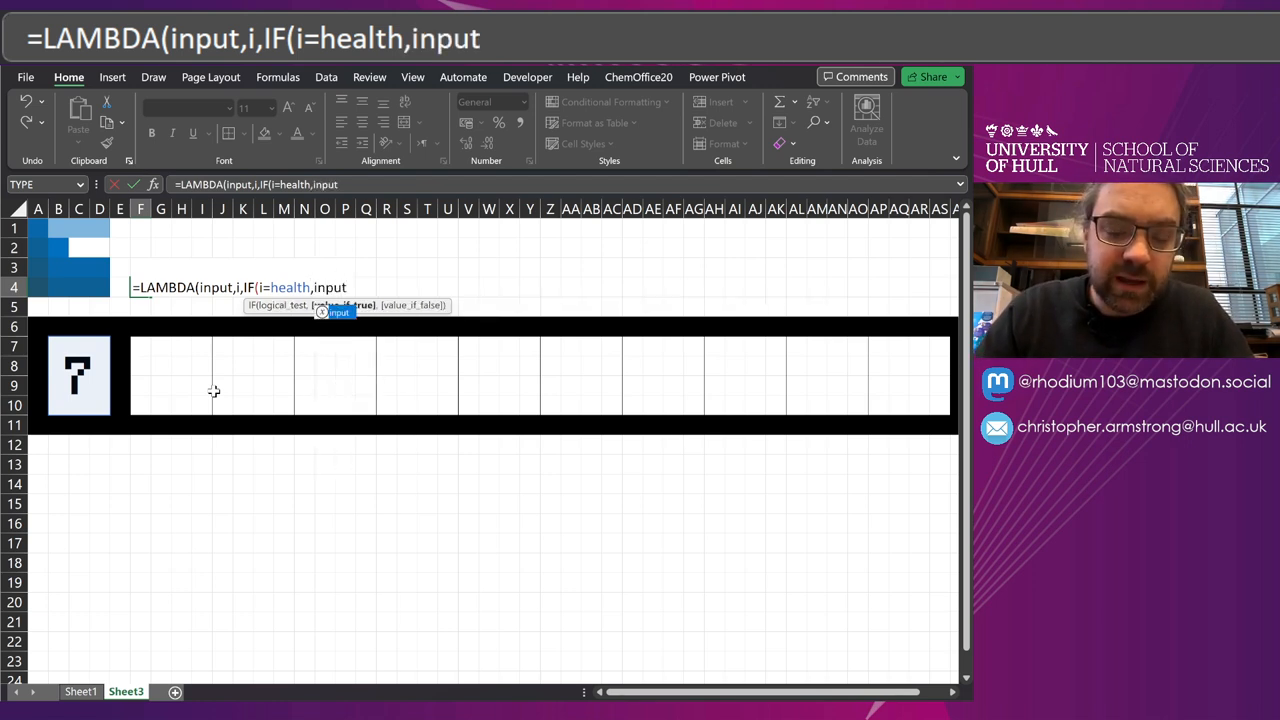
text(,)
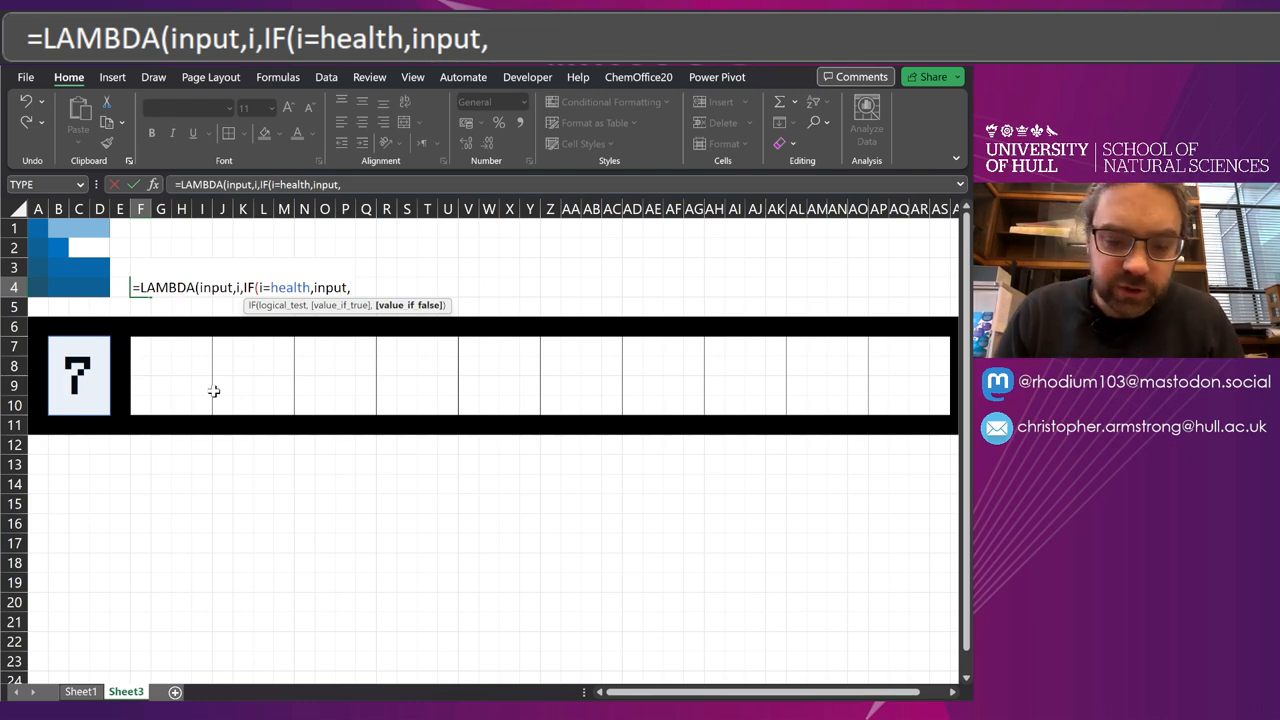
text(hela)
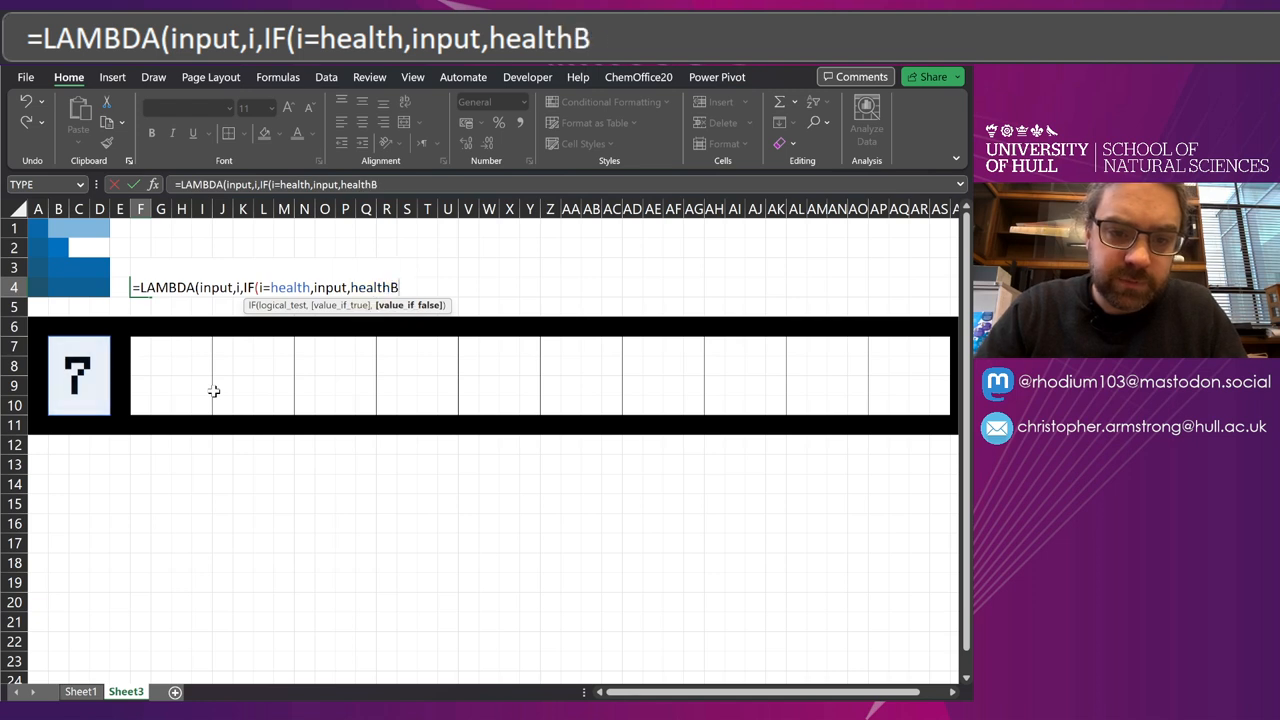
text(ar)
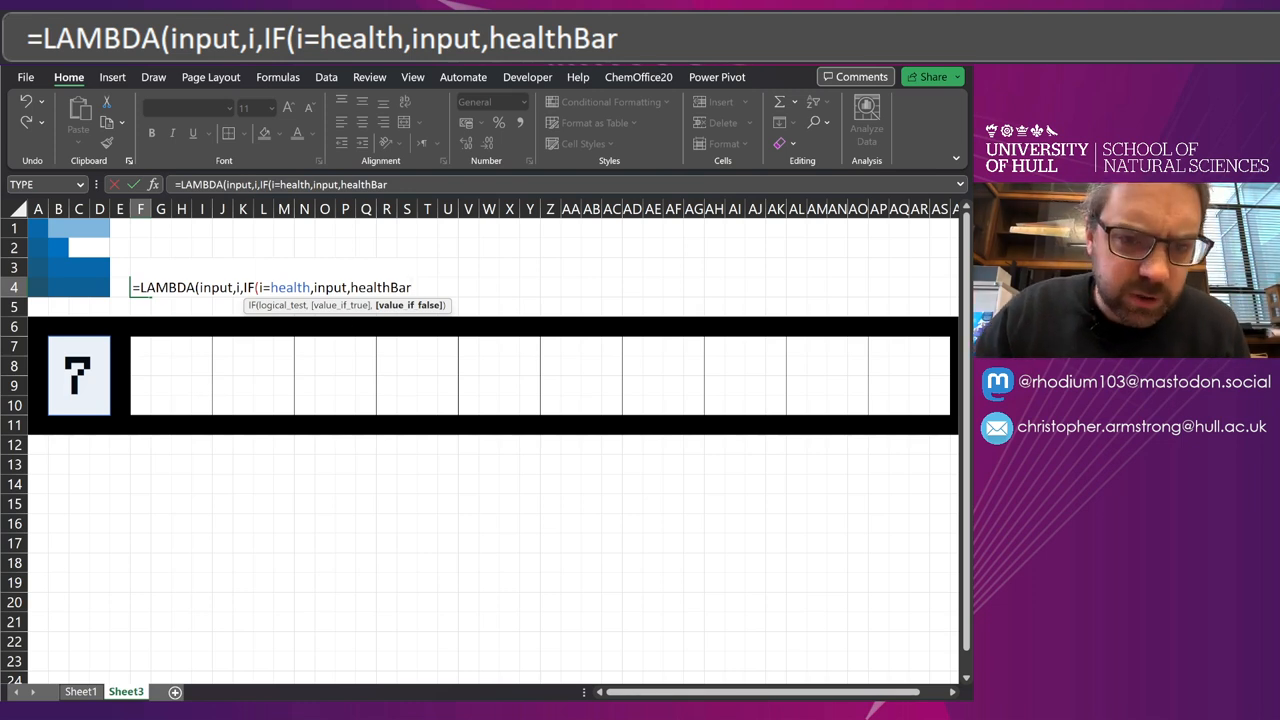
Step: Complete the recursive call as healthBar(HSTACK(input,unit),i+1) and close the formula
text(()
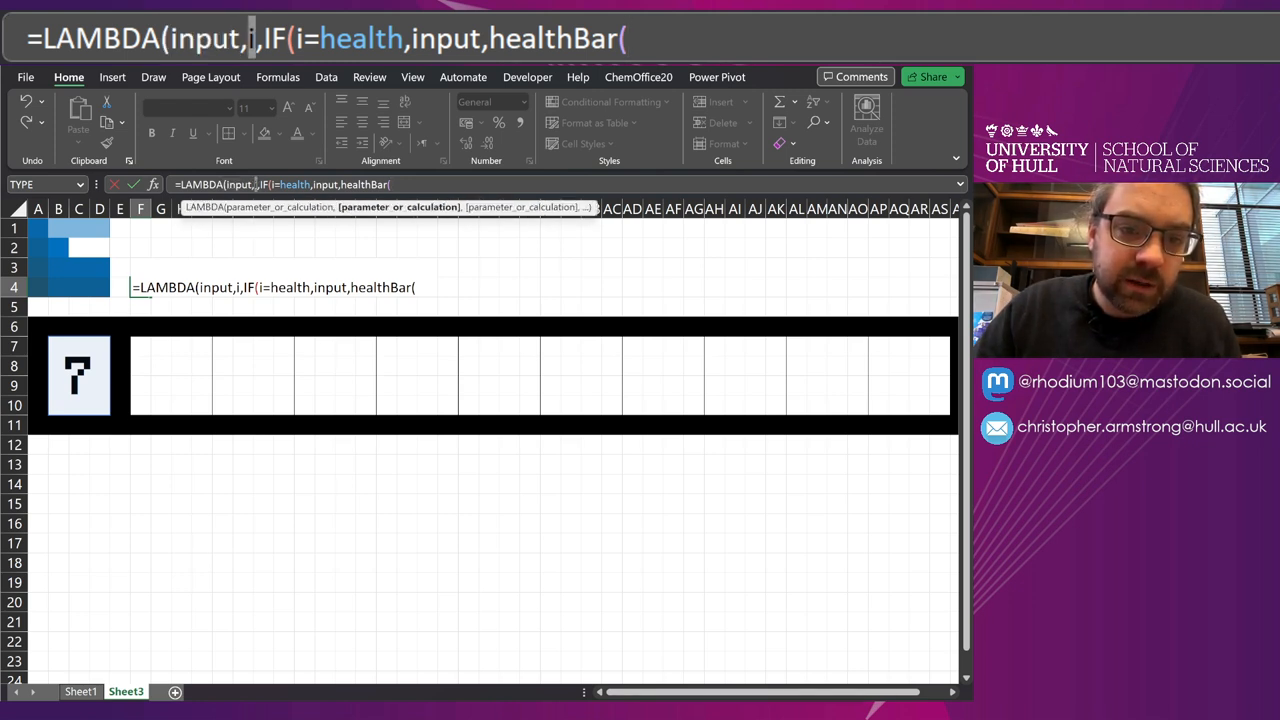
text(,)
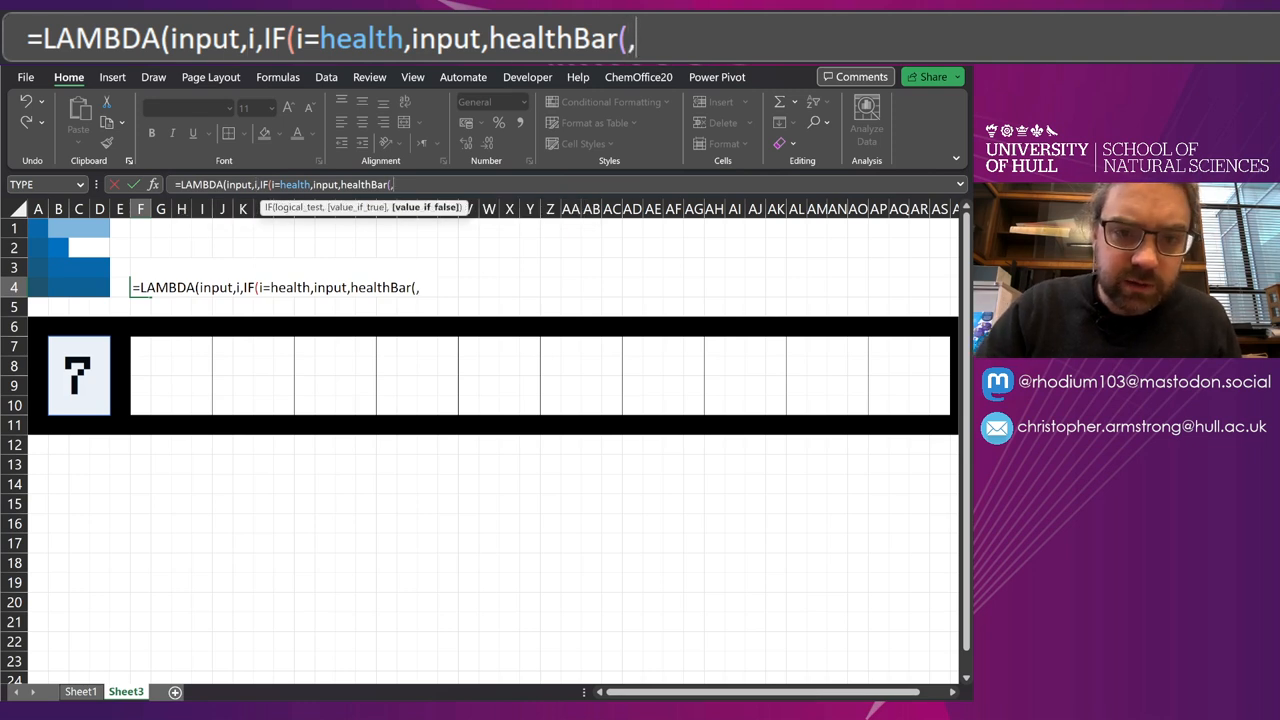
text(i+1)
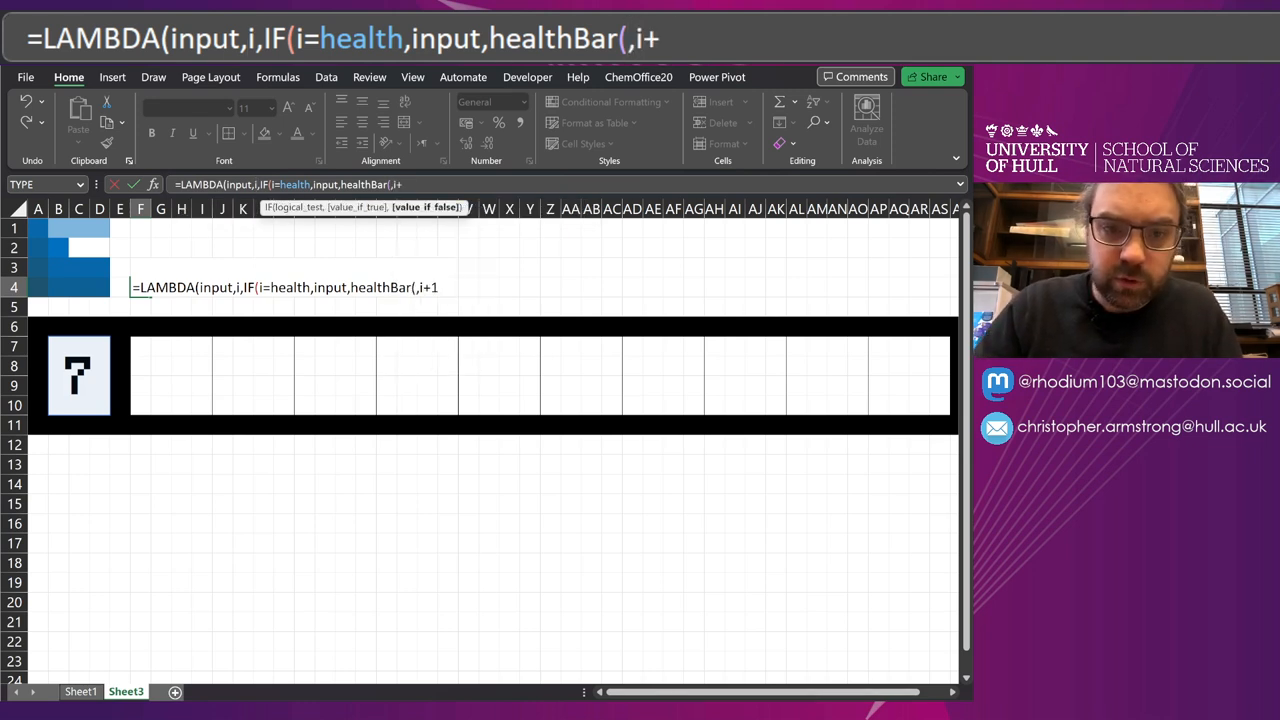
text())))
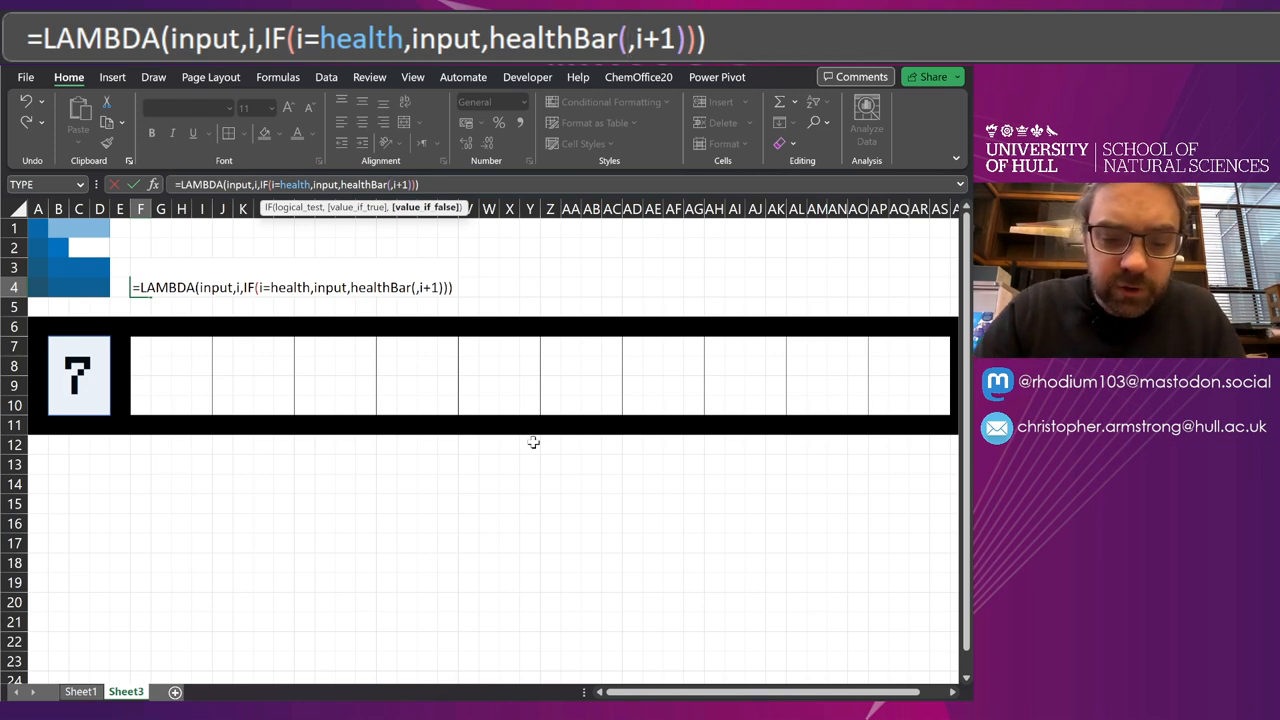
text(H)
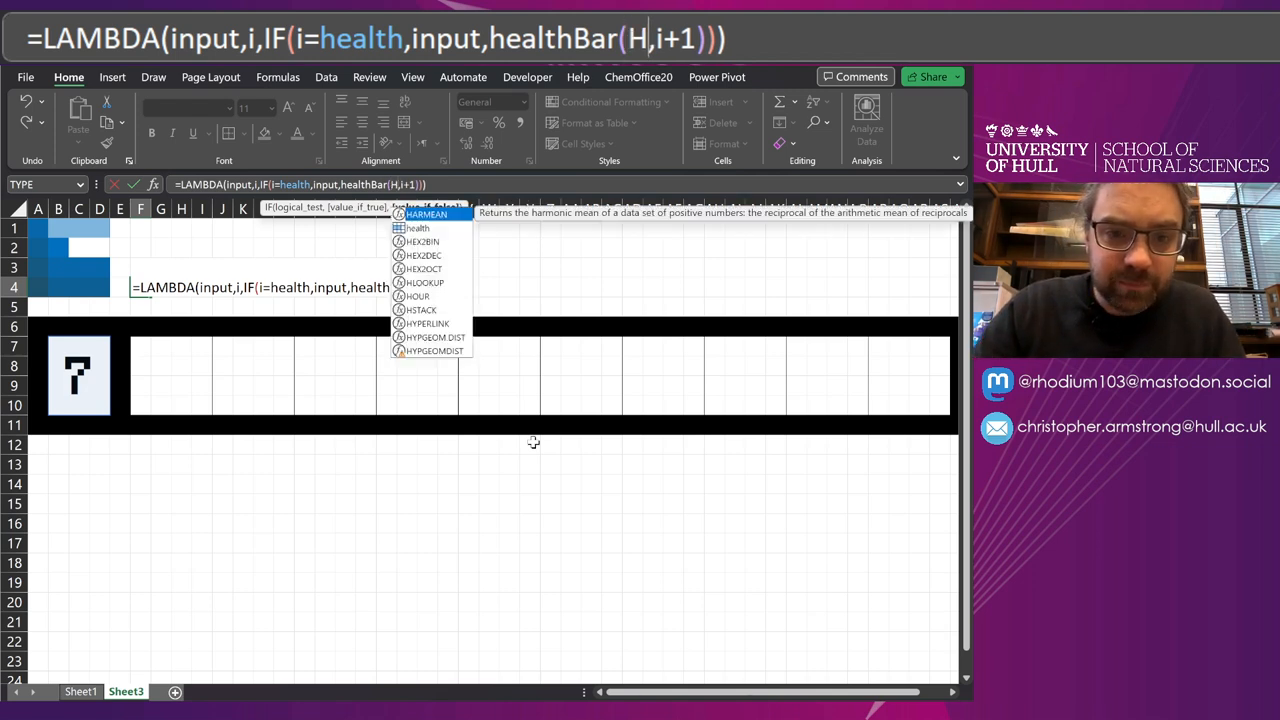
text(STACK()
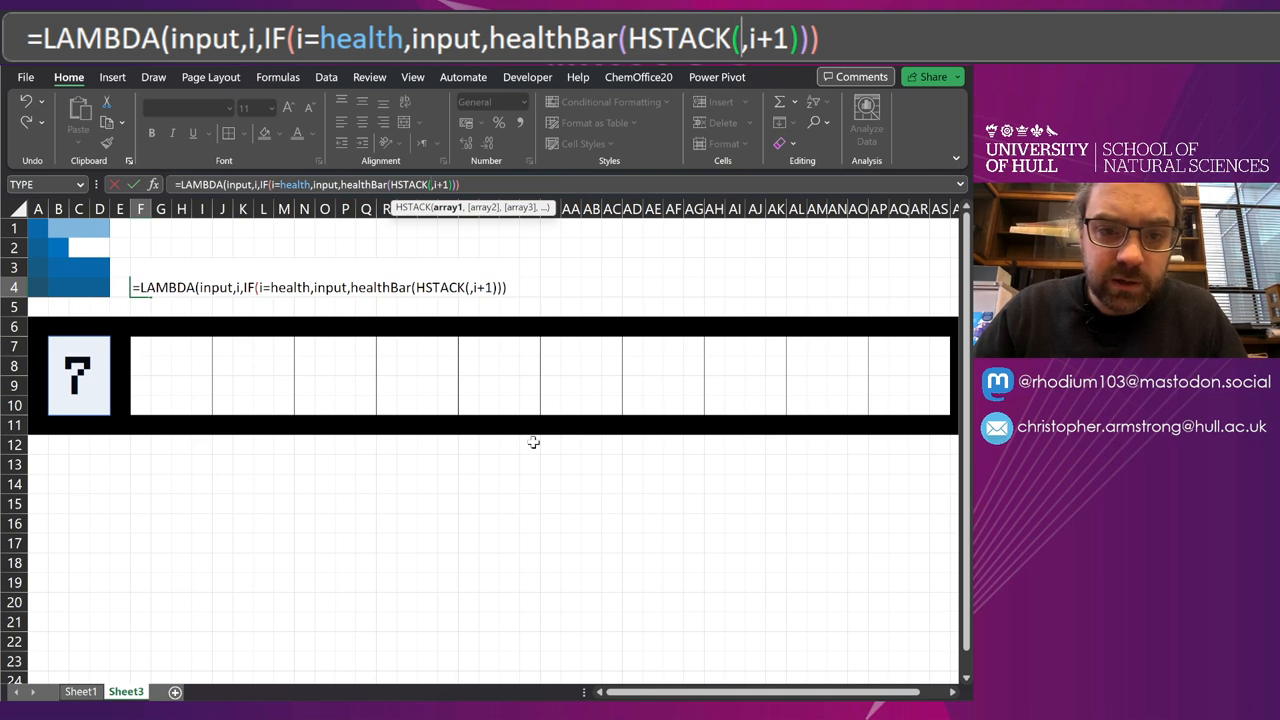
text(input,unit)
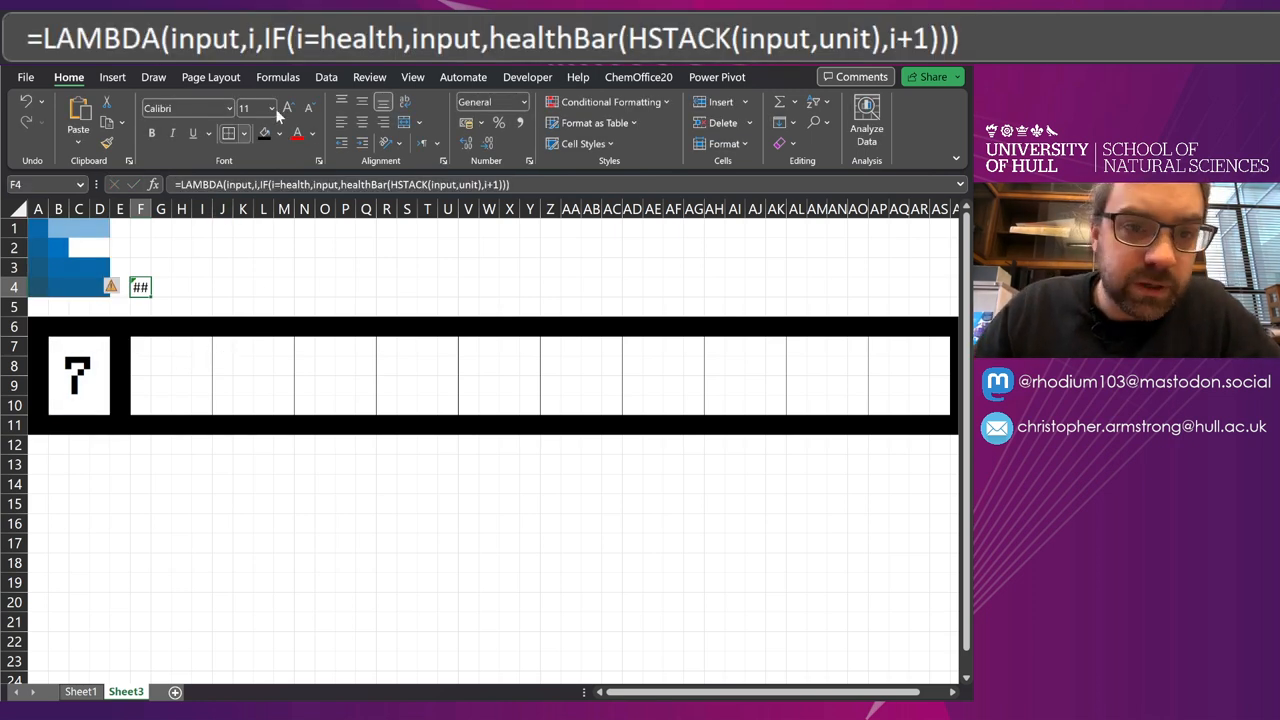
Step: Add a new name healthBar in Name Manager referring to the recursive LAMBDA
click(404, 120)
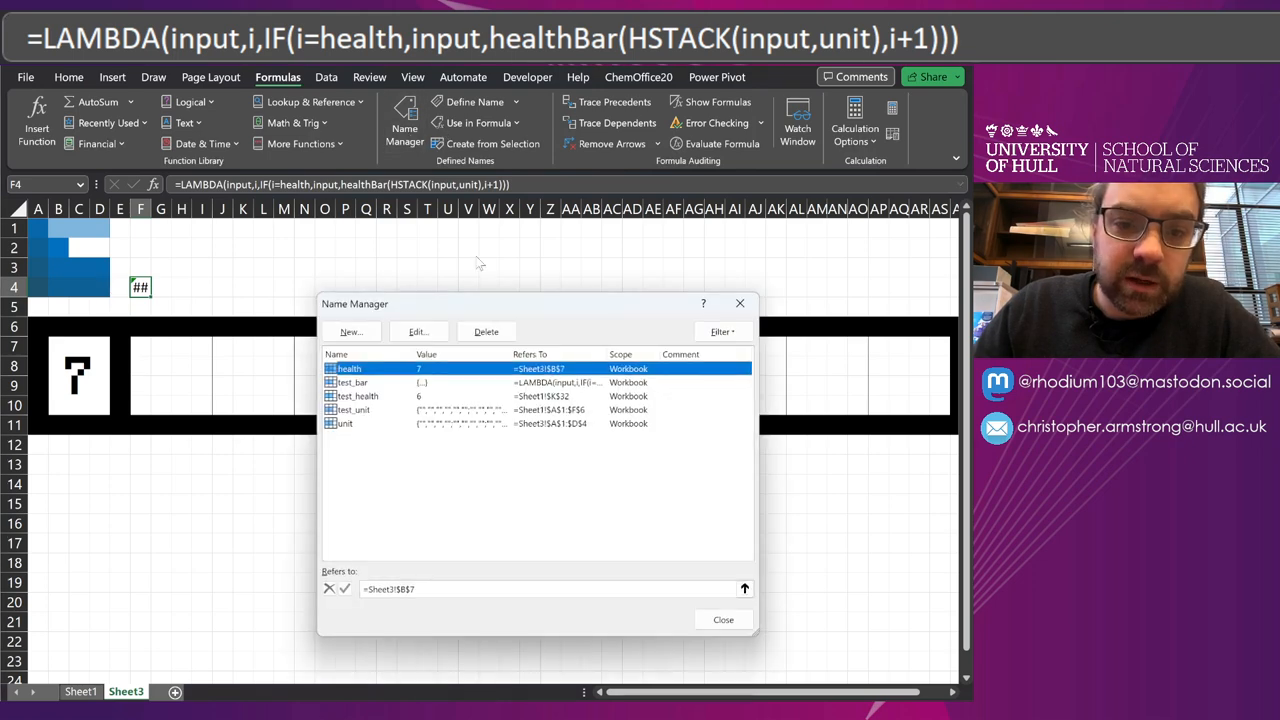
click(350, 331)
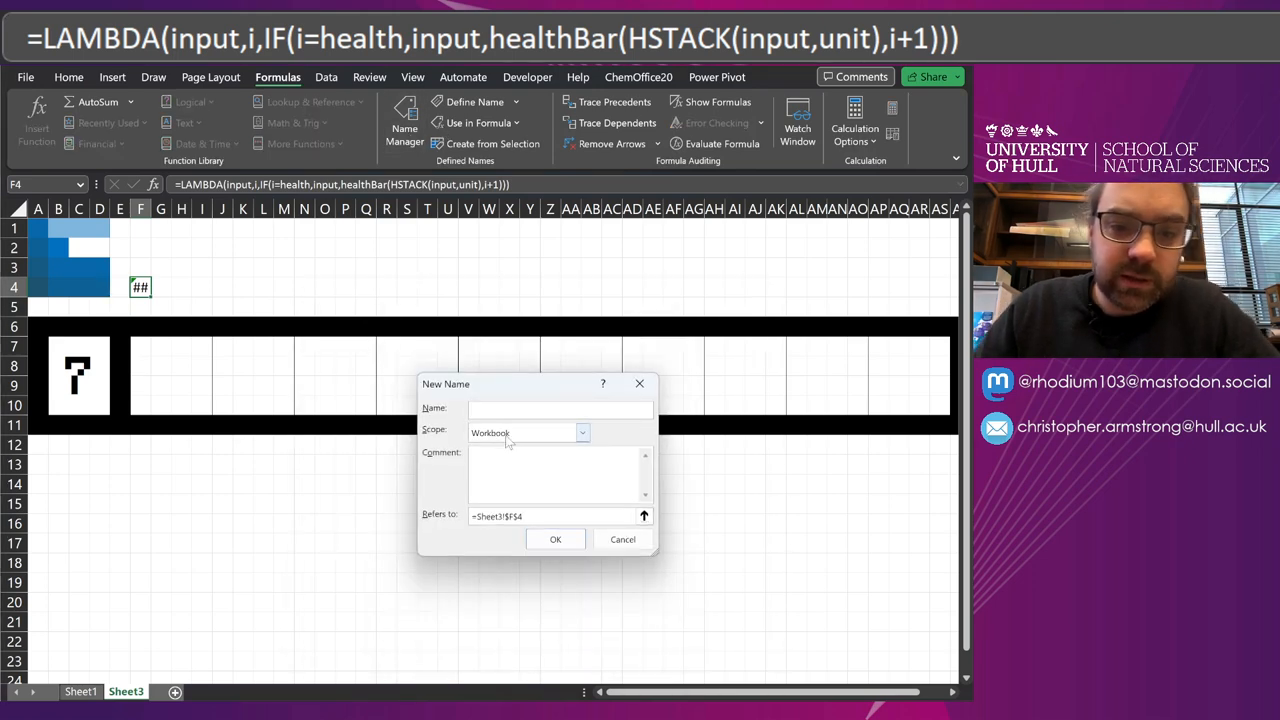
text(healthBar)
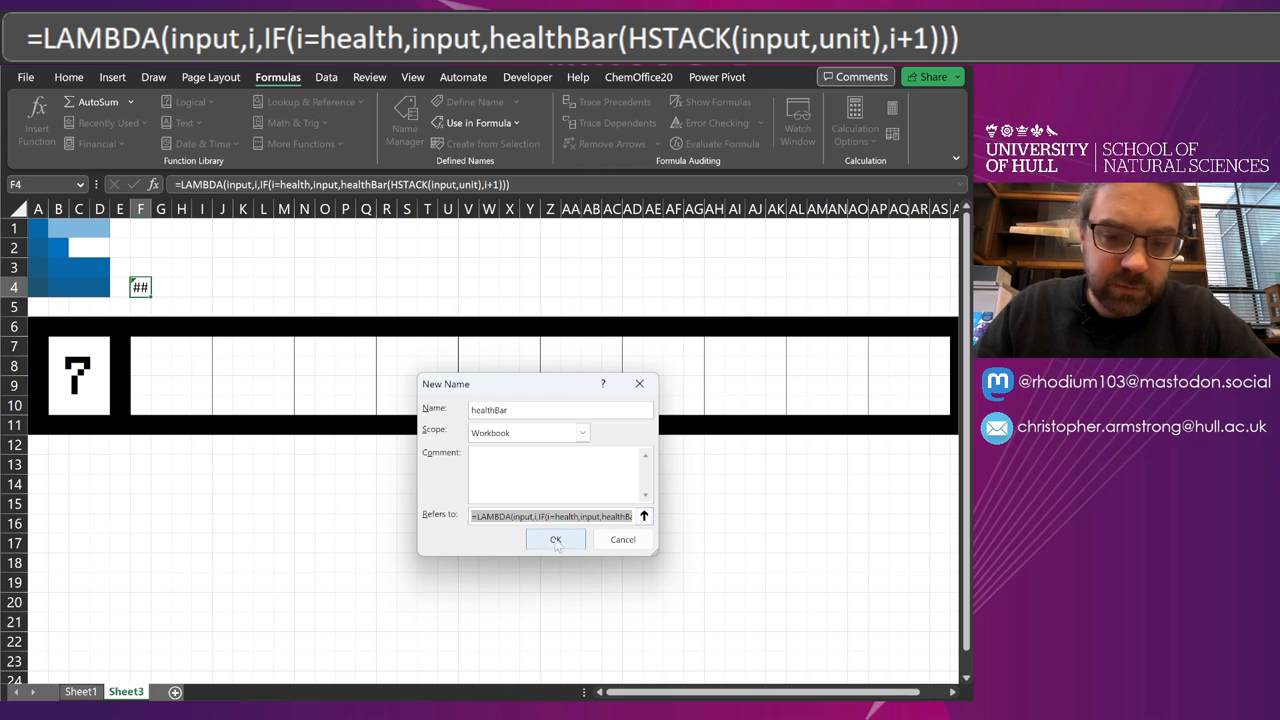
click(556, 539)
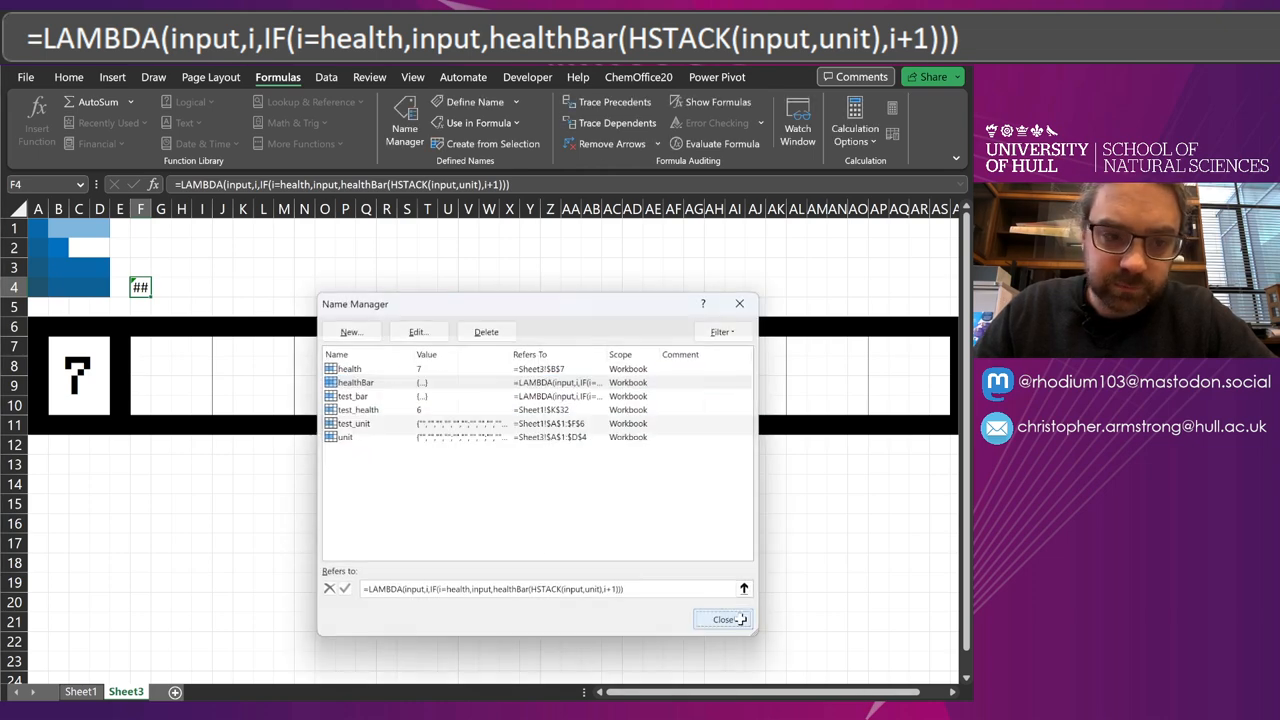
click(724, 619)
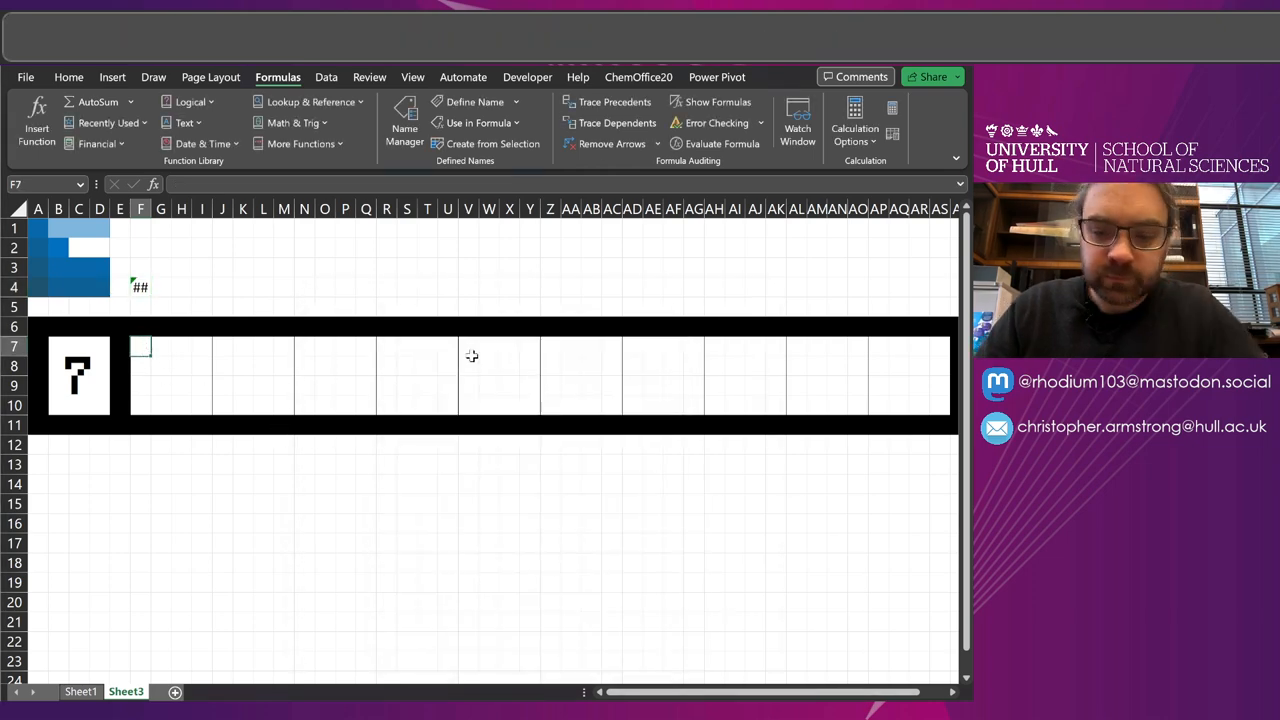
Step: Enter =healthBar(unit,0) in F7, then test it by changing the health value
text(=healthBar()
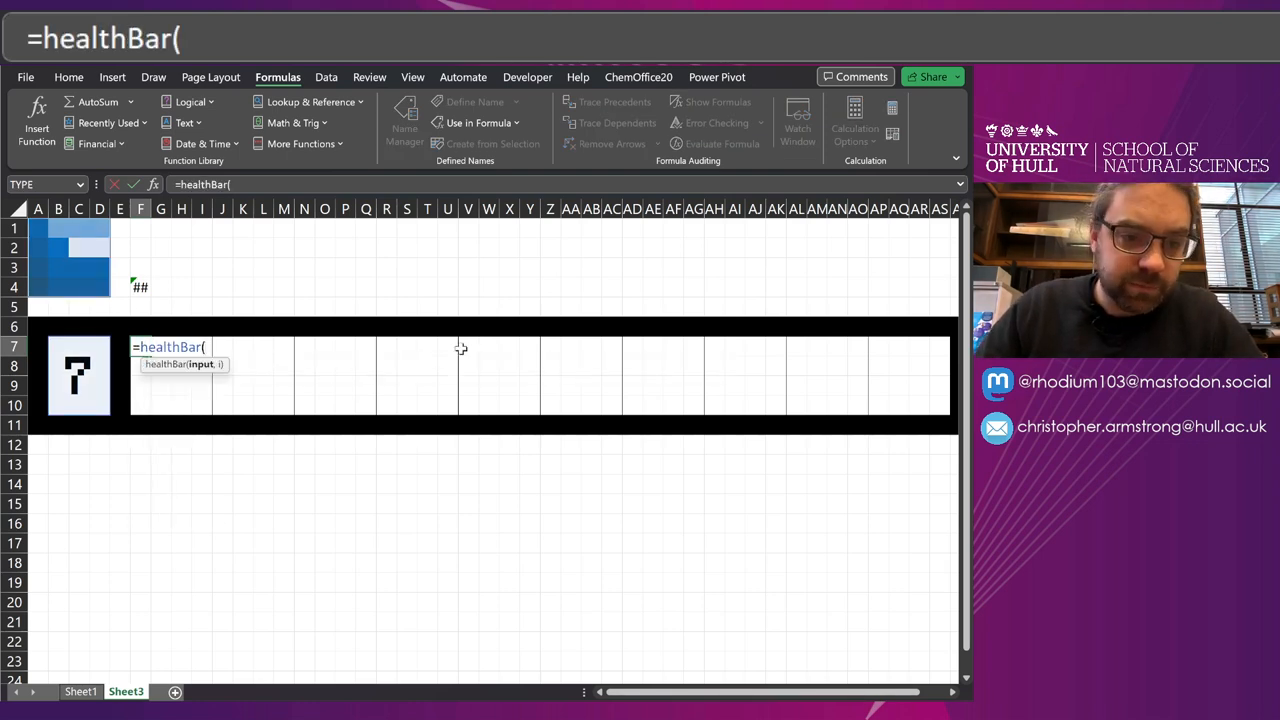
text(unit,)
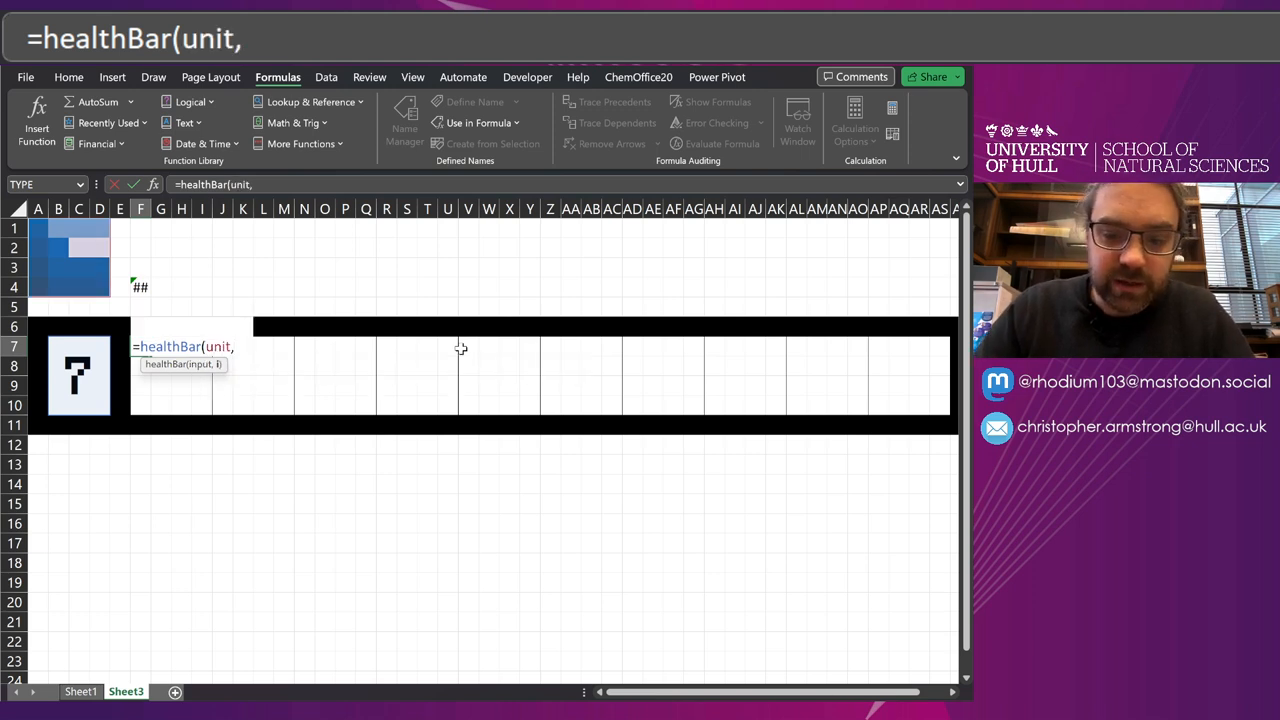
text(0)
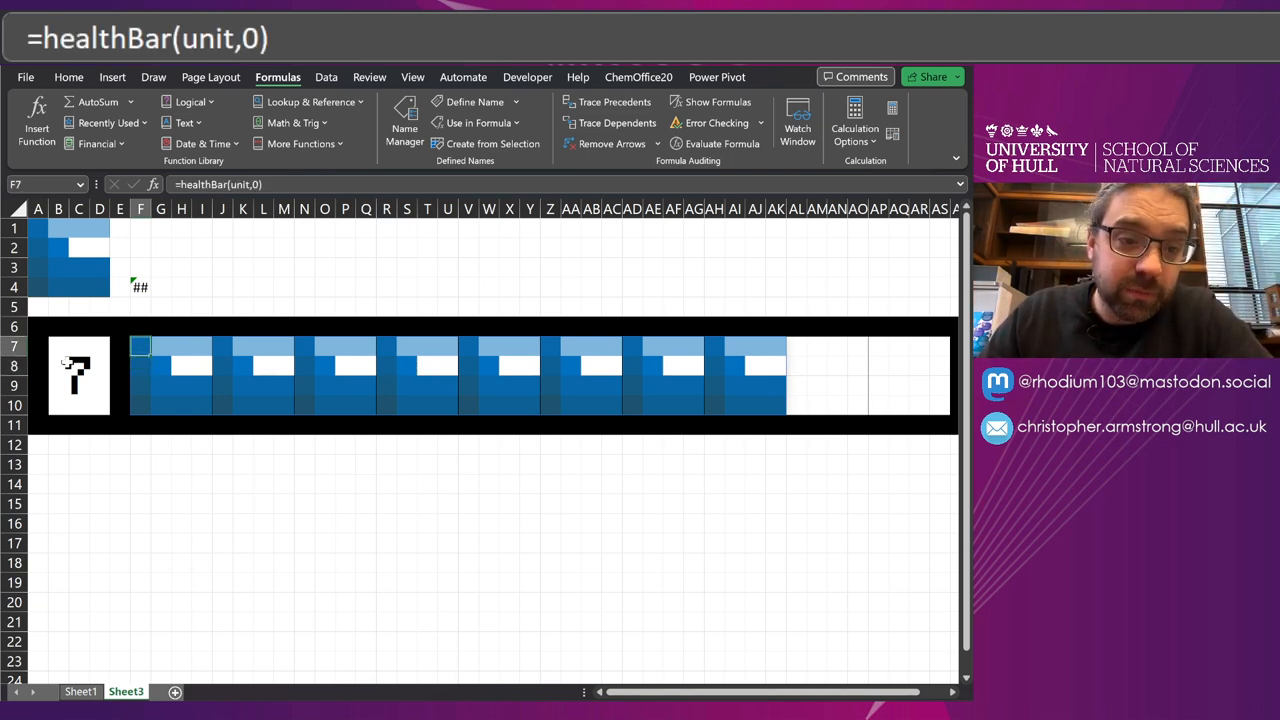
click(58, 425)
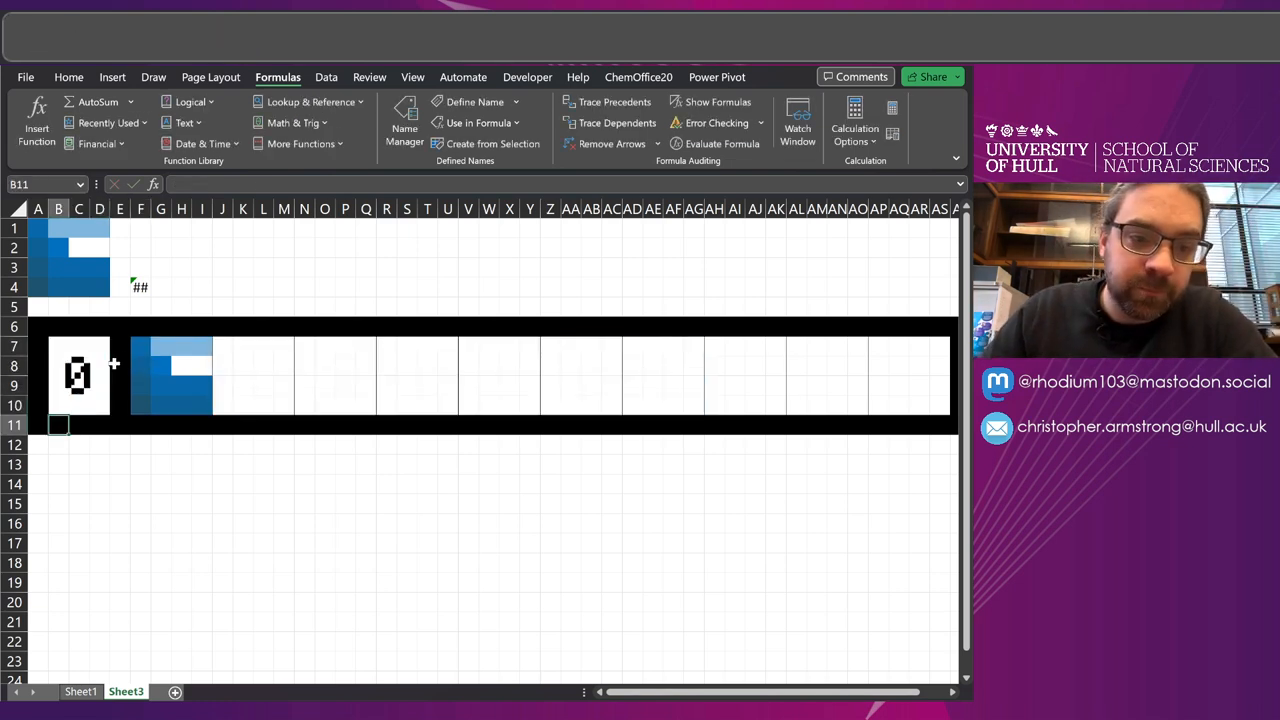
click(140, 347)
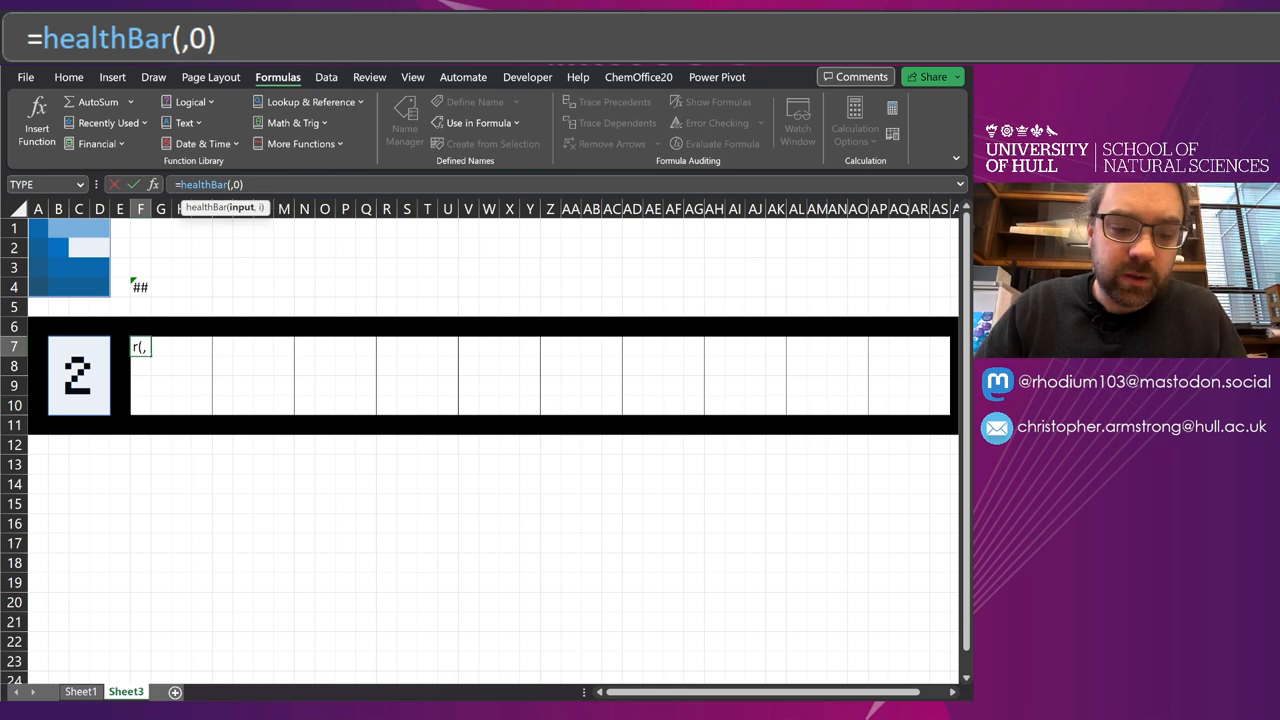
Step: Change the bar formula to =healthBar(SEQUENCE(4),0) and reposition its cell
text(SEQ)
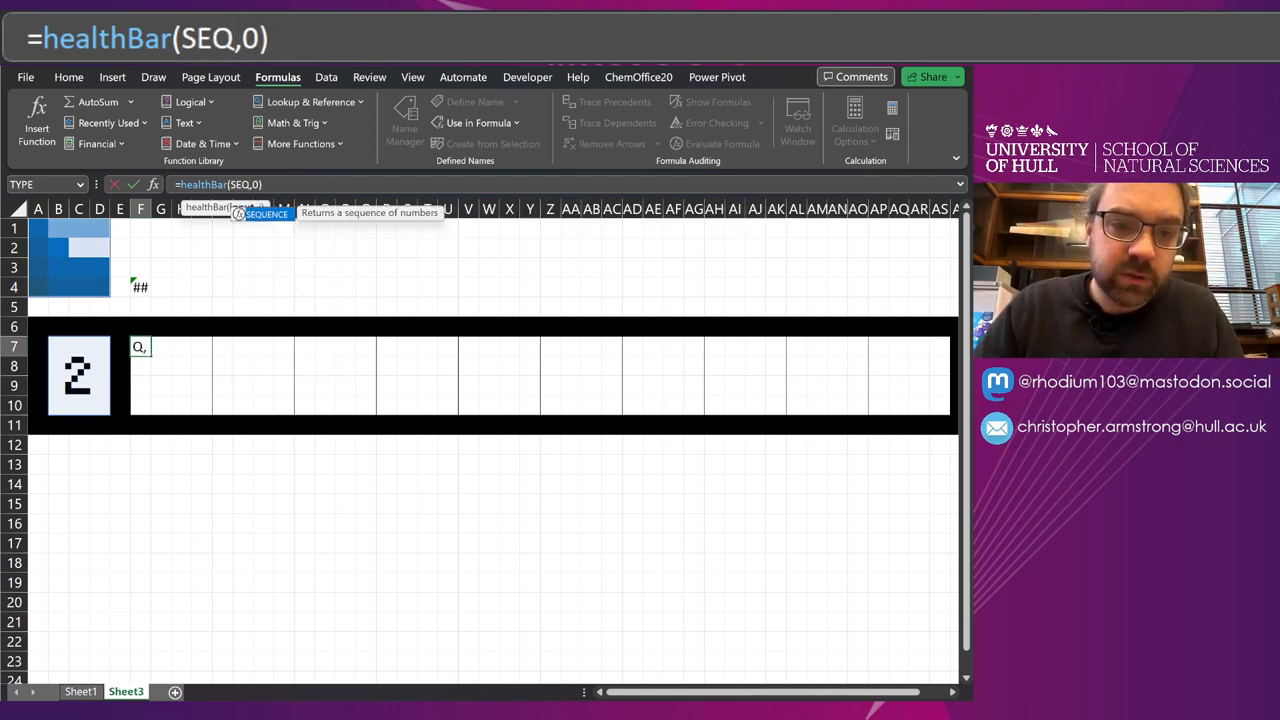
key(Tab)
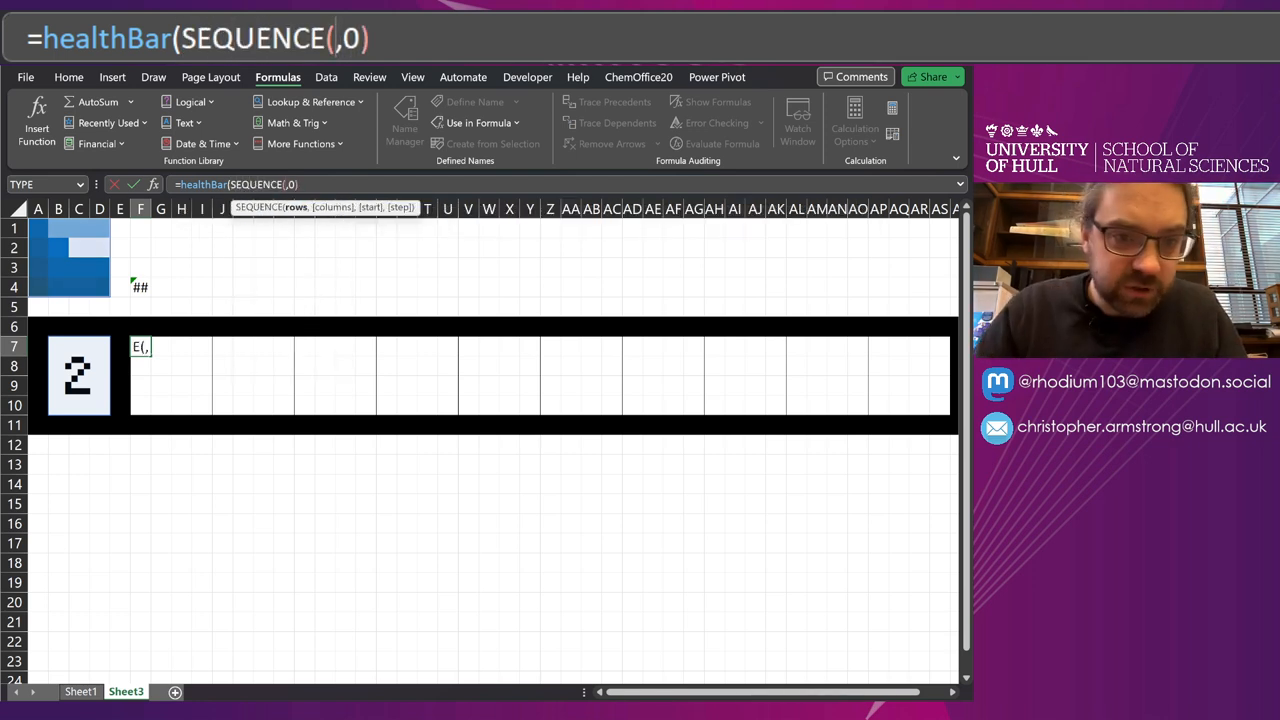
text(4))
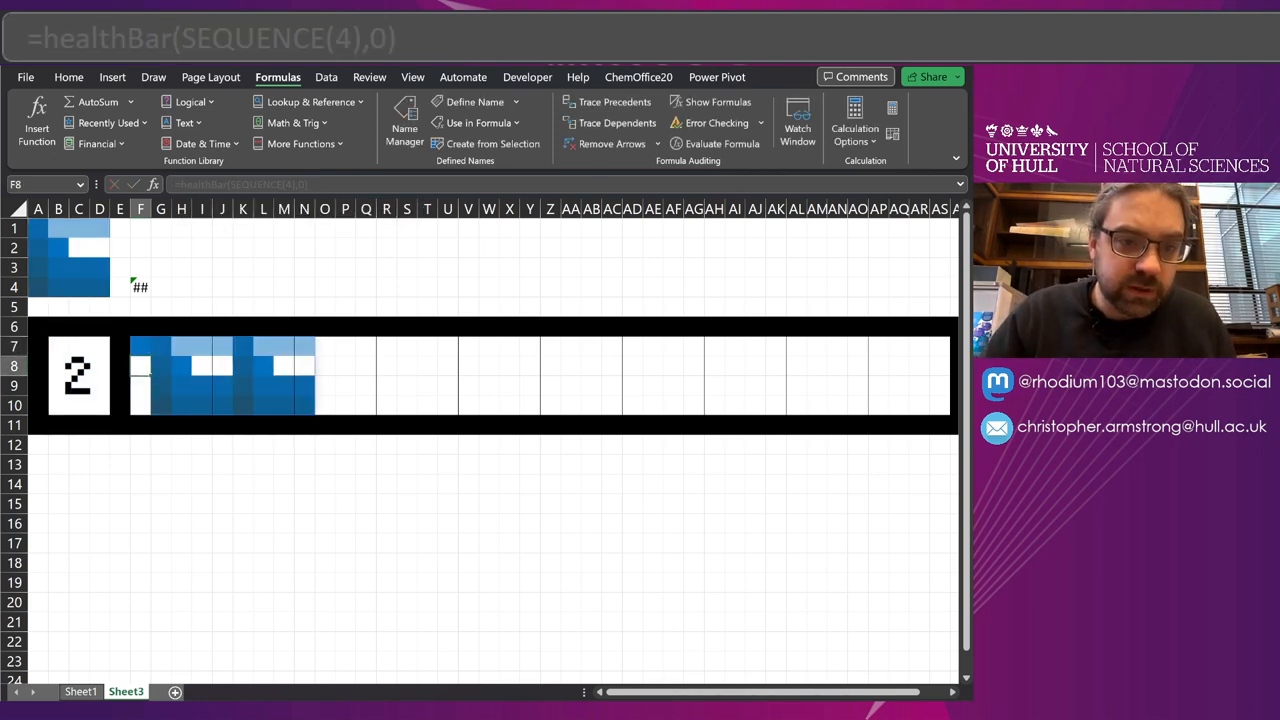
click(140, 404)
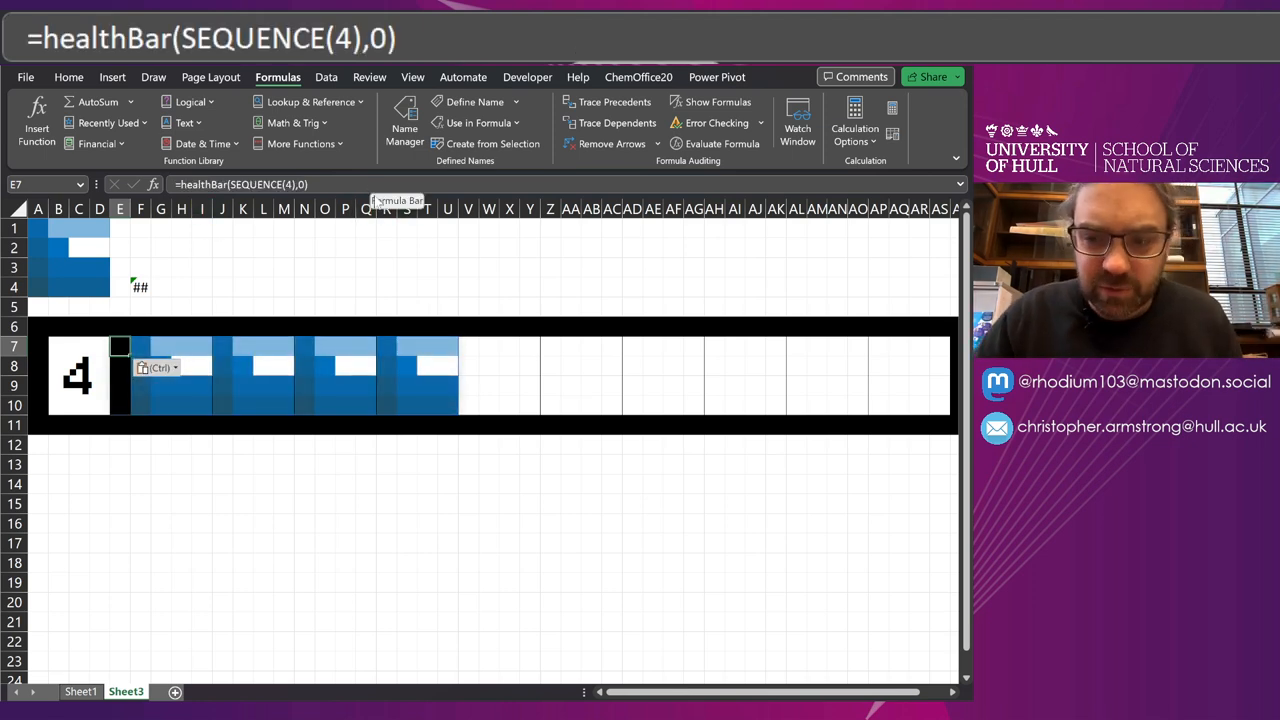
click(119, 367)
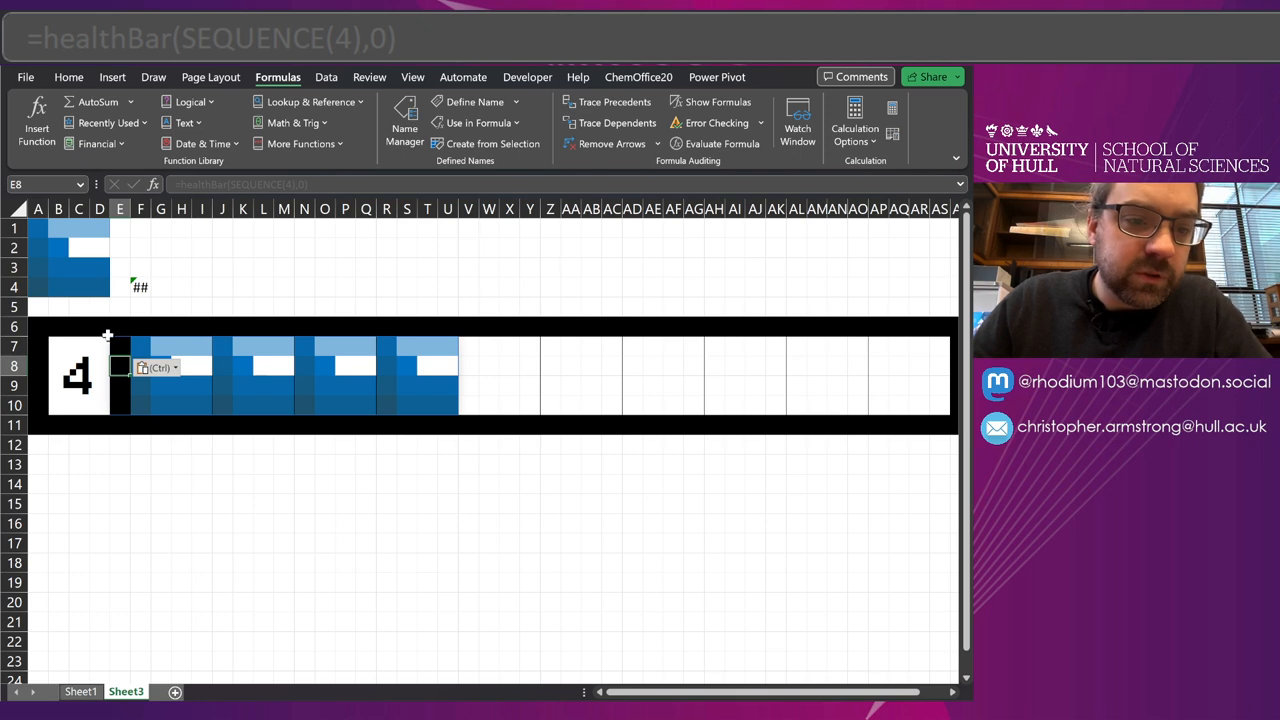
click(119, 346)
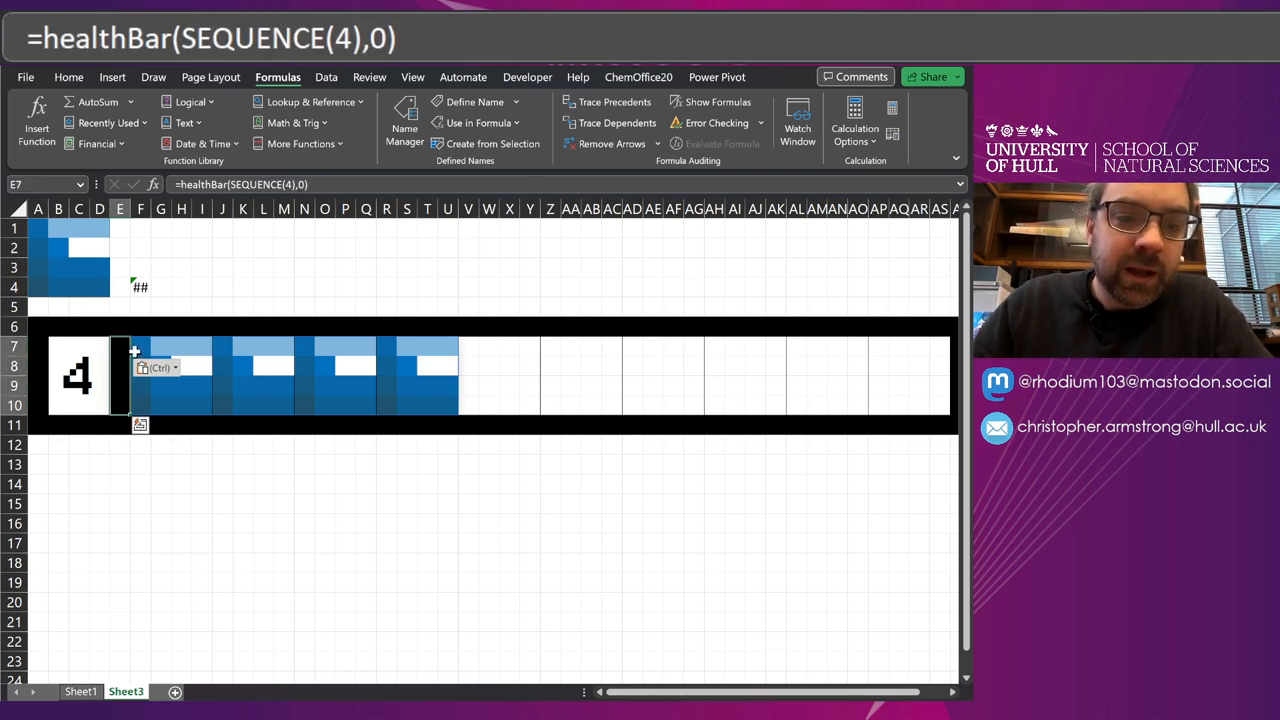
click(140, 347)
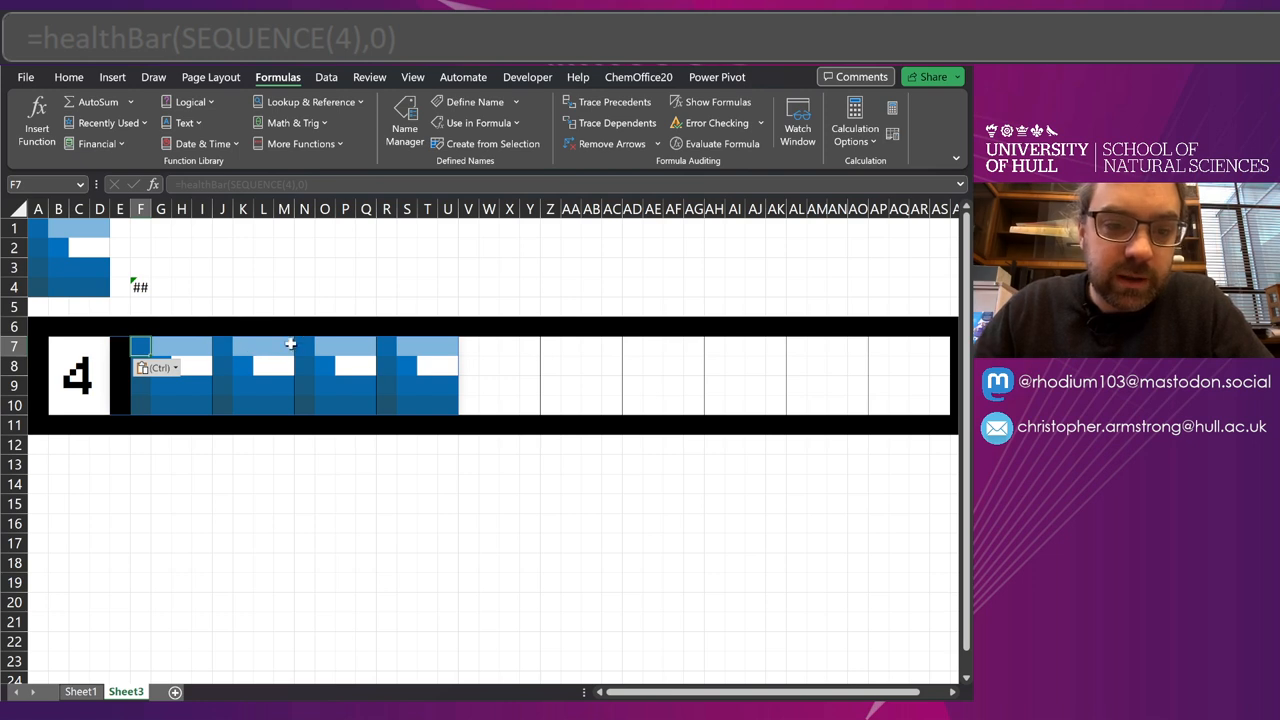
mouse_move(128, 347)
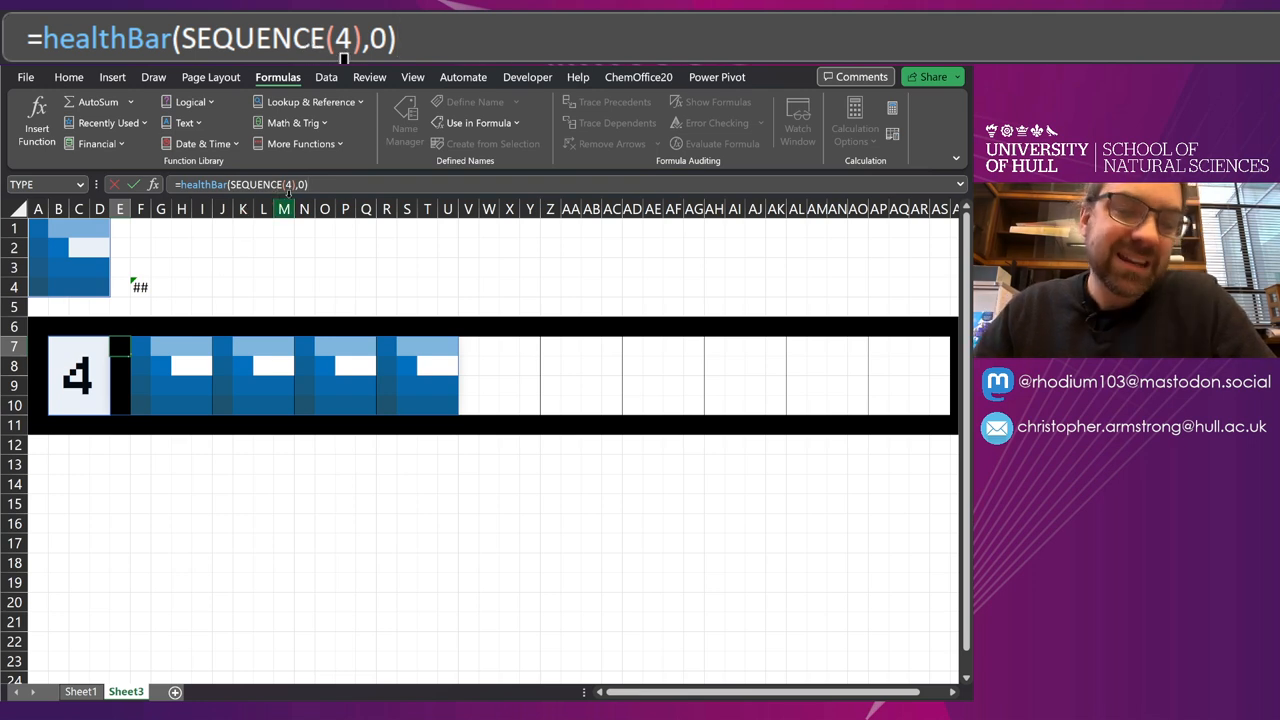
mouse_move(307, 274)
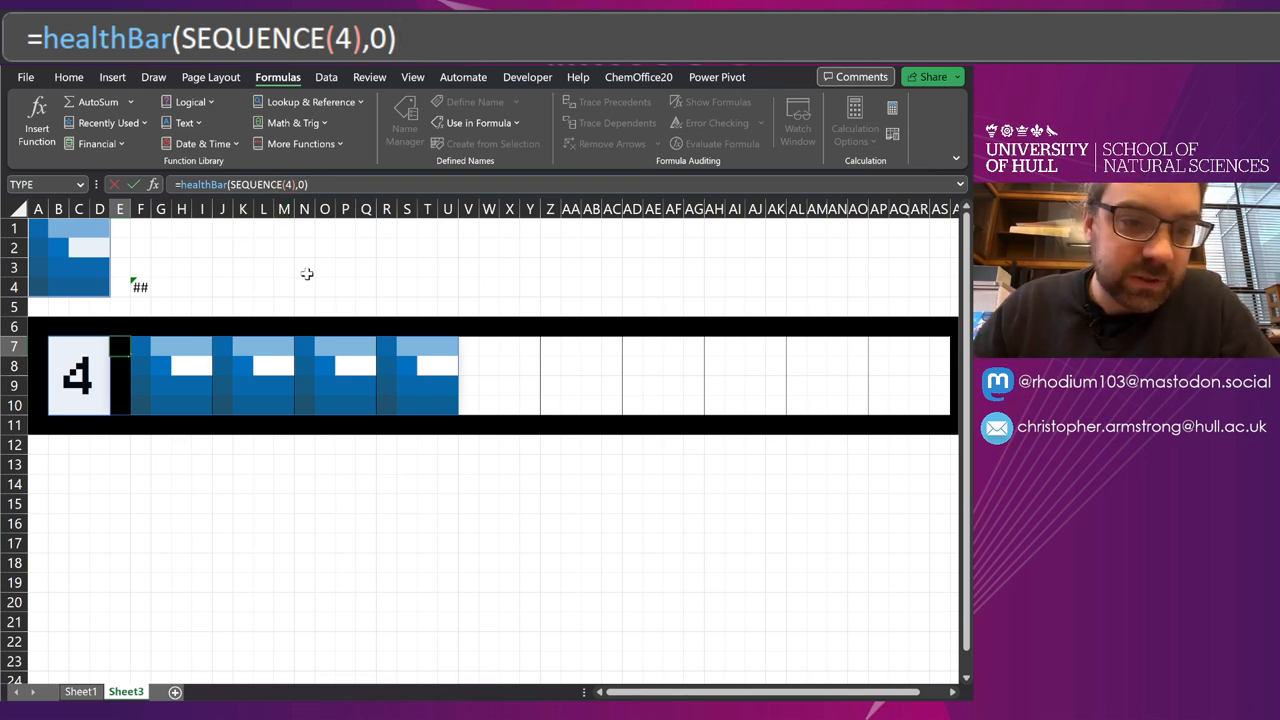
mouse_move(229, 303)
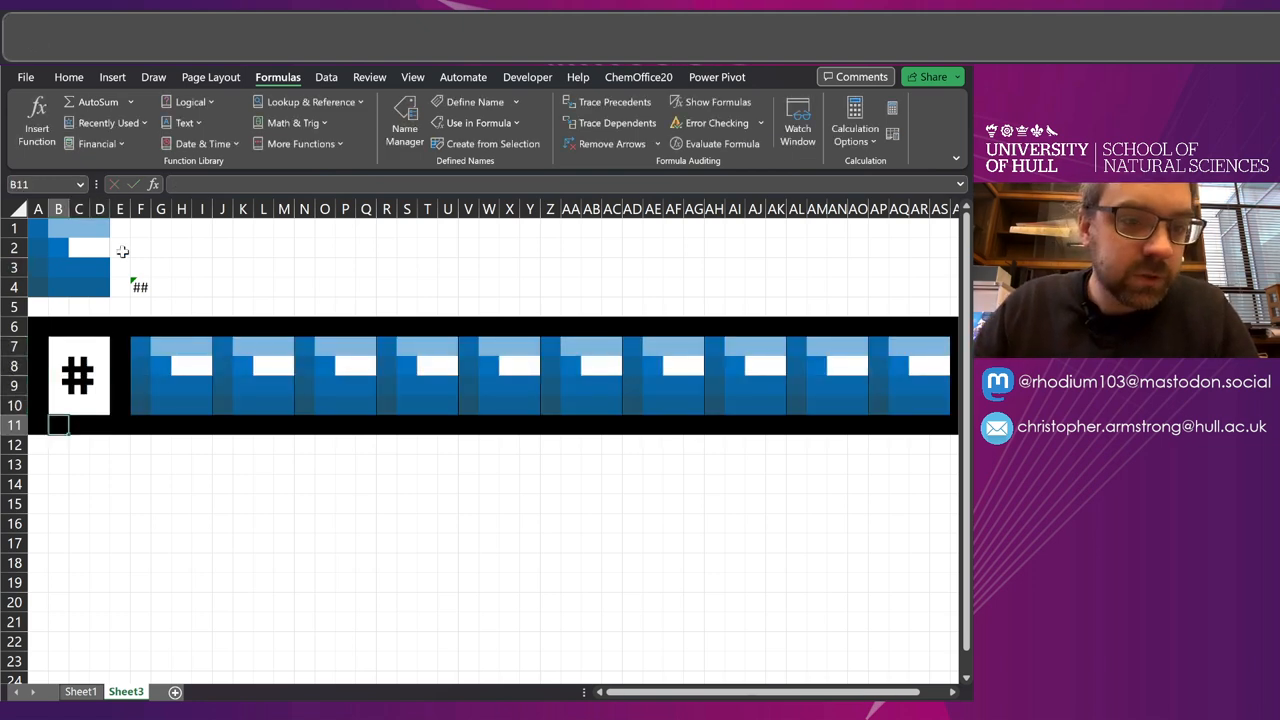
Step: Select the health number cell to set it to 6
click(140, 287)
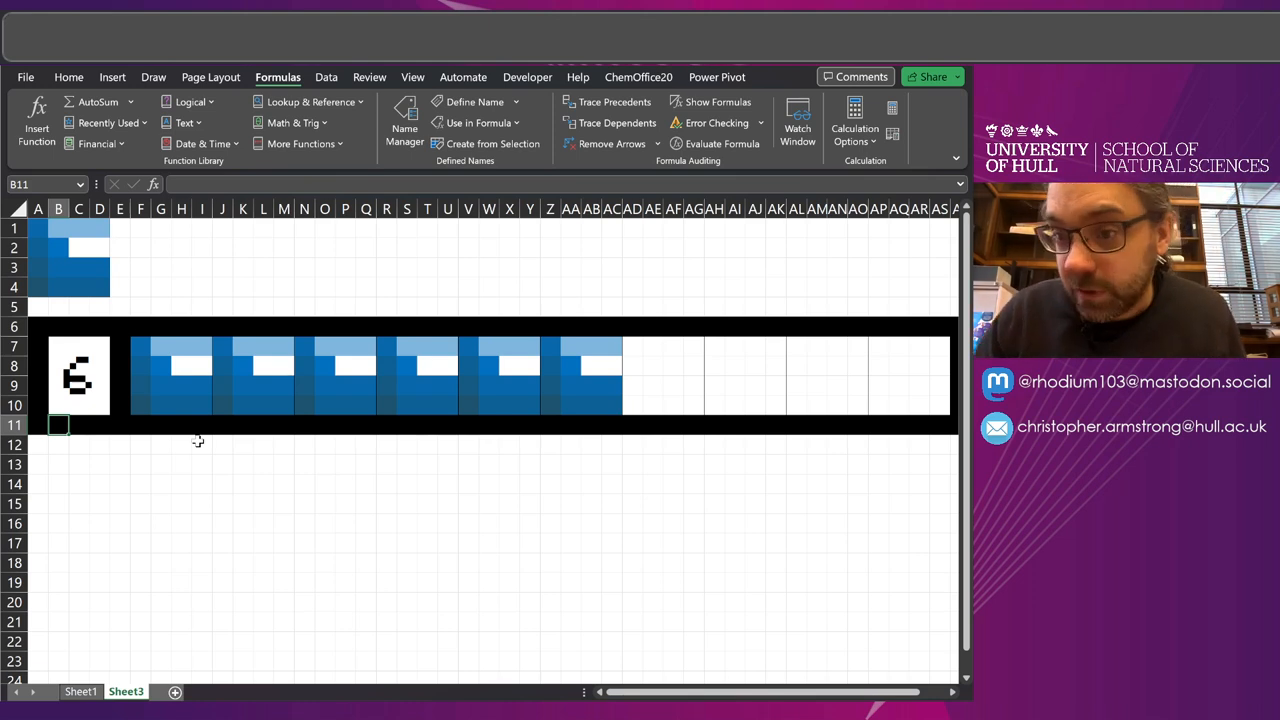
mouse_move(178, 392)
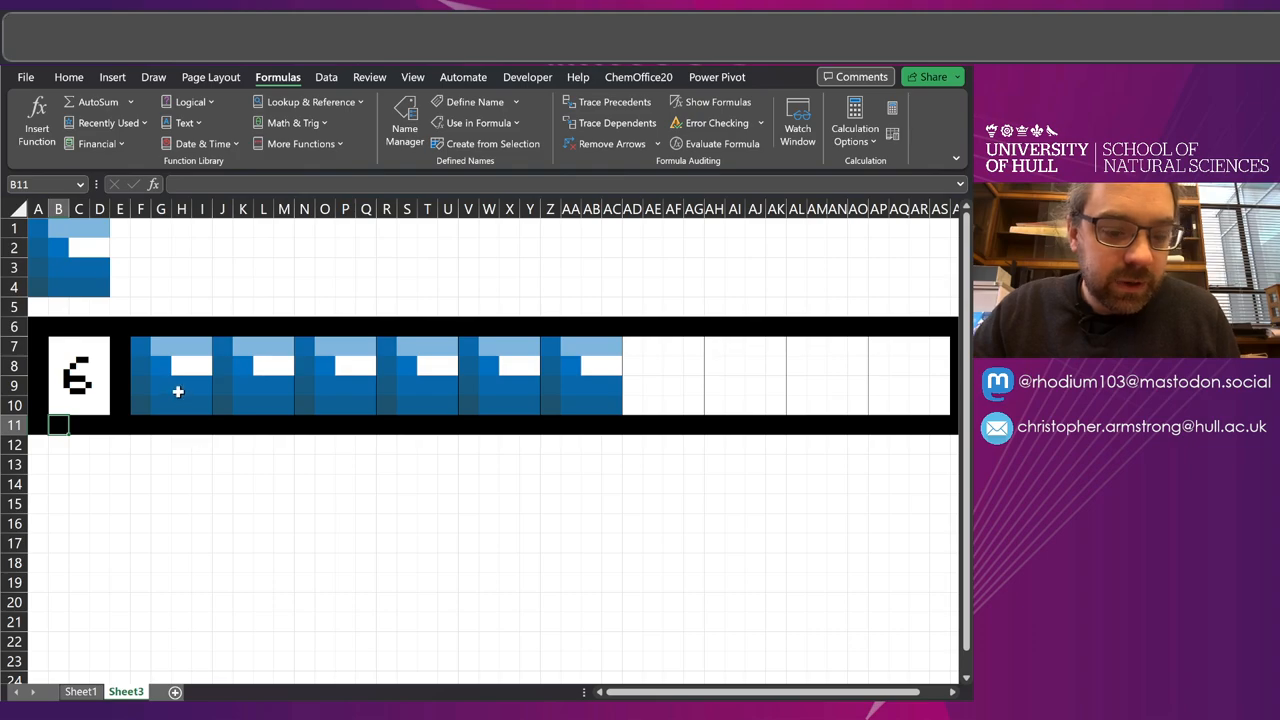